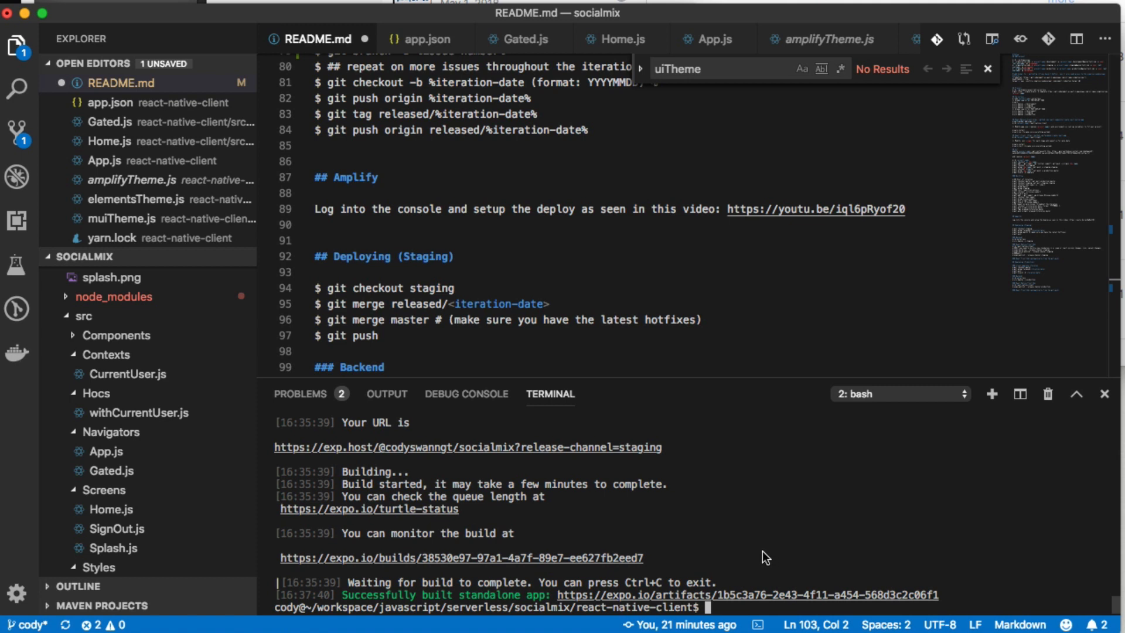
# - Recall the expo build command for the staging release channel in the terminal
pyautogui.write('expo build:ios --release-channel staging')
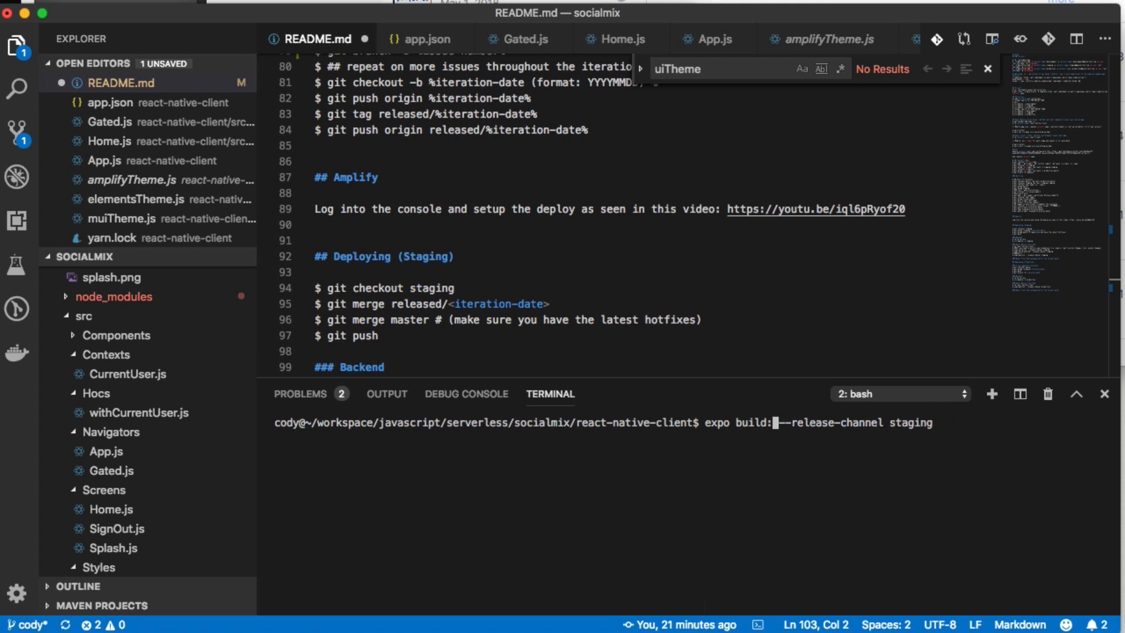
# - Run expo build:android --release-channel staging, letting Expo handle the keystore
pyautogui.write('android')
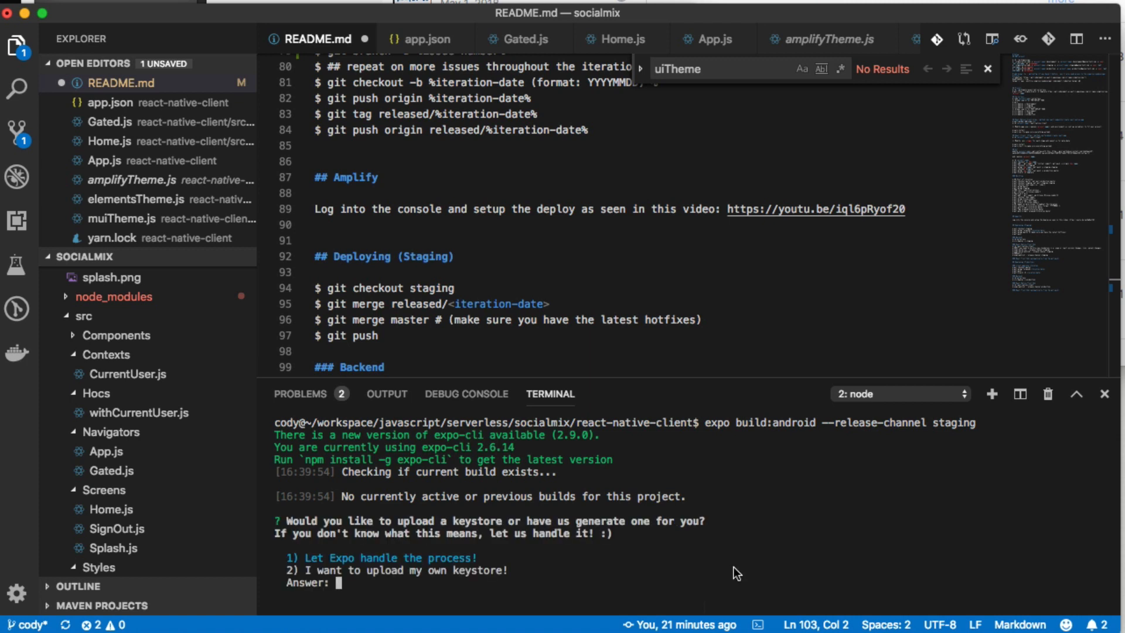
pyautogui.moveTo(581, 555)
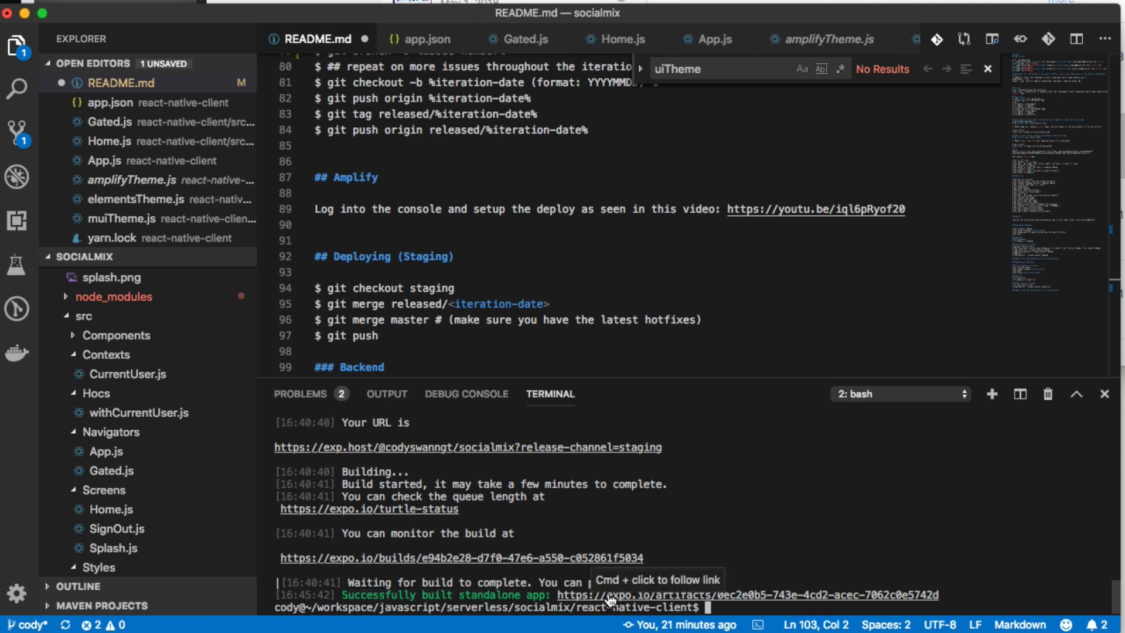
pyautogui.moveTo(857, 569)
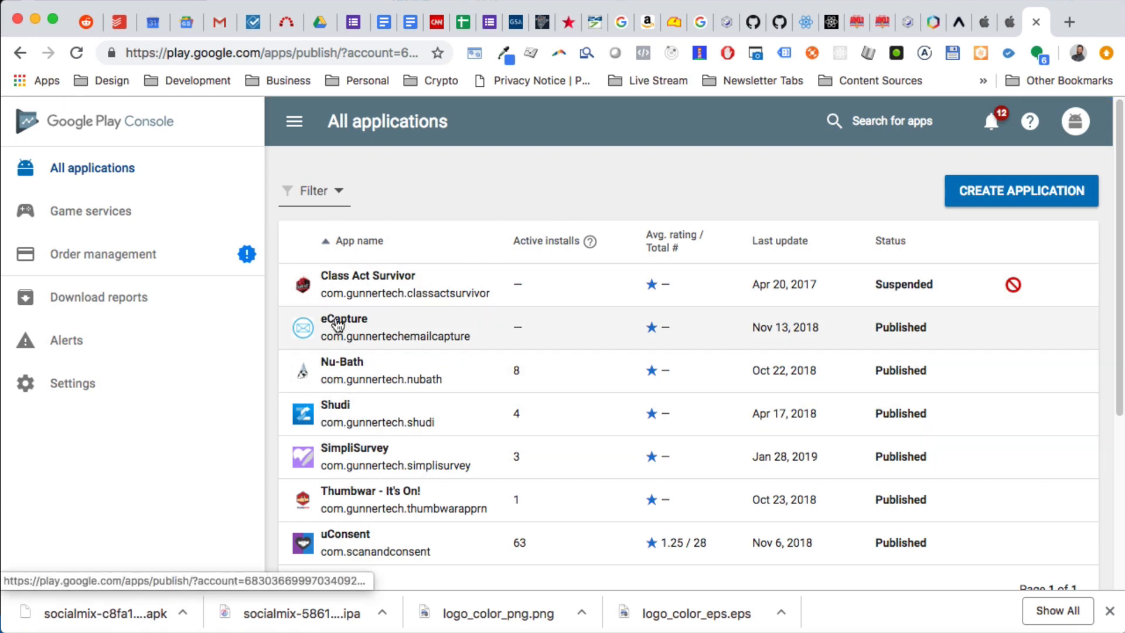
pyautogui.moveTo(989, 237)
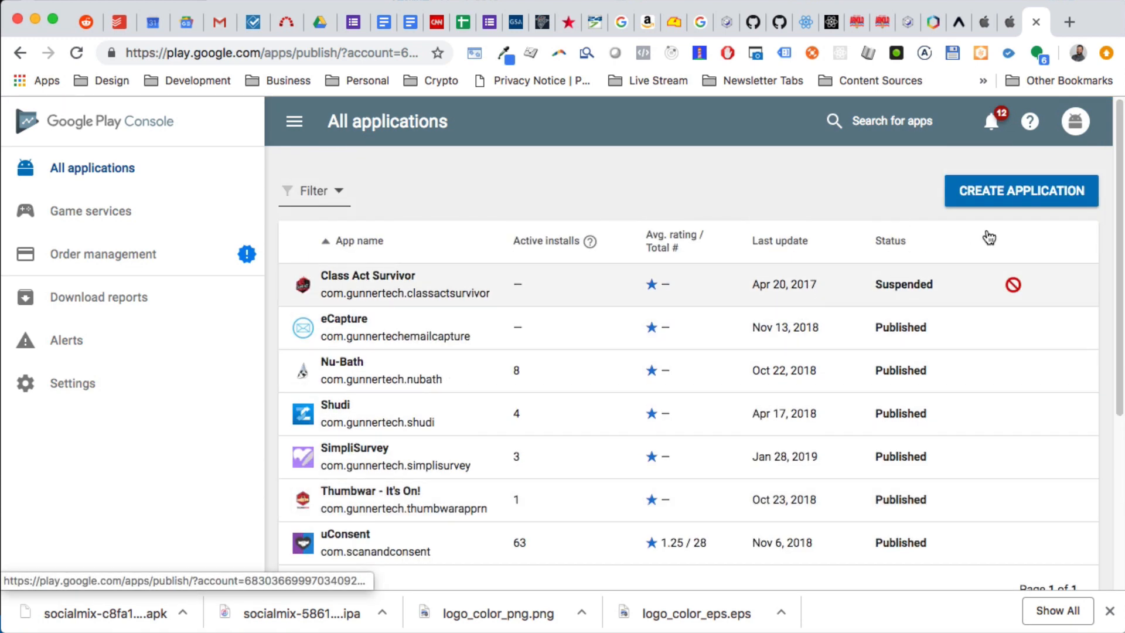
# - Create a new application titled socialmix and confirm it
pyautogui.click(1019, 189)
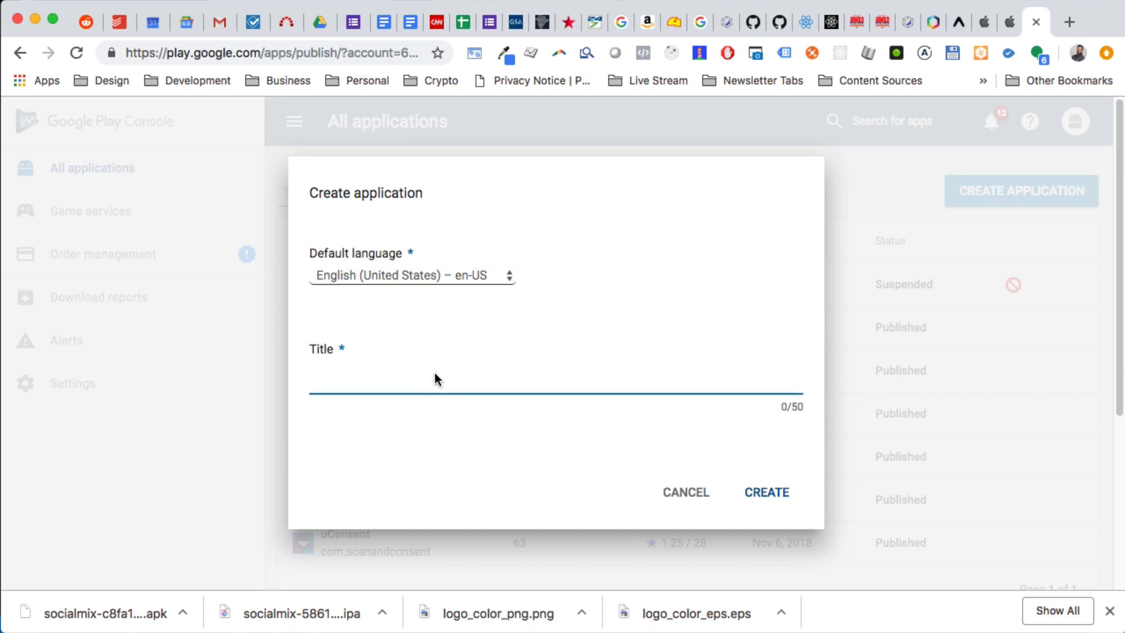
pyautogui.write('socialmix')
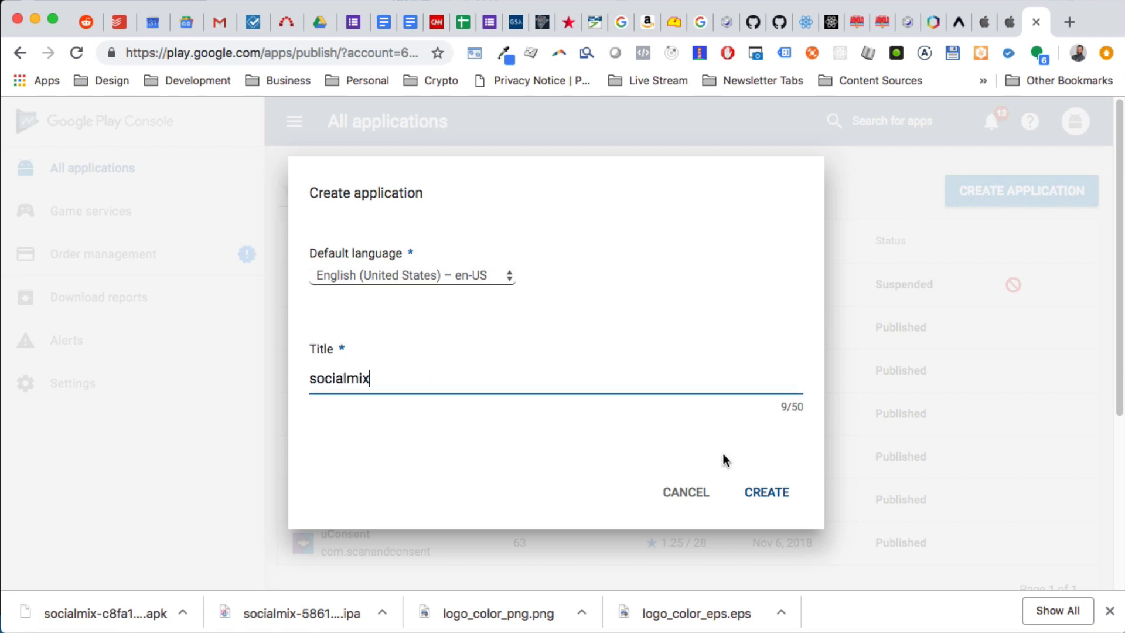
pyautogui.click(765, 492)
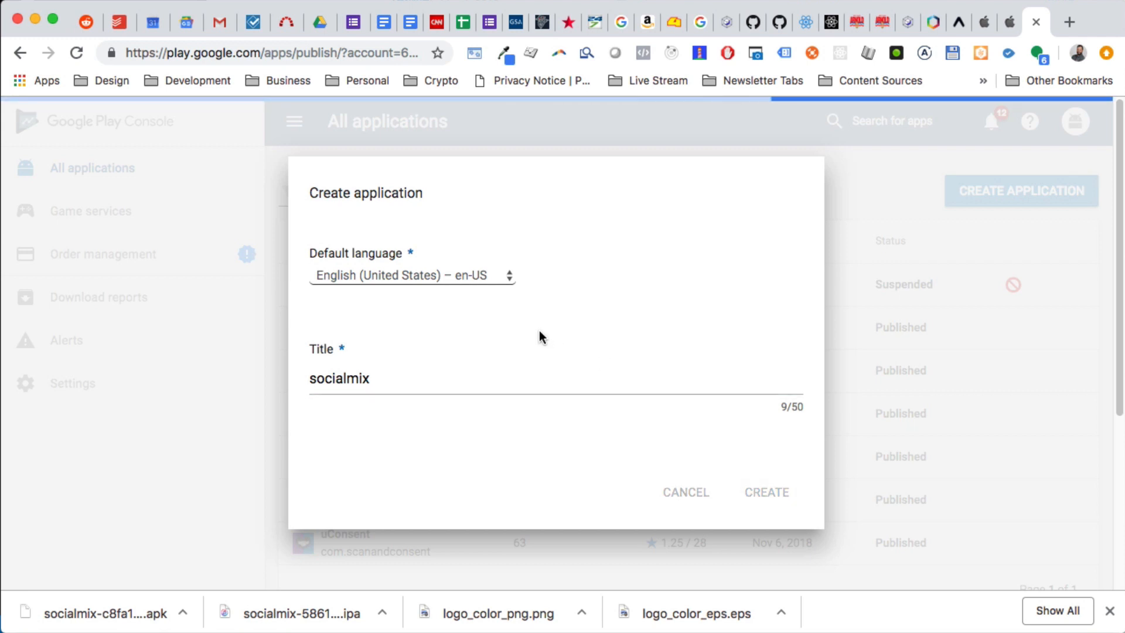
pyautogui.click(765, 492)
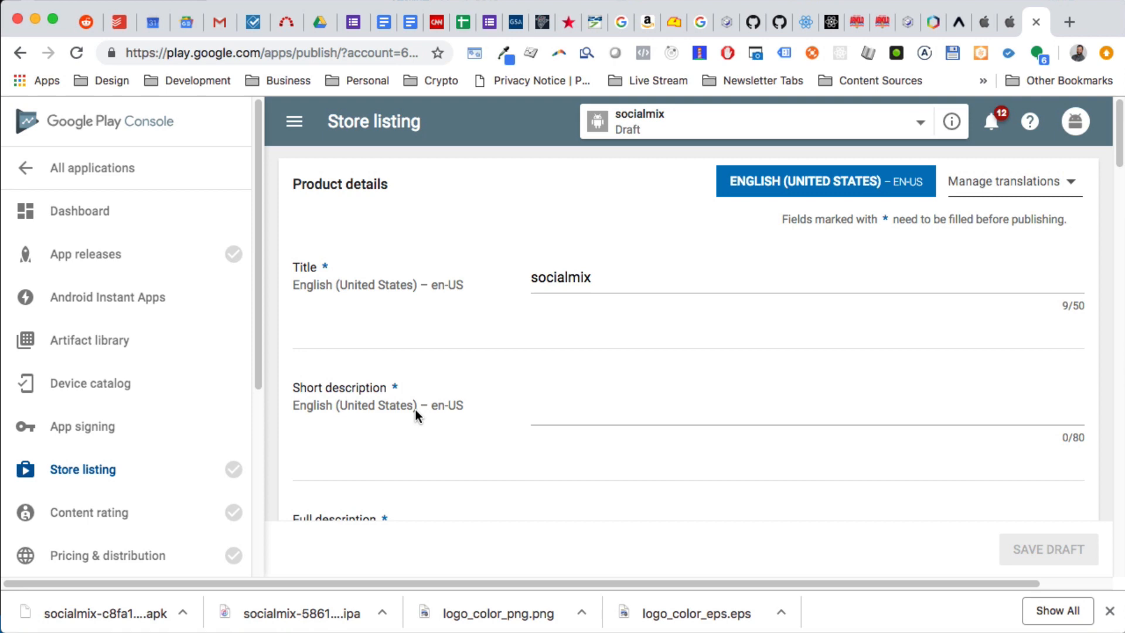
# - Fill the Short description with 'under development - internal beta testing' and move down to Graphic Assets
pyautogui.scroll(-3)
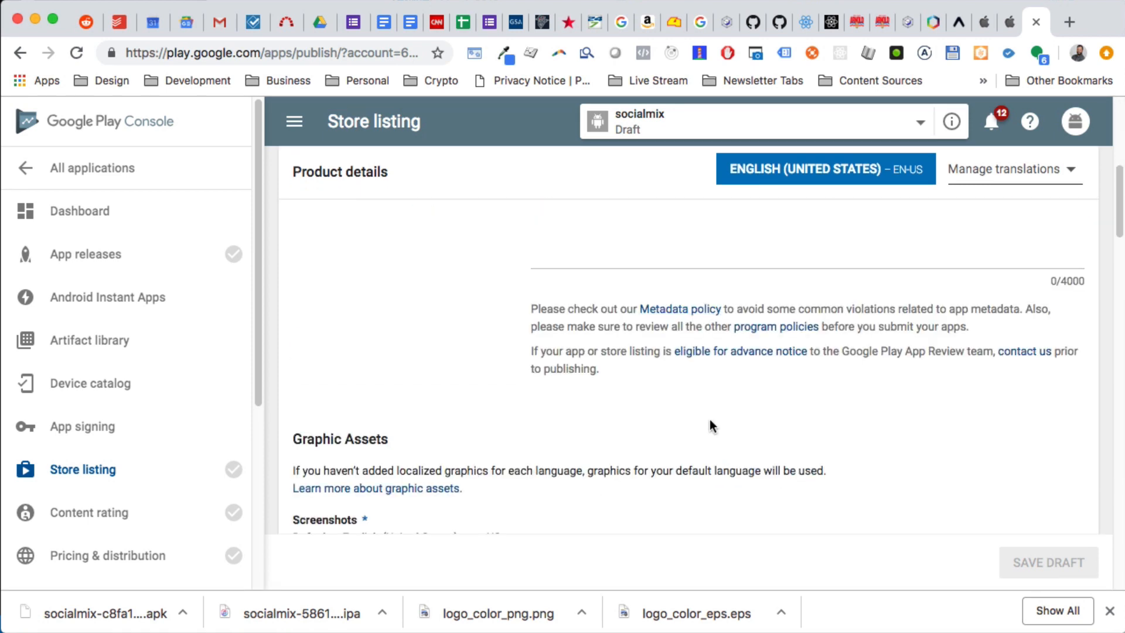
pyautogui.scroll(-3)
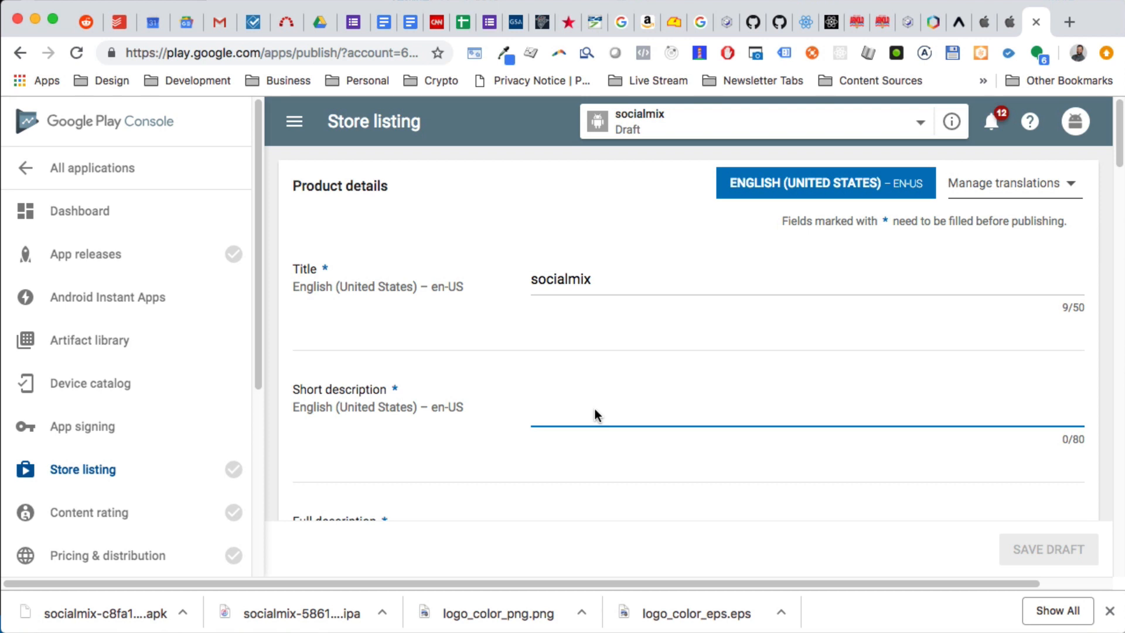
pyautogui.write('under devel')
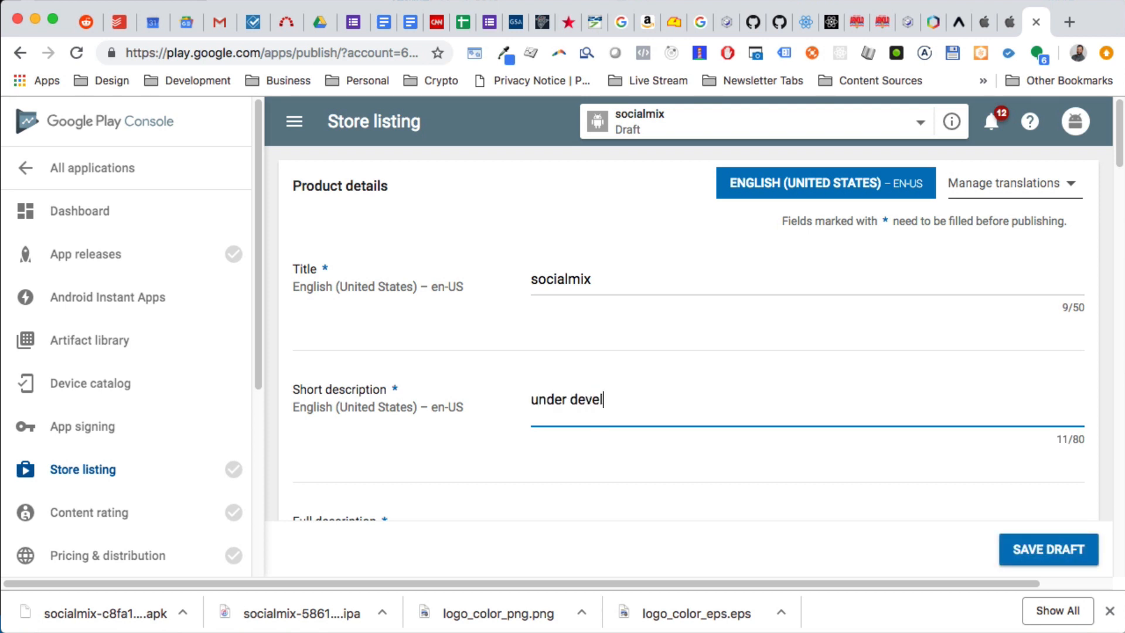
pyautogui.write('opment')
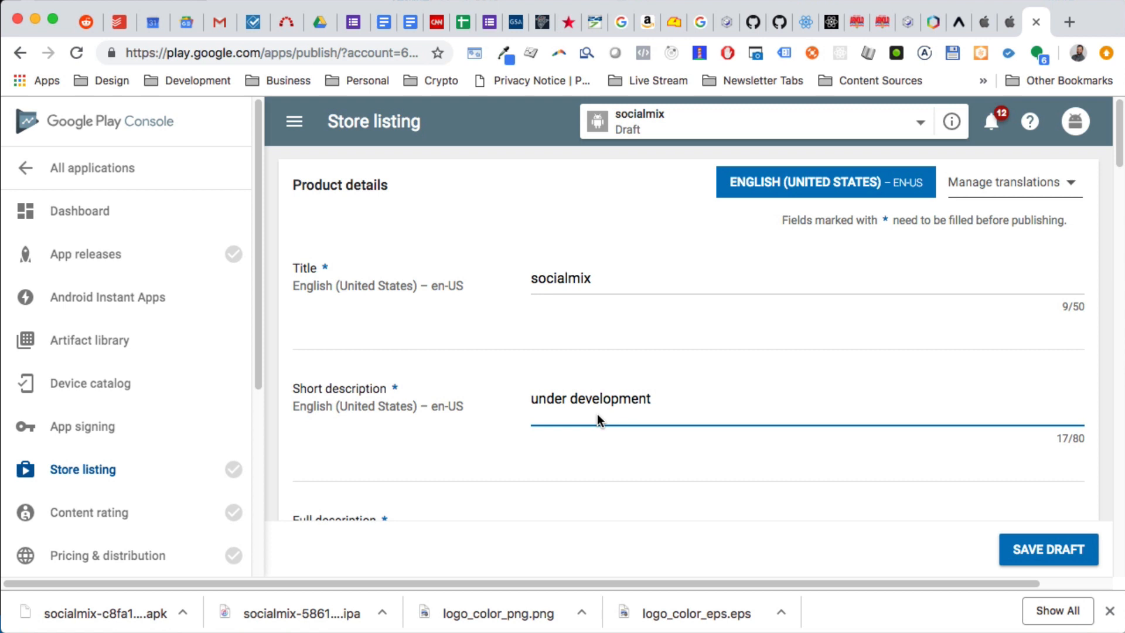
pyautogui.write('-')
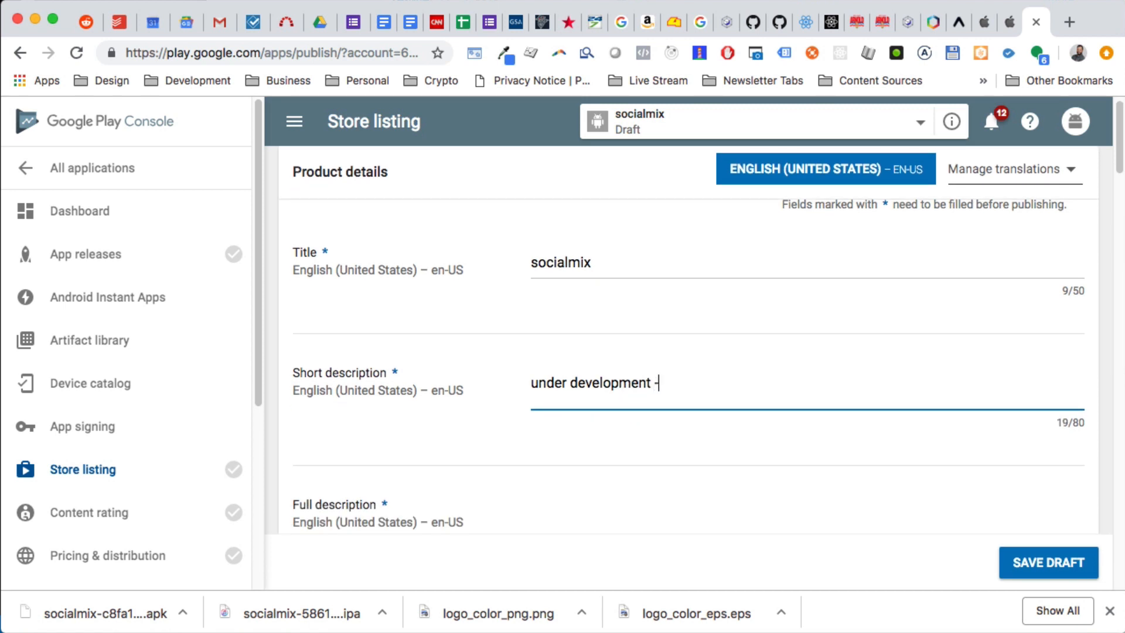
pyautogui.write('internal bet')
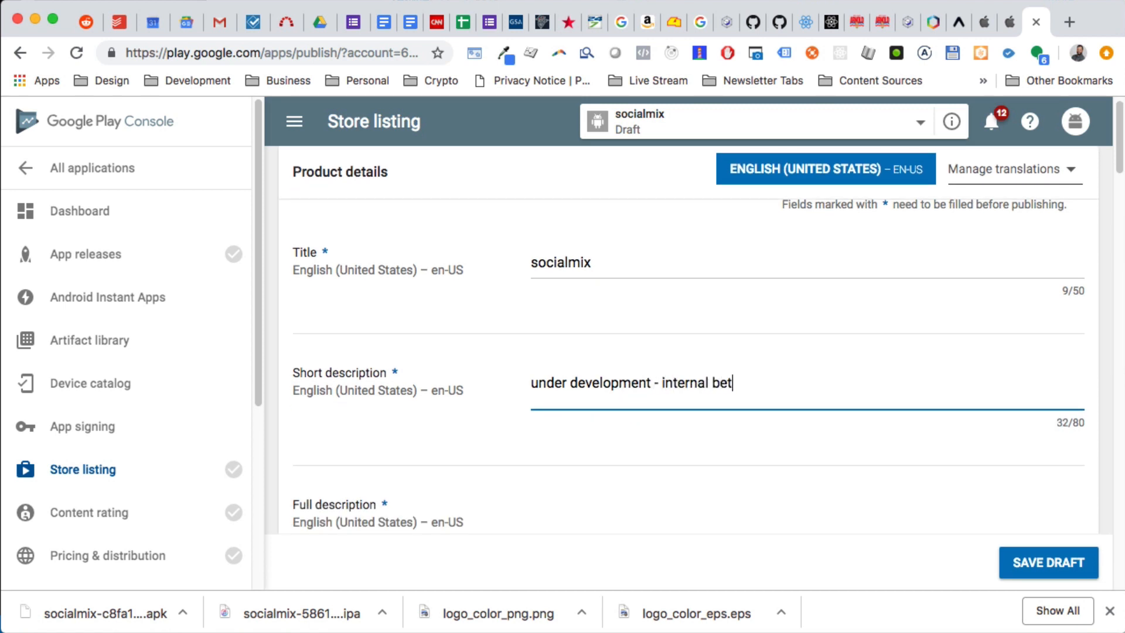
pyautogui.write('a testing')
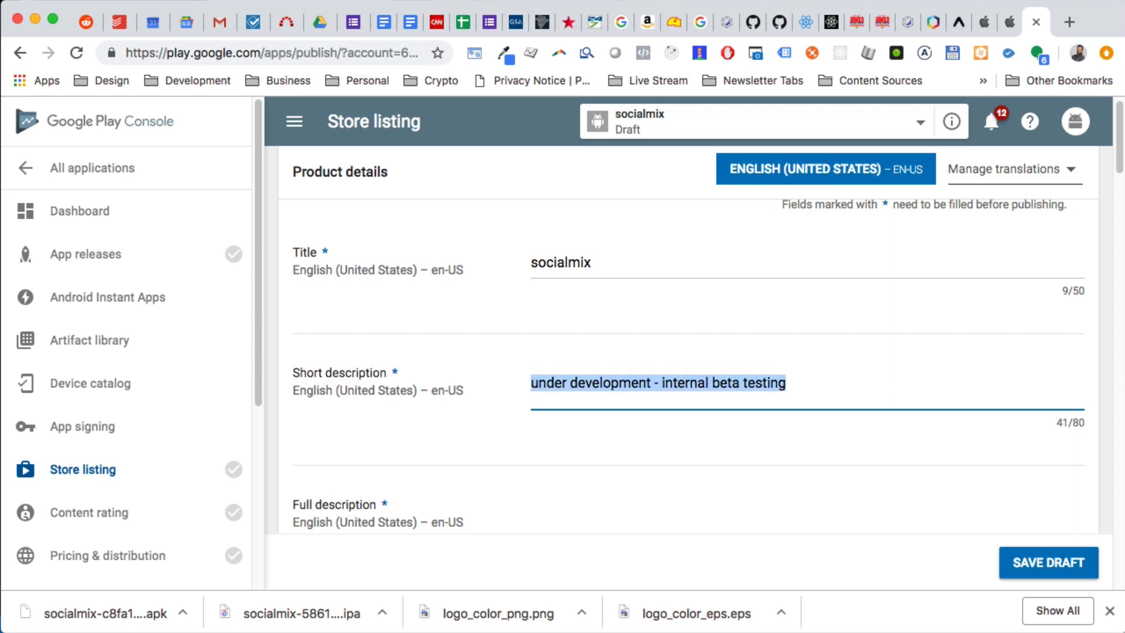
pyautogui.scroll(-3)
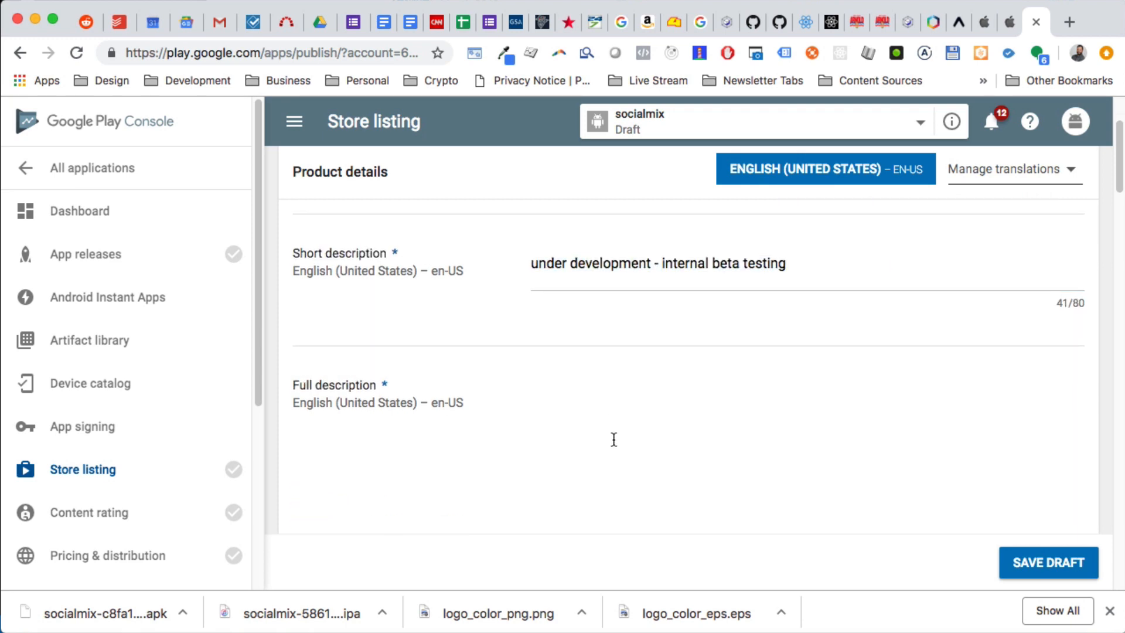
pyautogui.scroll(-3)
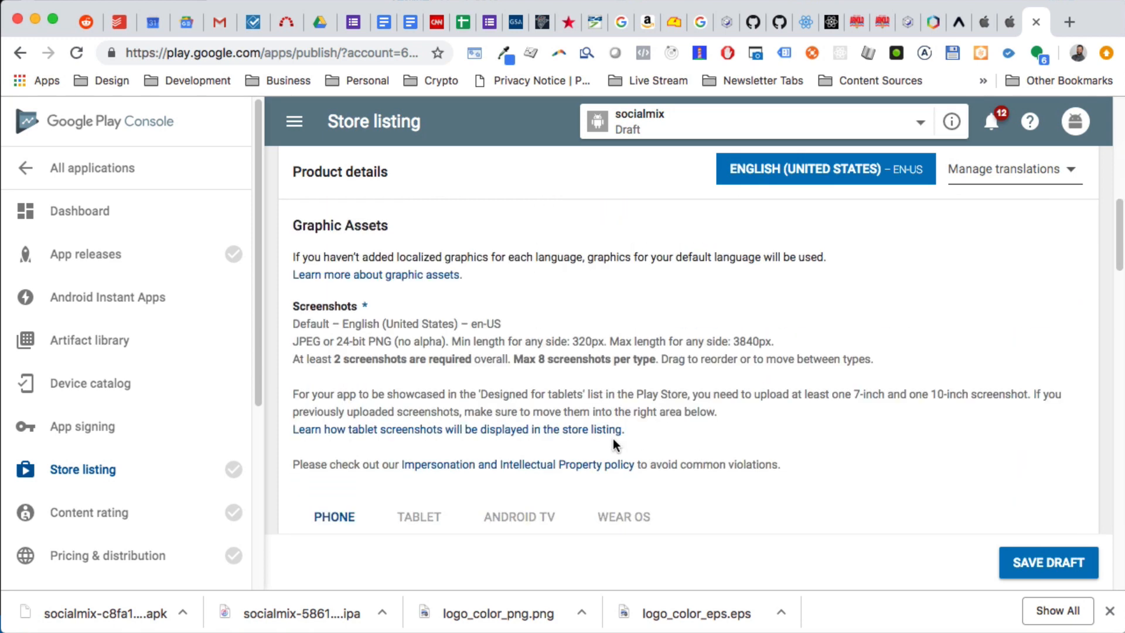
pyautogui.scroll(-3)
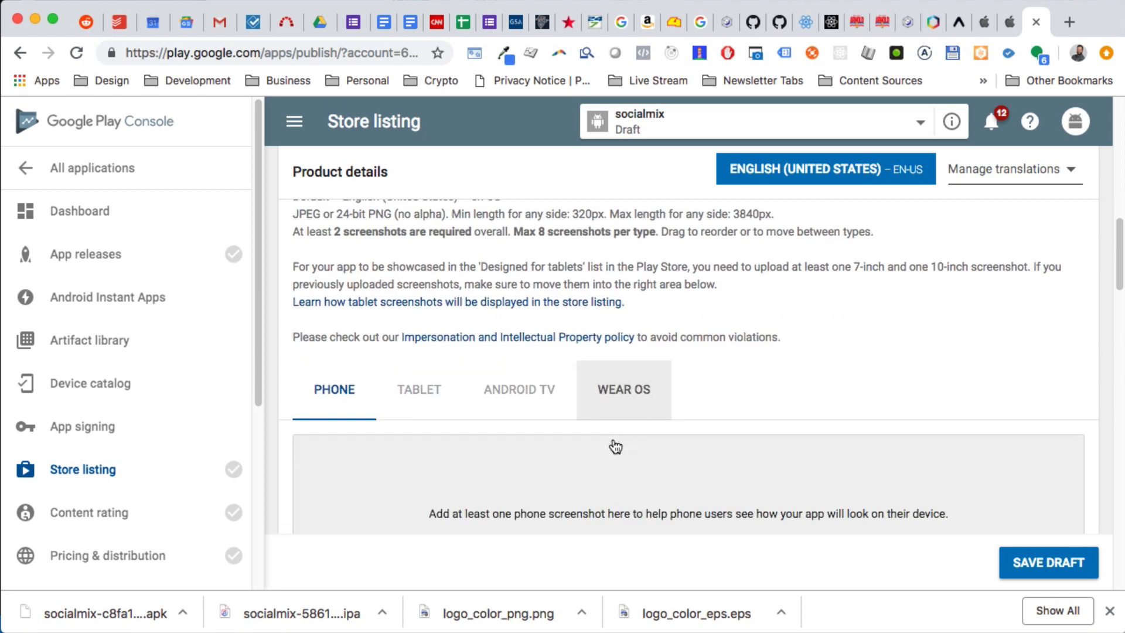
# - Upload the logo PNG as the hi-res icon for the store listing
pyautogui.scroll(-3)
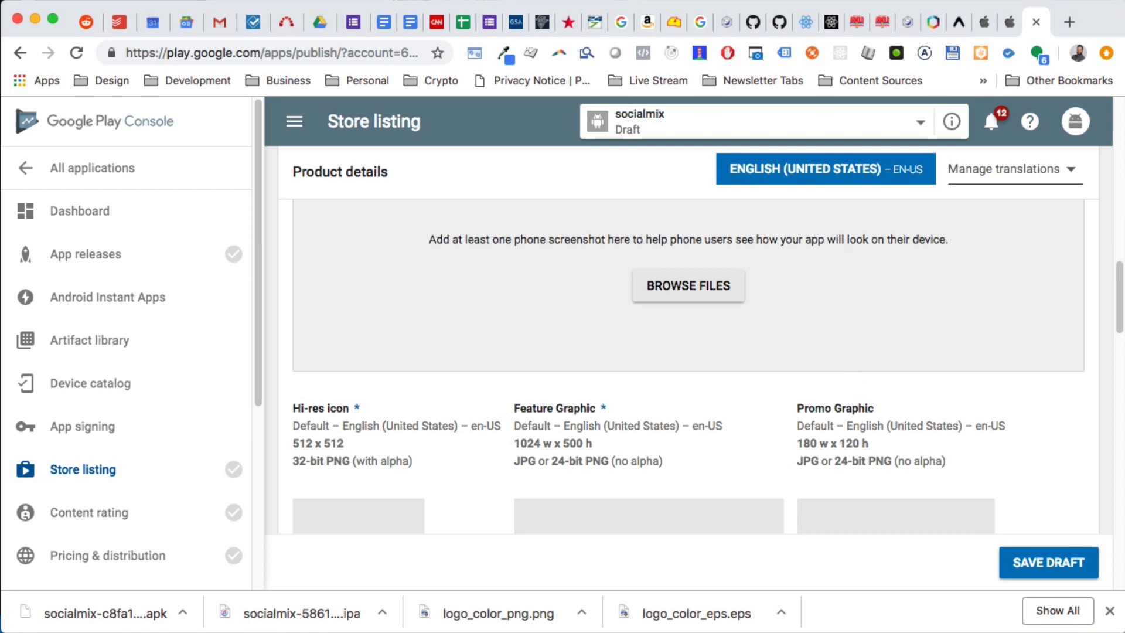
pyautogui.scroll(-3)
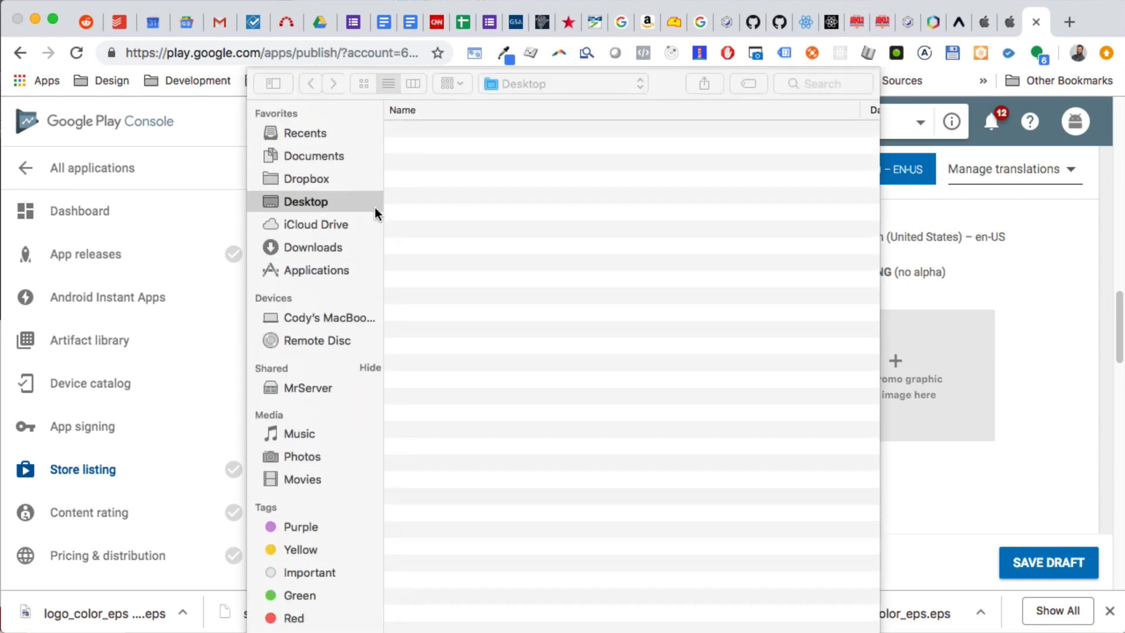
pyautogui.click(562, 83)
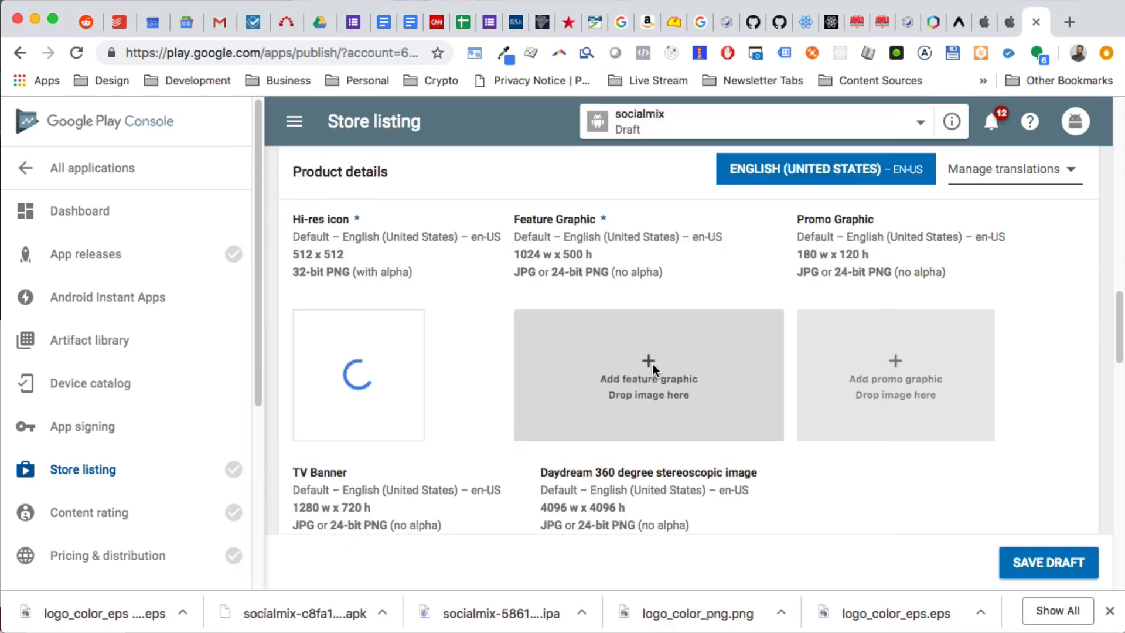
pyautogui.click(647, 373)
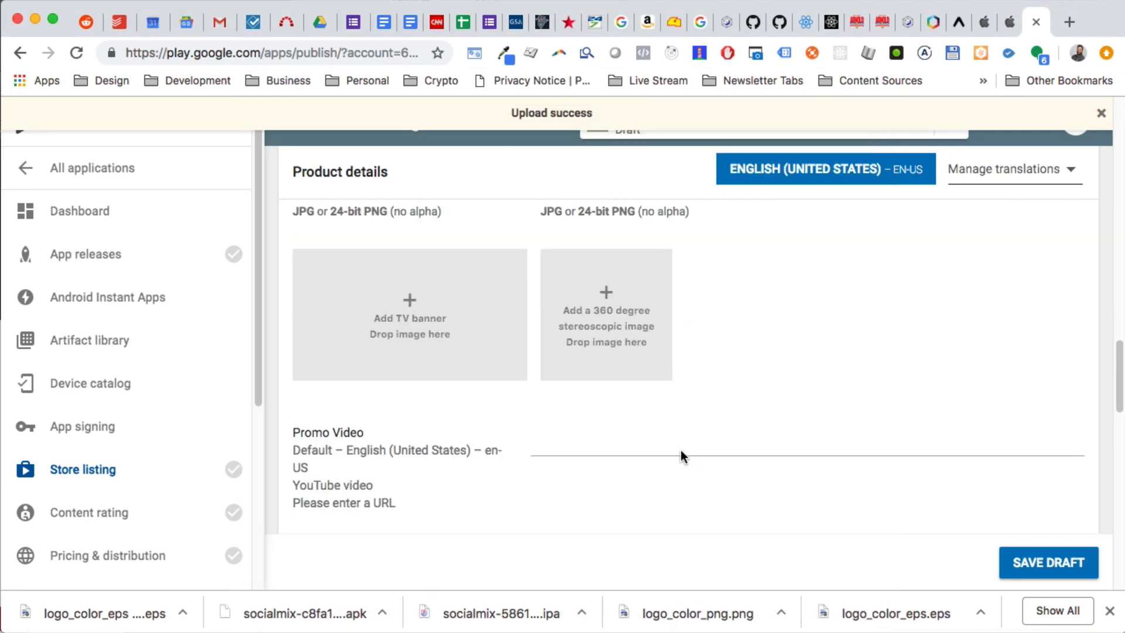
pyautogui.click(724, 266)
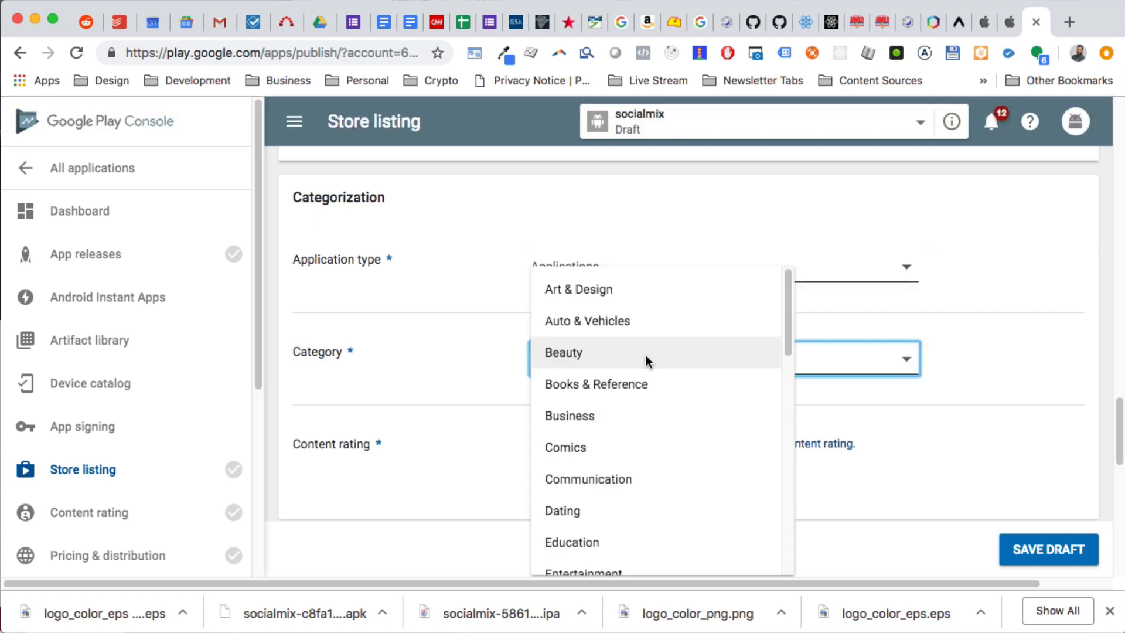
# - Set the app category to Social
pyautogui.scroll(-3)
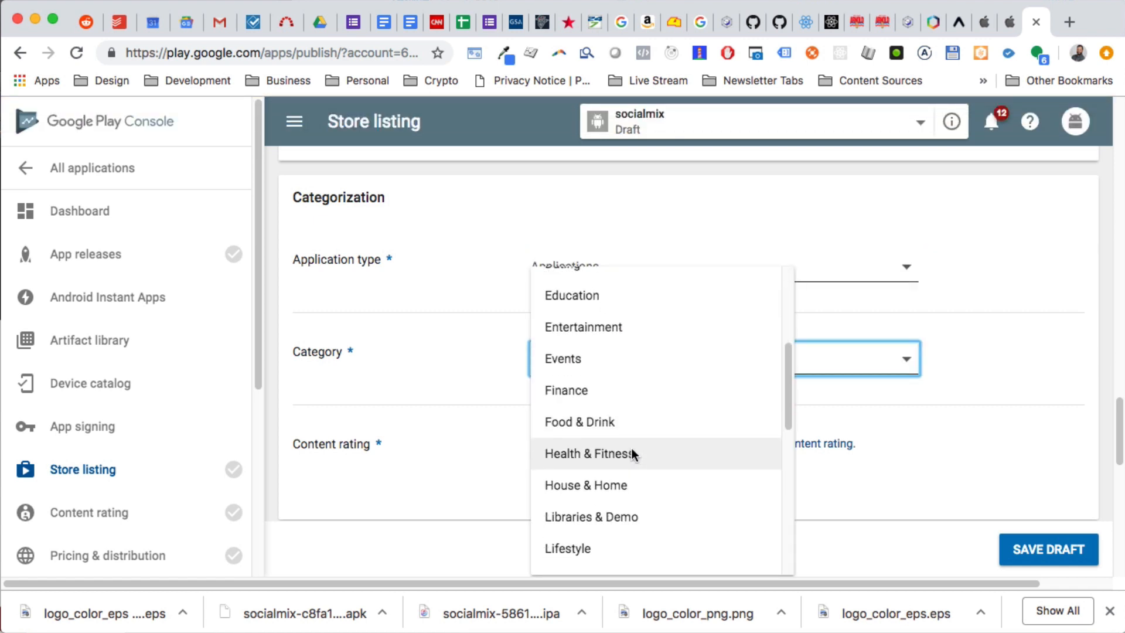
pyautogui.scroll(-3)
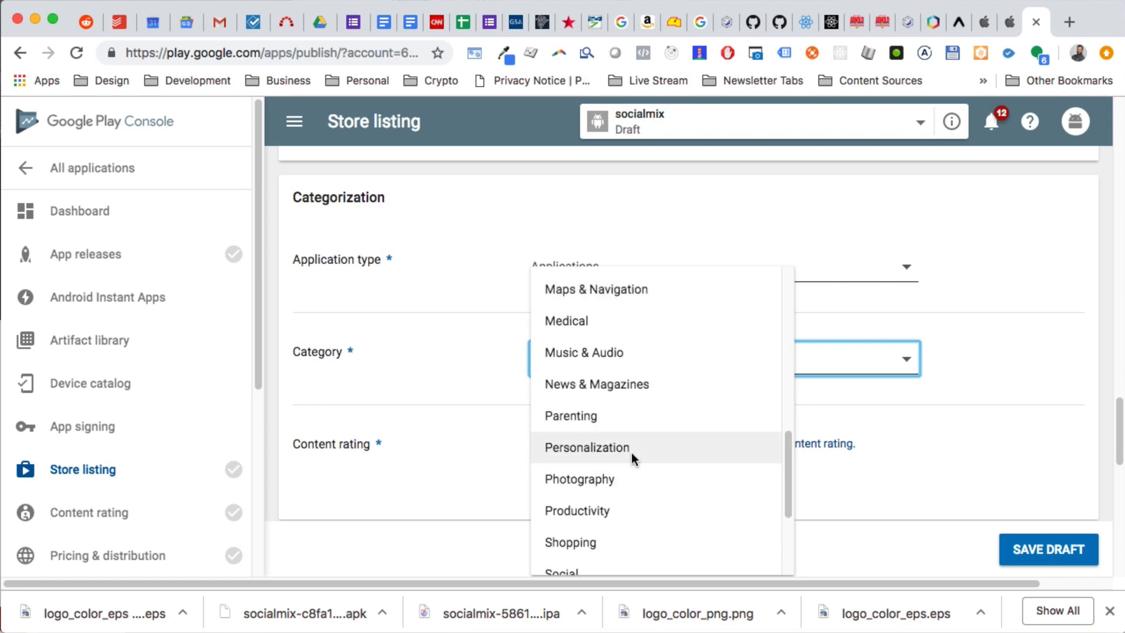
pyautogui.click(561, 572)
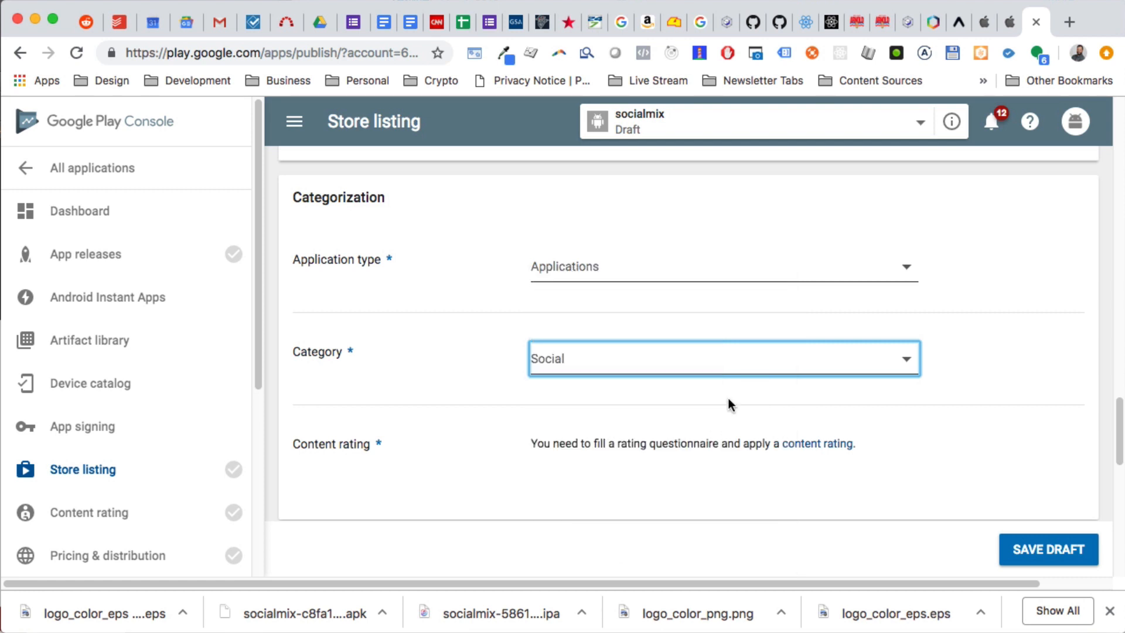
# - Declare 'Not submitting a privacy policy URL at this time' and save the draft
pyautogui.scroll(-3)
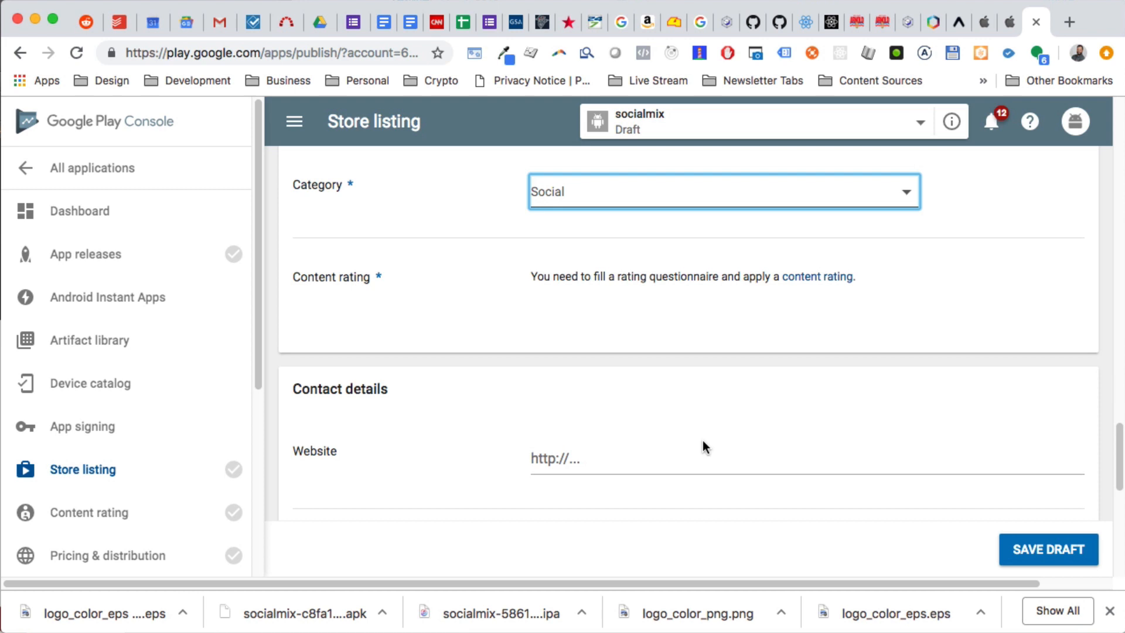
pyautogui.scroll(-3)
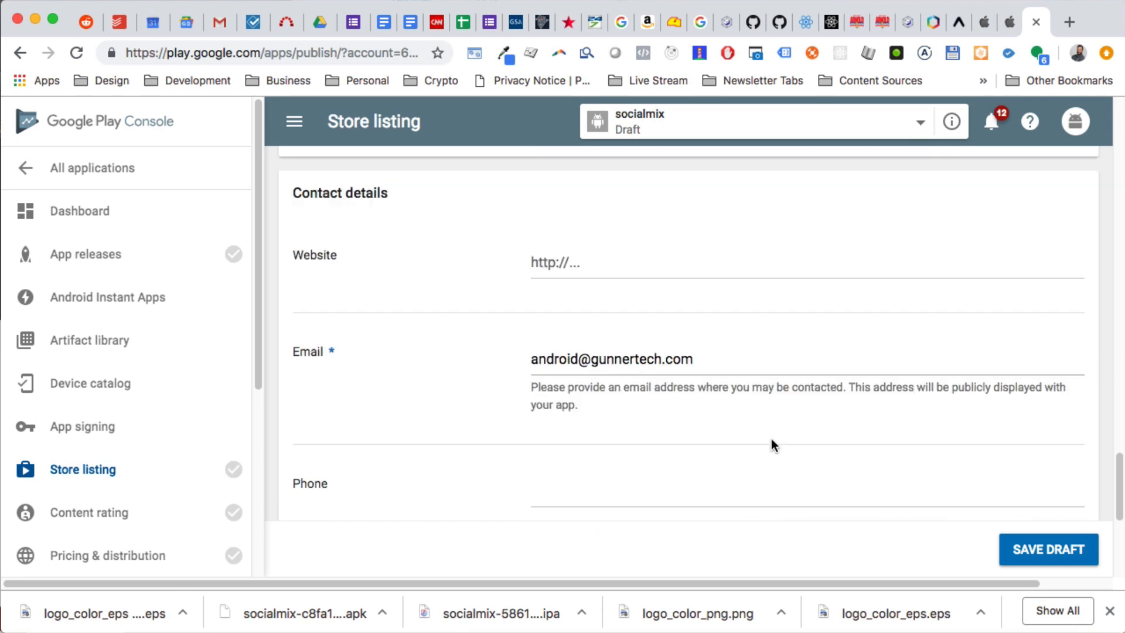
pyautogui.scroll(-3)
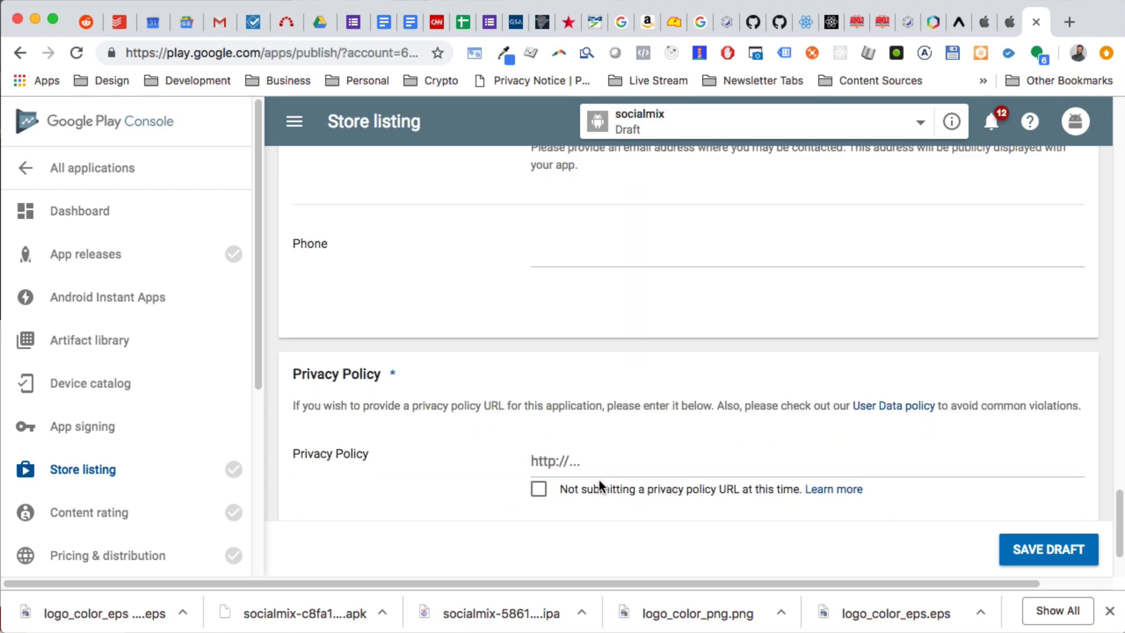
pyautogui.click(538, 489)
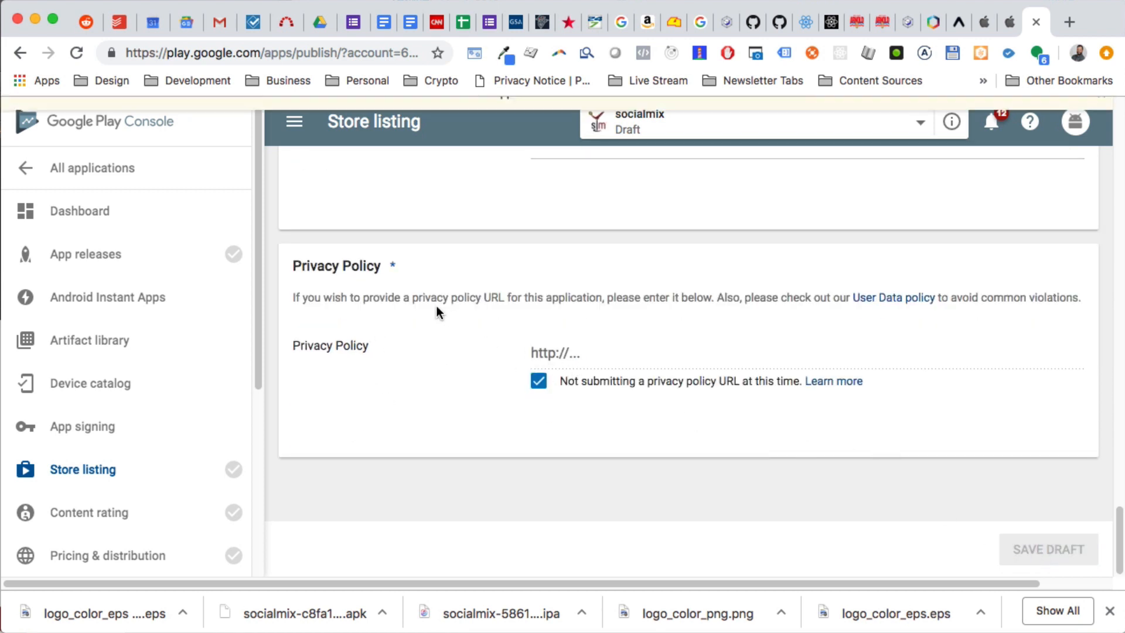
pyautogui.click(1046, 548)
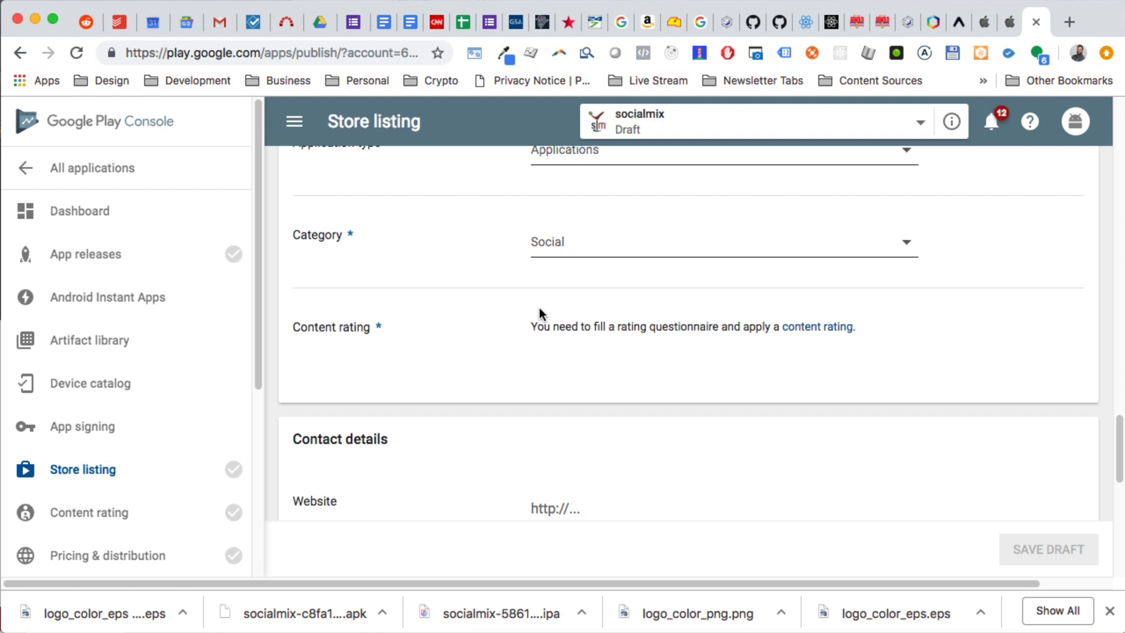
pyautogui.moveTo(134, 512)
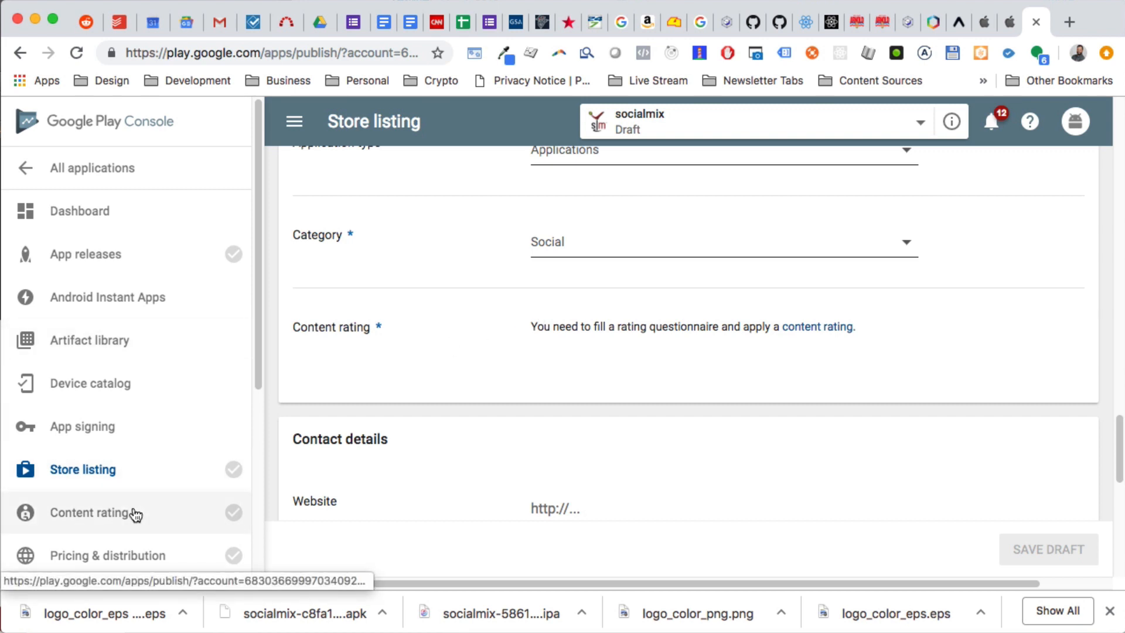
pyautogui.scroll(-3)
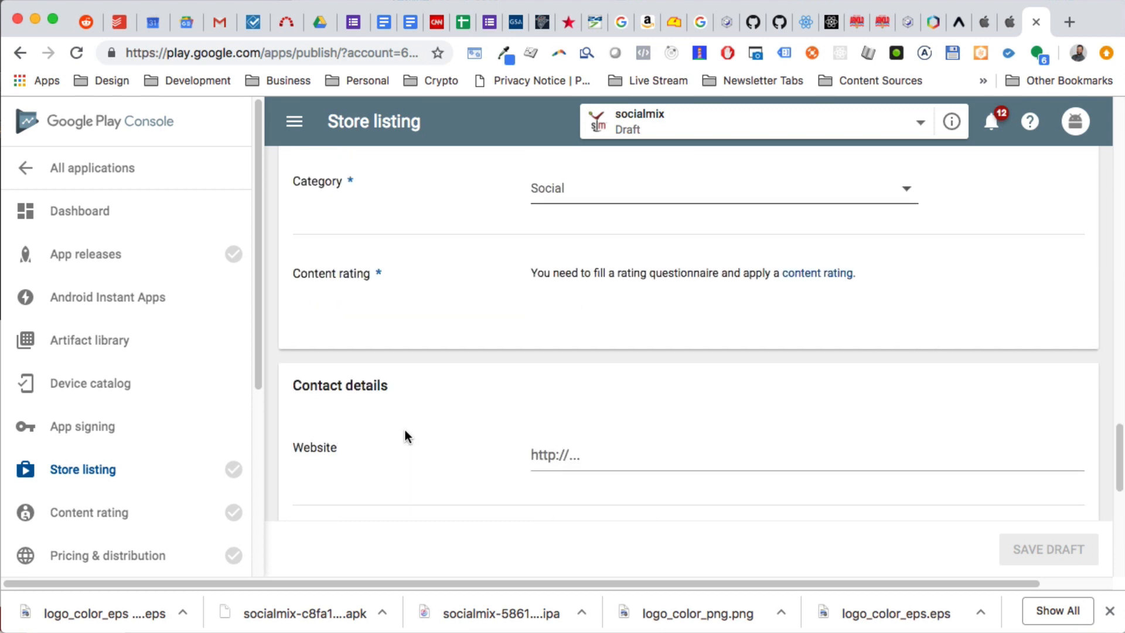
pyautogui.moveTo(97, 519)
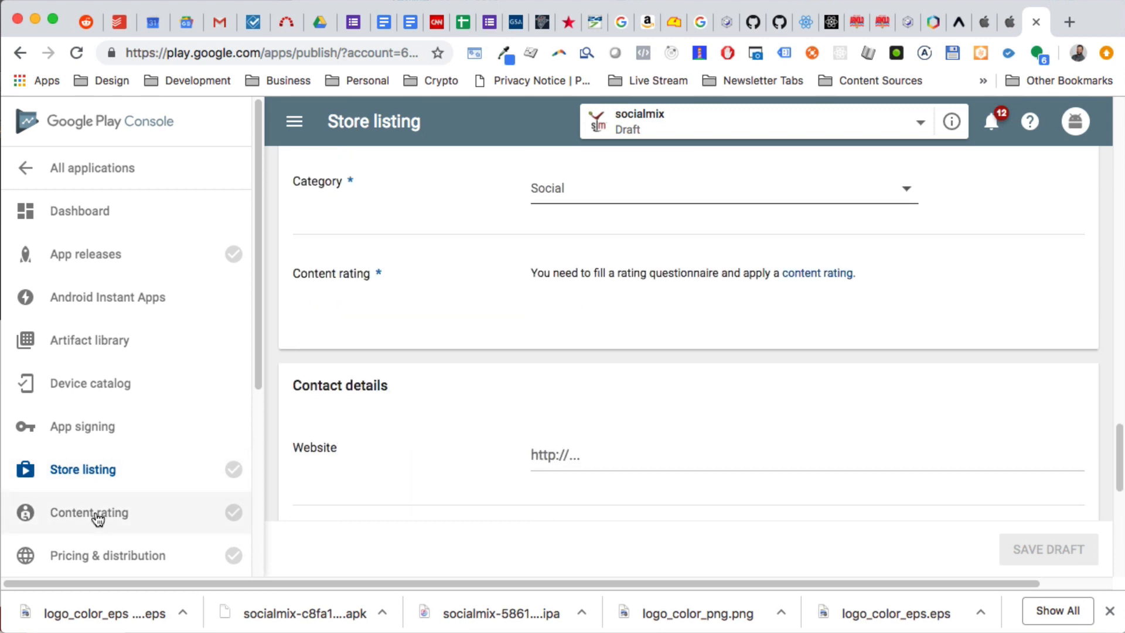
# - Browse the App releases tracks, looking into the Beta track and back
pyautogui.click(87, 512)
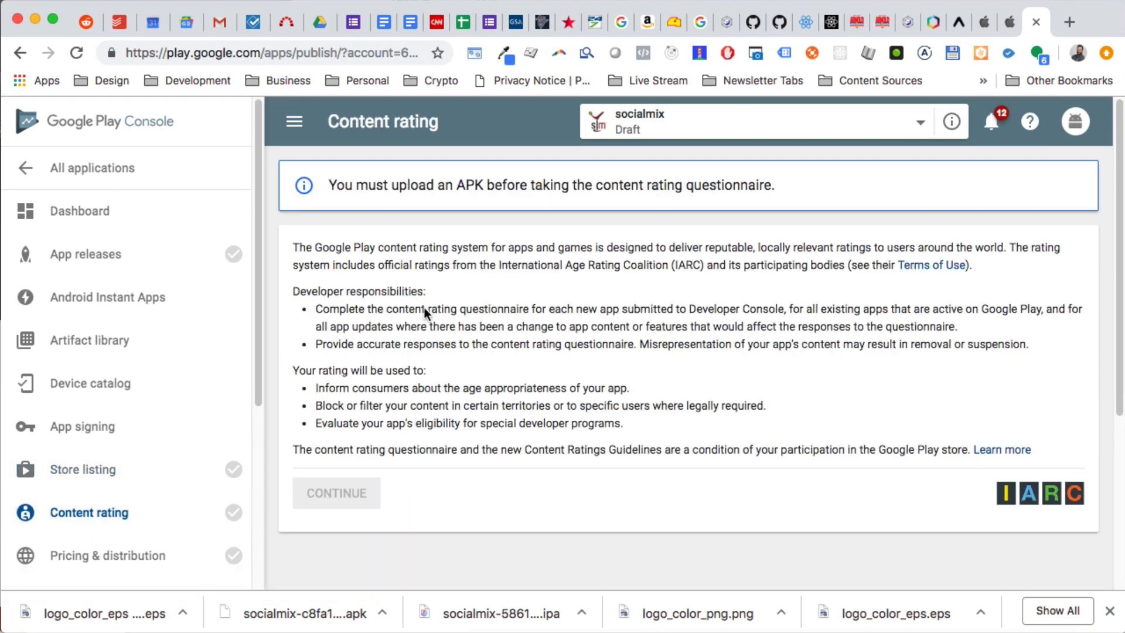
pyautogui.click(85, 255)
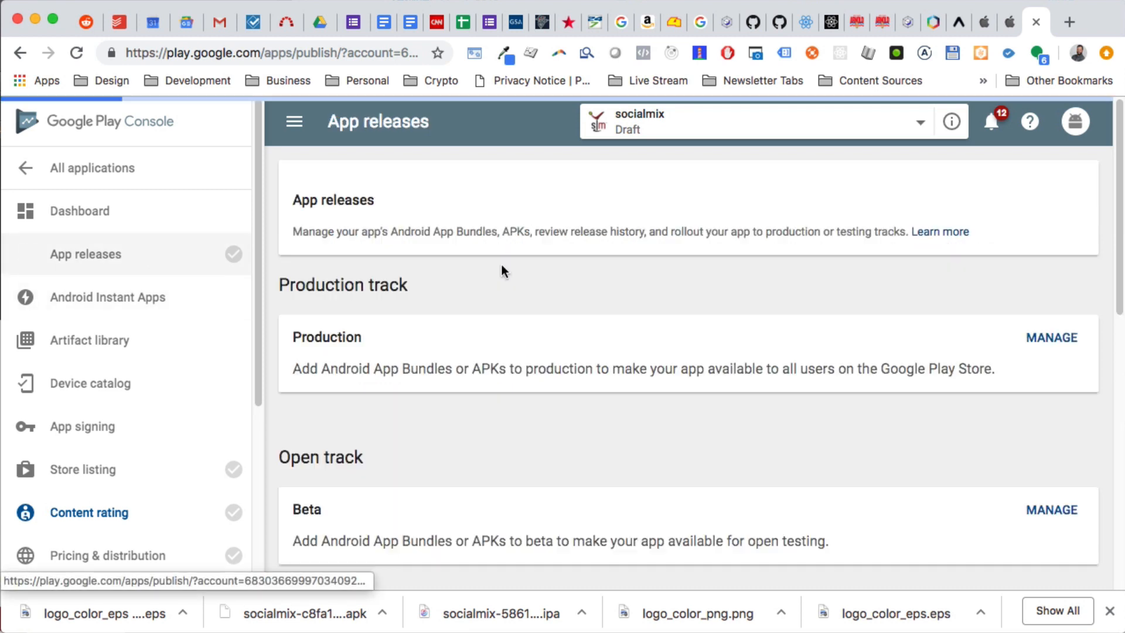
pyautogui.scroll(-3)
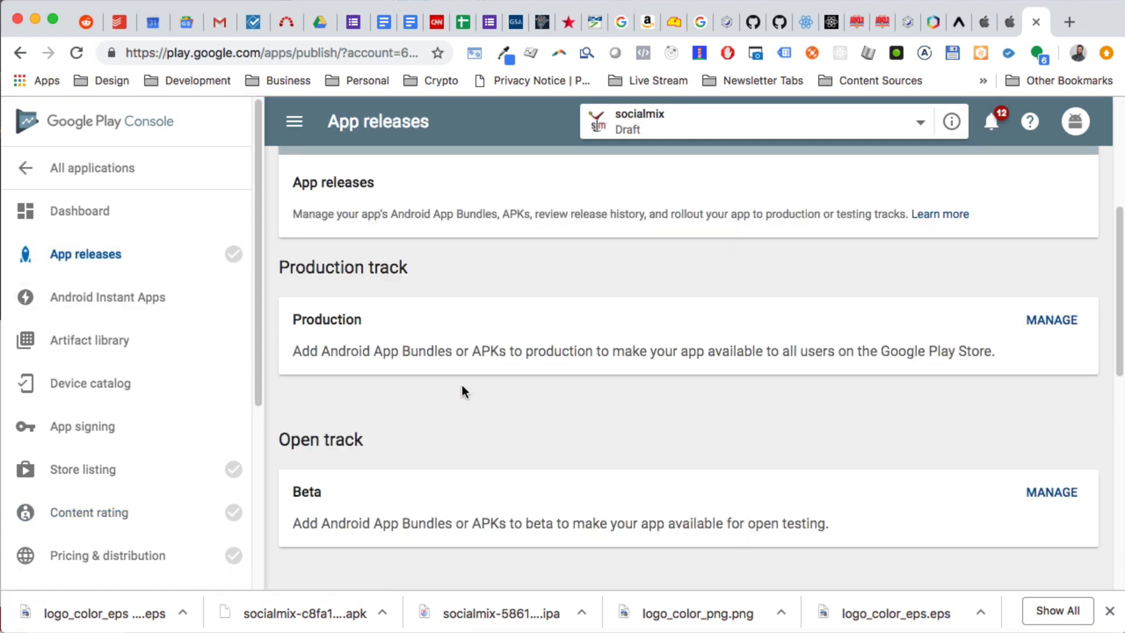
pyautogui.scroll(-3)
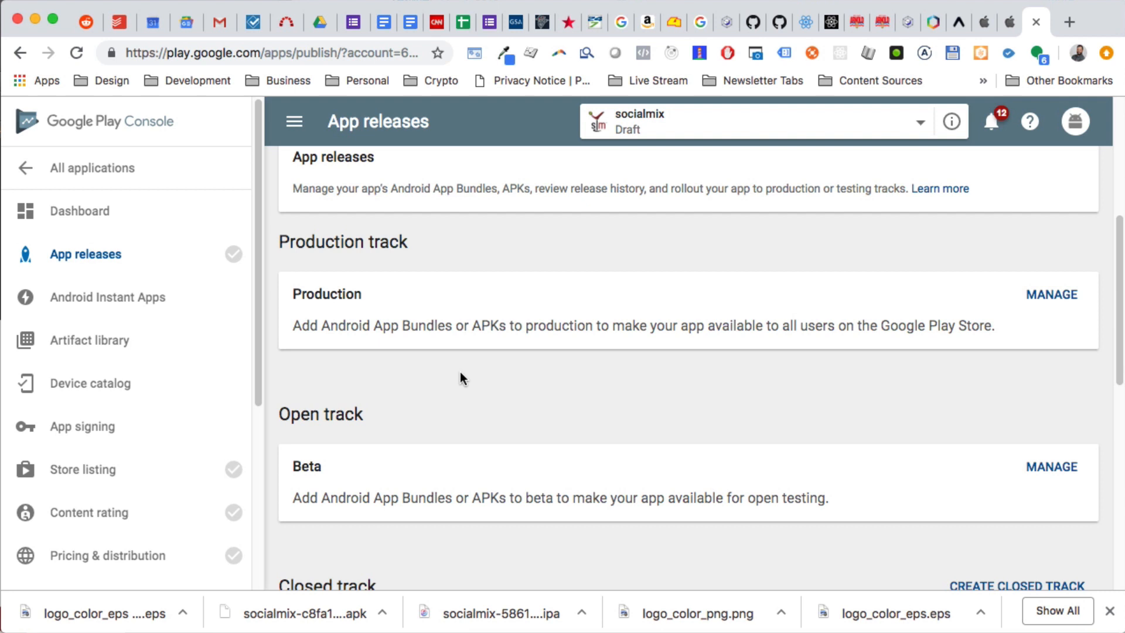
pyautogui.scroll(-3)
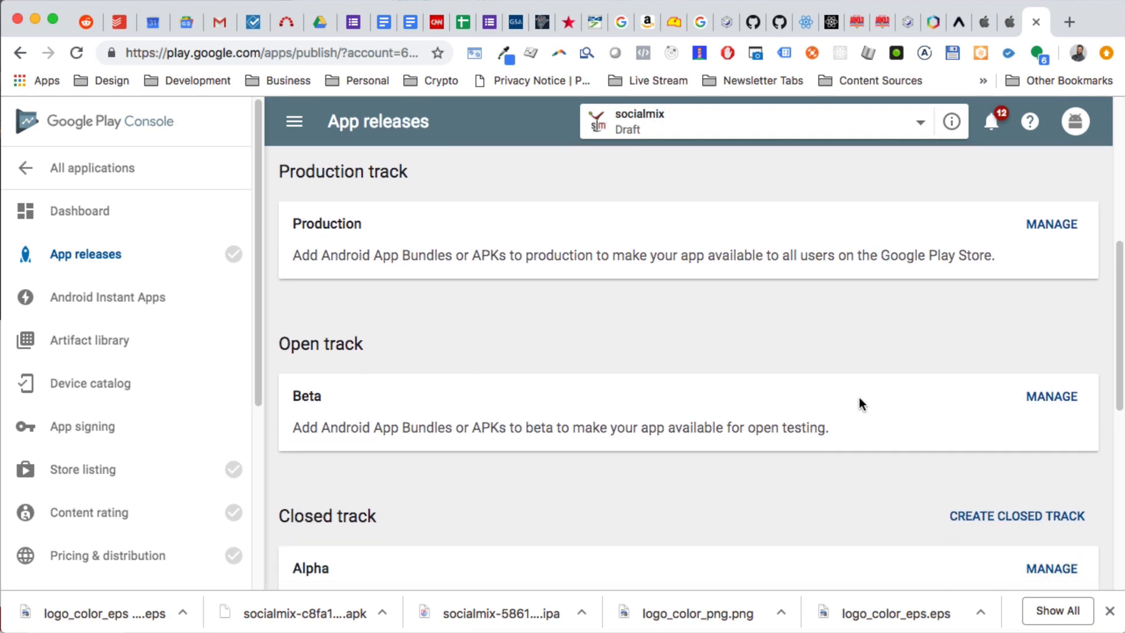
pyautogui.click(1051, 396)
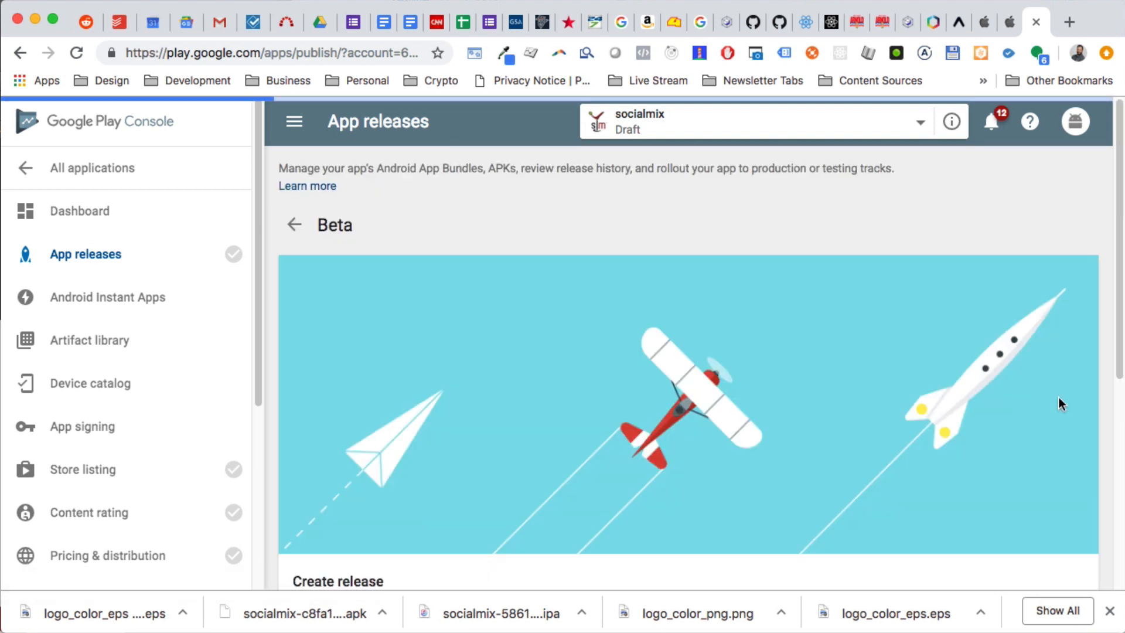
pyautogui.click(293, 225)
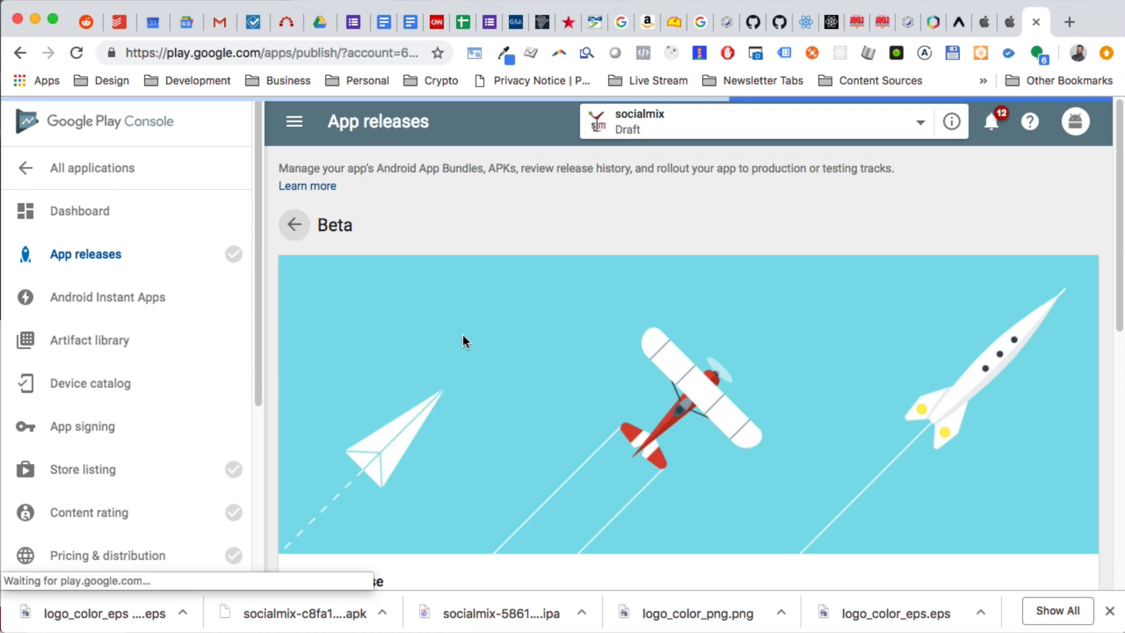
pyautogui.scroll(-3)
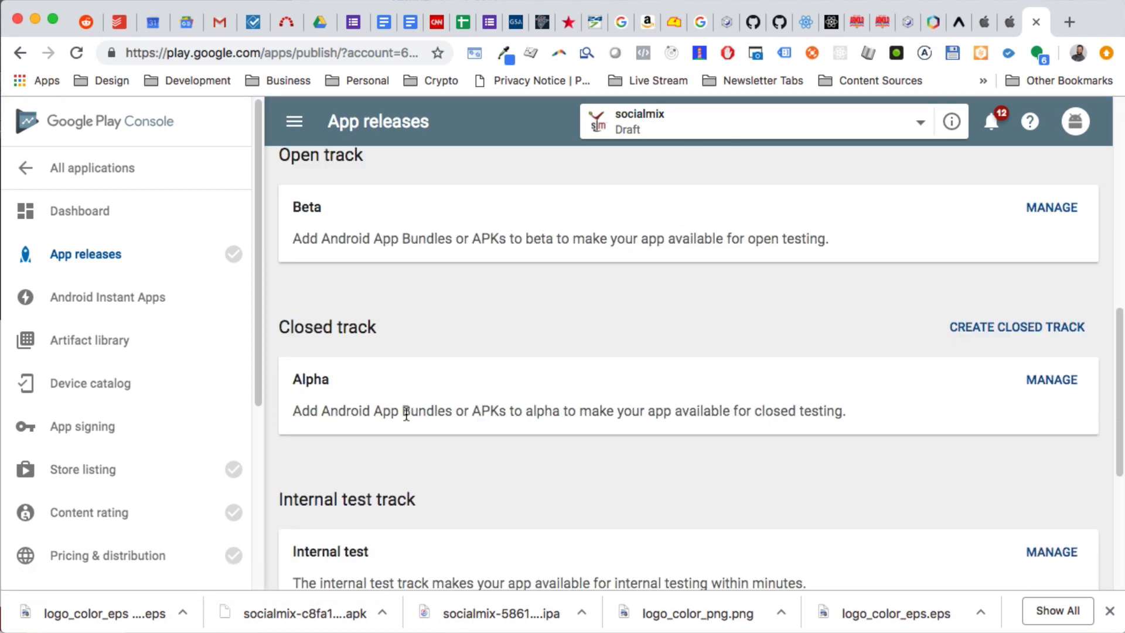
pyautogui.moveTo(1054, 404)
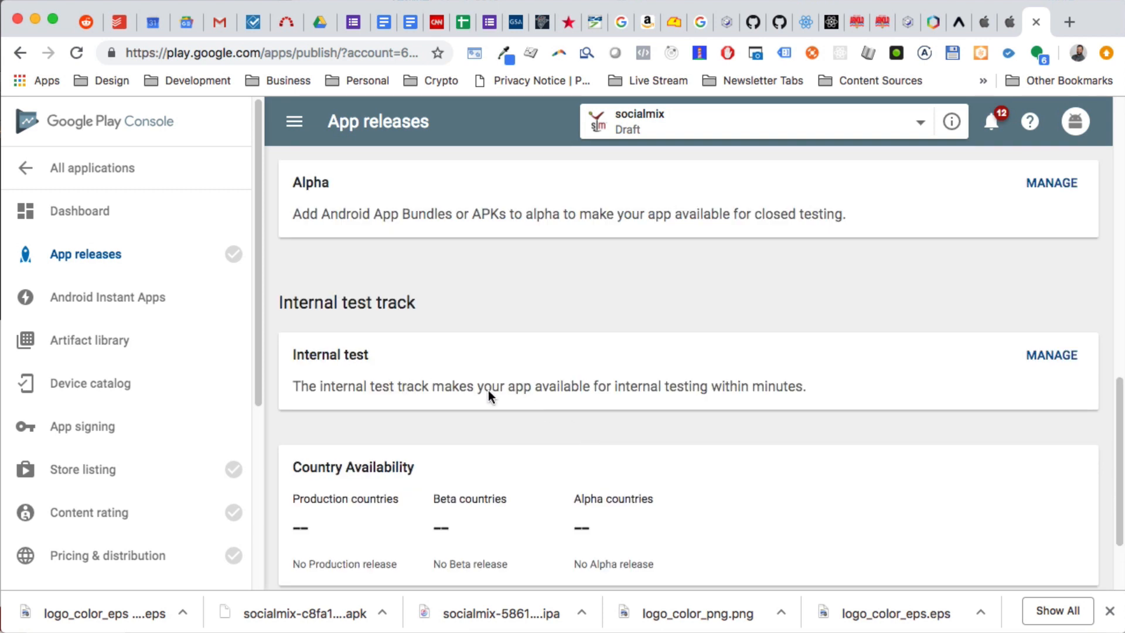
pyautogui.moveTo(609, 389)
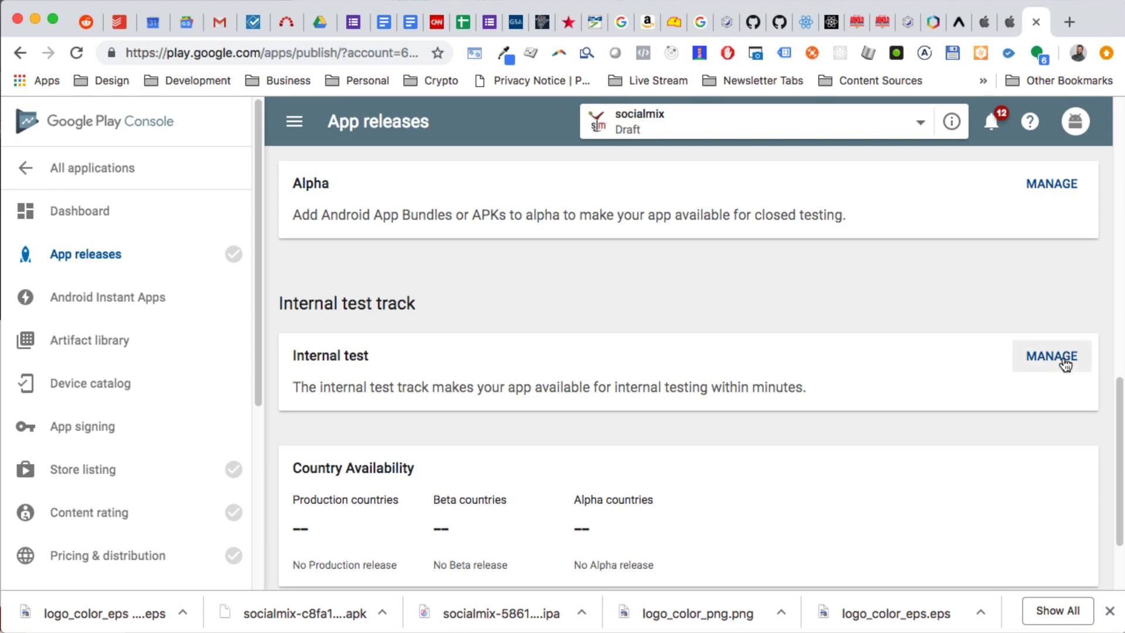
# - Start a new release on the Internal test track with App Signing by Google Play enabled
pyautogui.click(1050, 356)
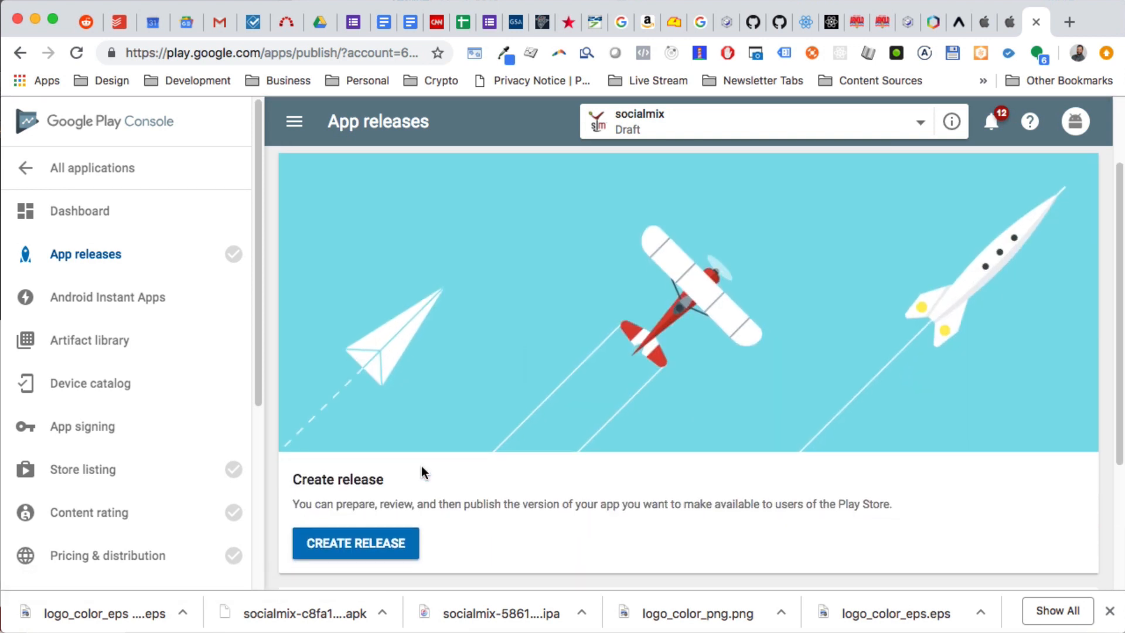
pyautogui.scroll(-3)
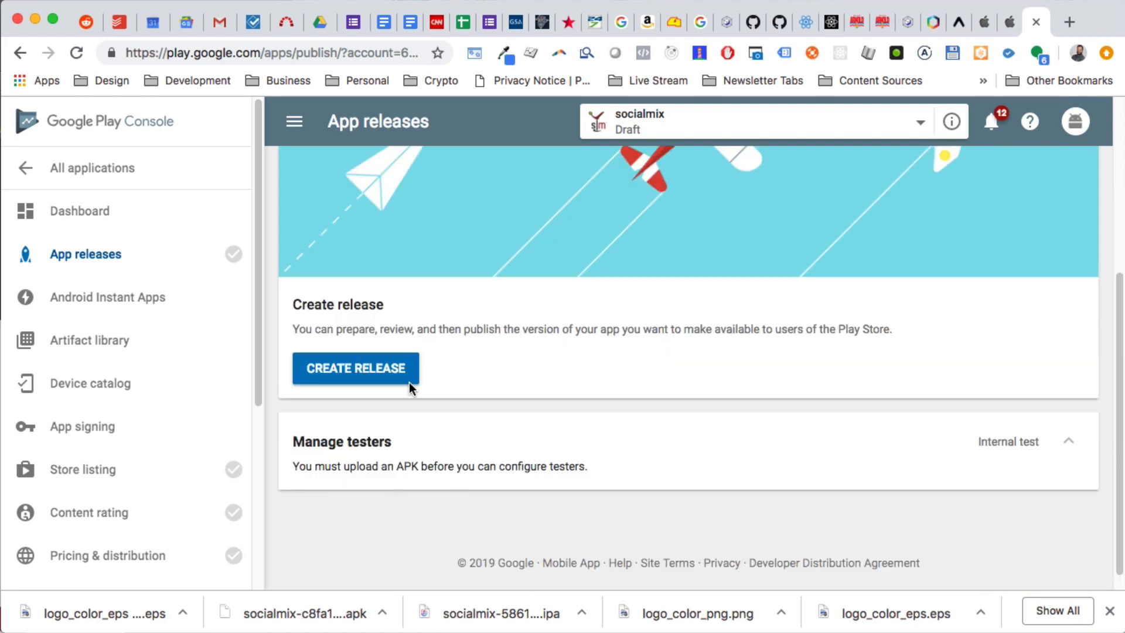
pyautogui.click(355, 367)
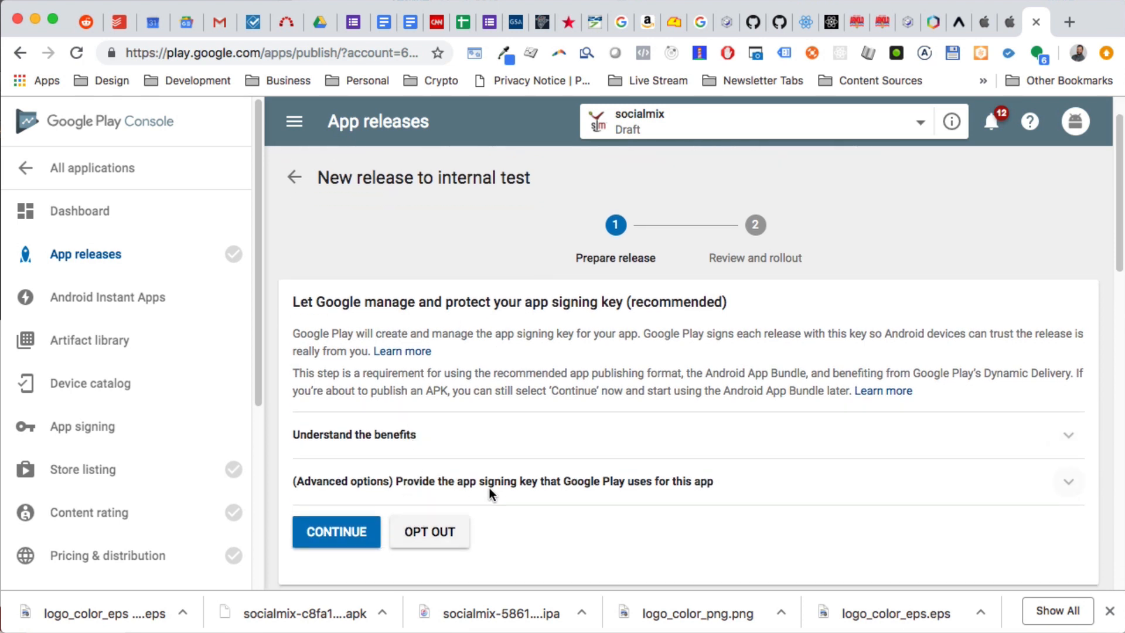
pyautogui.scroll(-3)
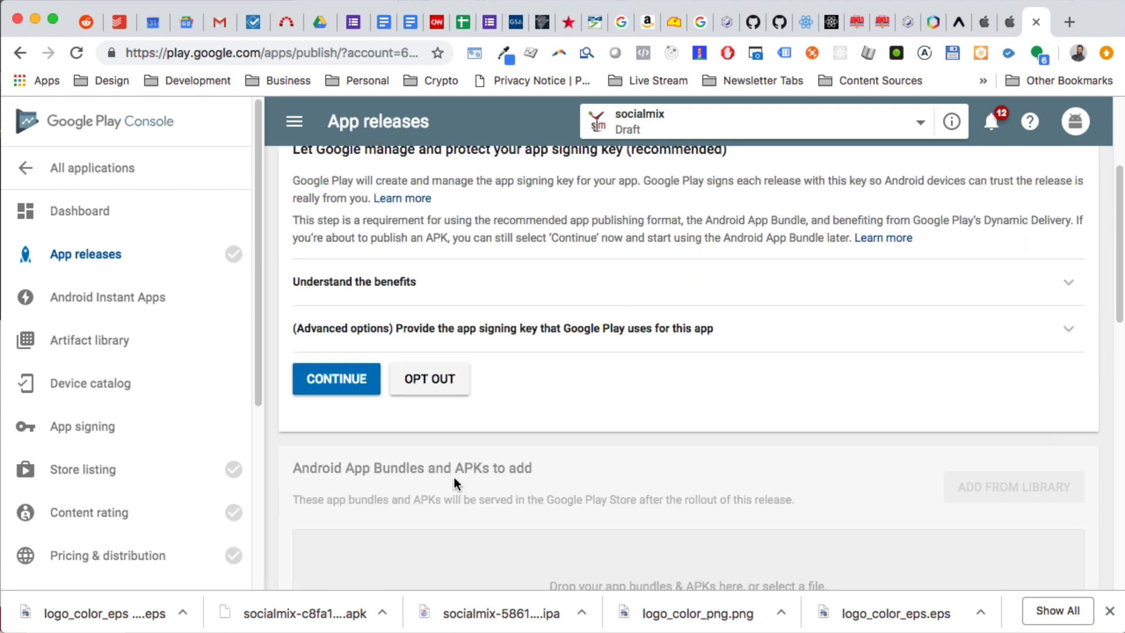
pyautogui.click(336, 379)
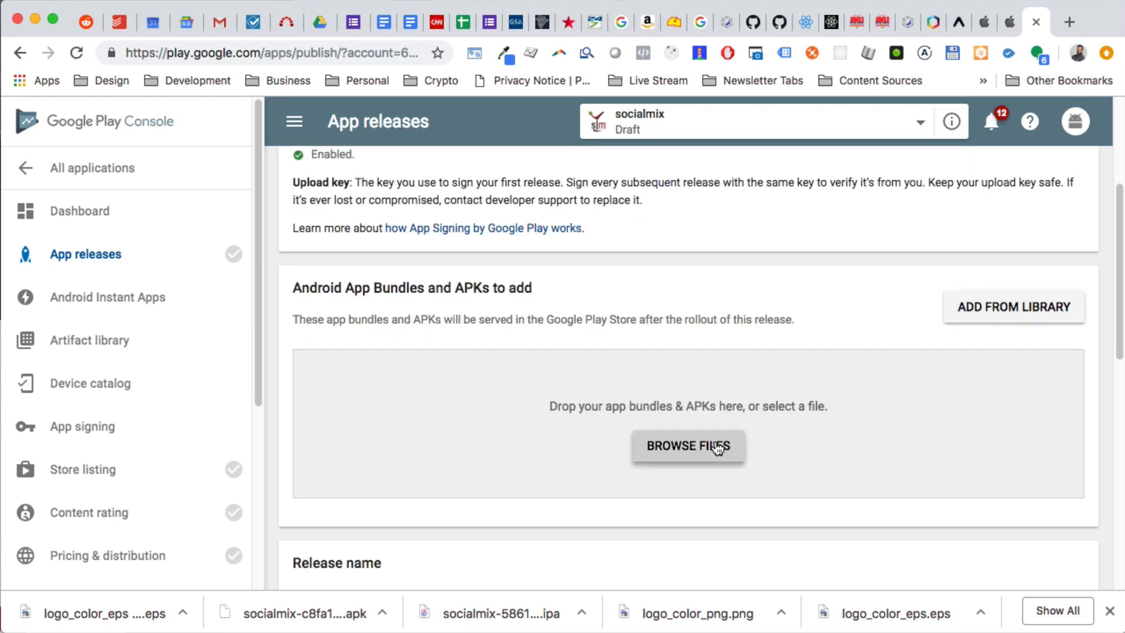
# - Upload the signed socialmix APK from the Downloads folder to the release
pyautogui.click(688, 445)
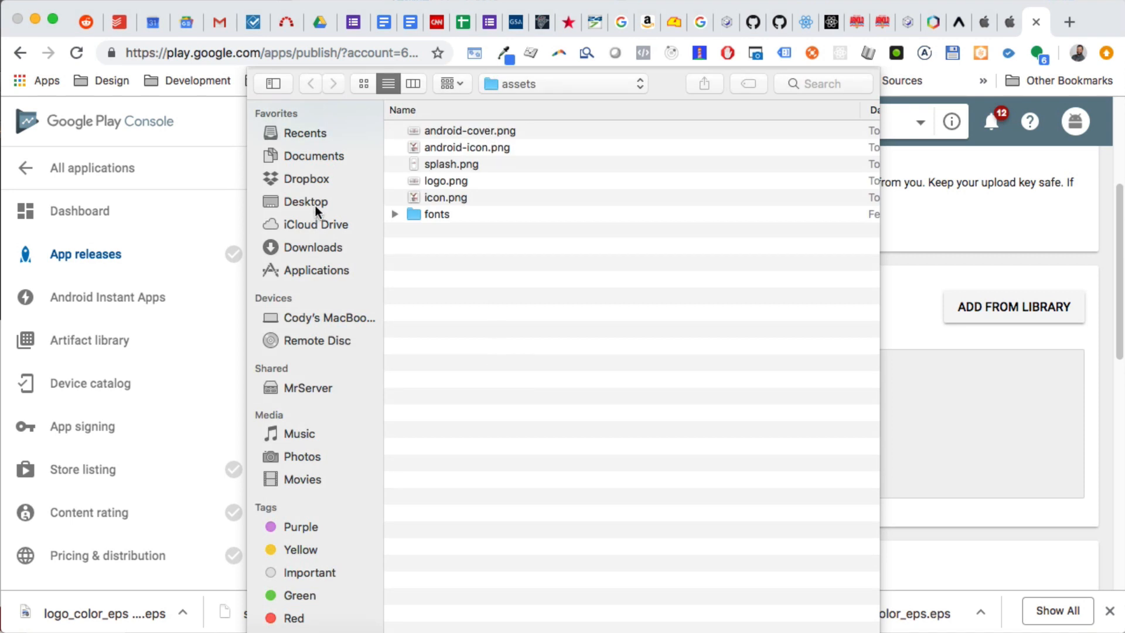
pyautogui.click(312, 248)
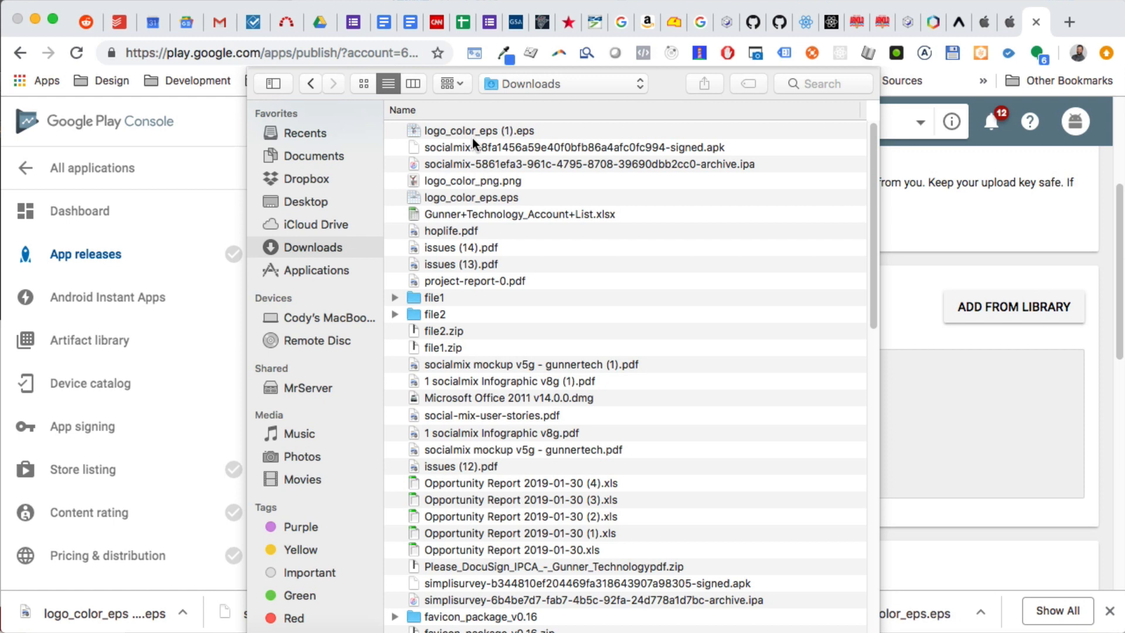
pyautogui.click(567, 147)
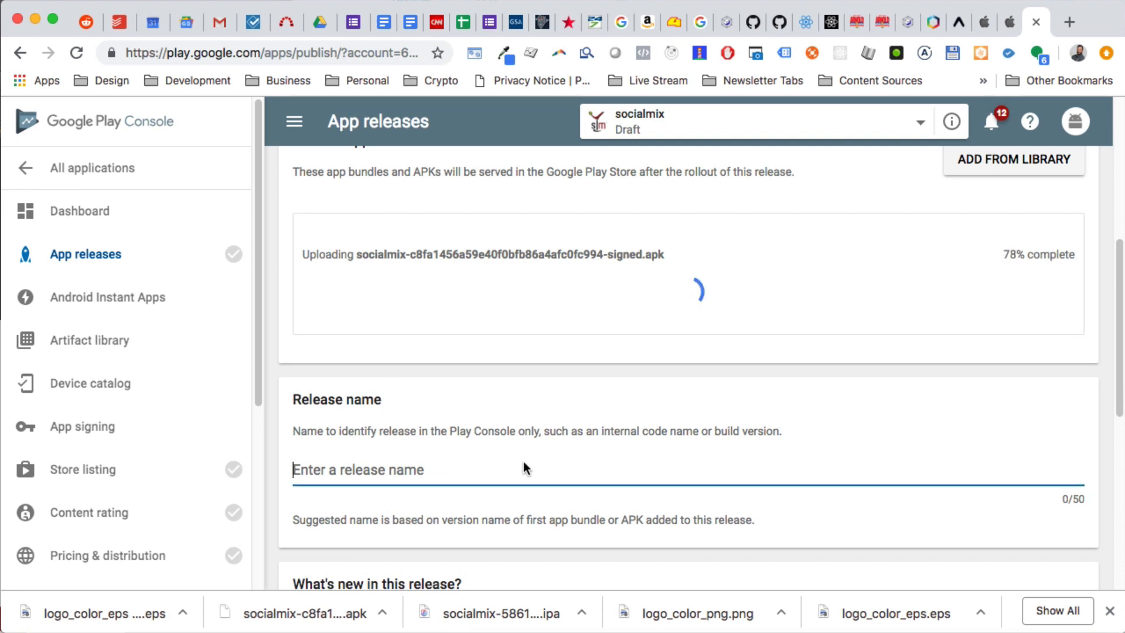
# - Name the release 'Iteration 1' and add en-US release notes 'Initial Release'
pyautogui.write('Iteration 1')
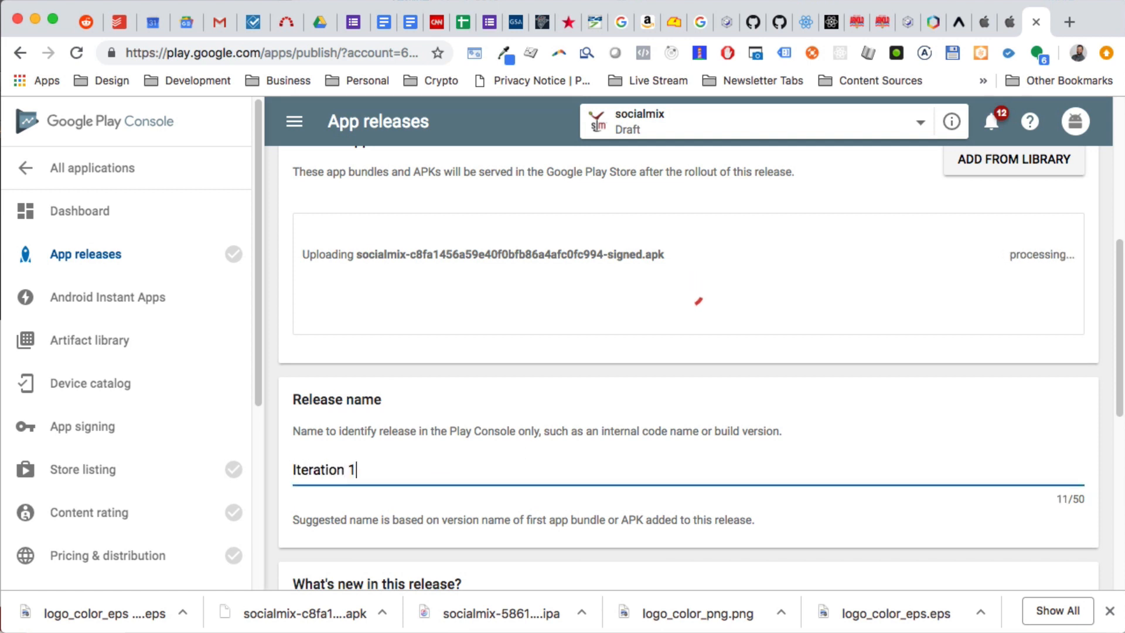
pyautogui.scroll(-3)
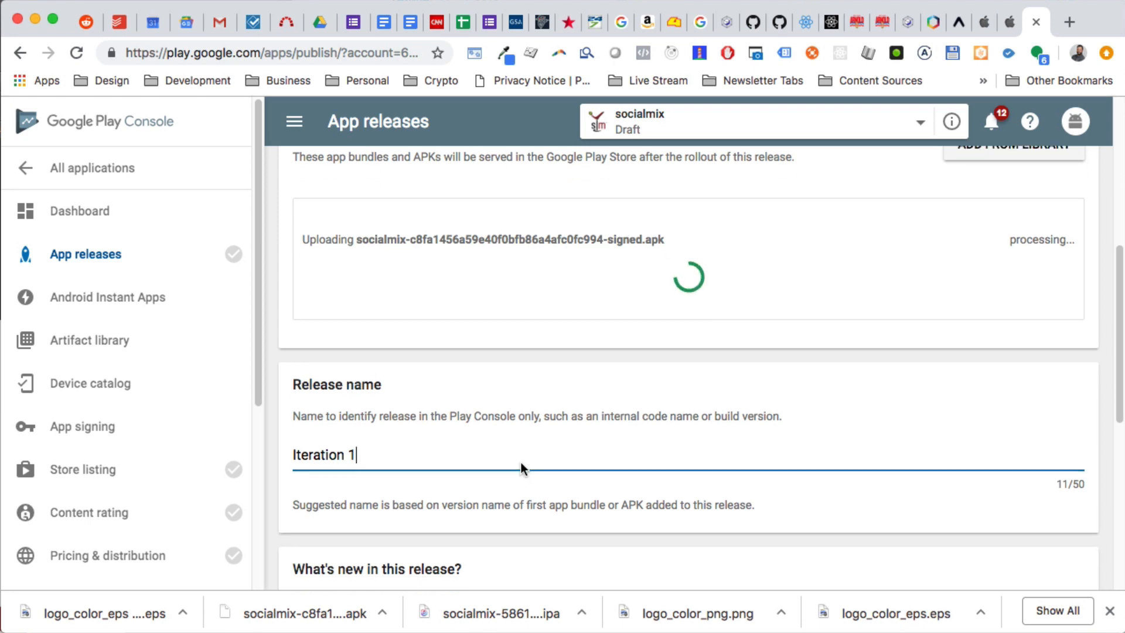
pyautogui.scroll(-3)
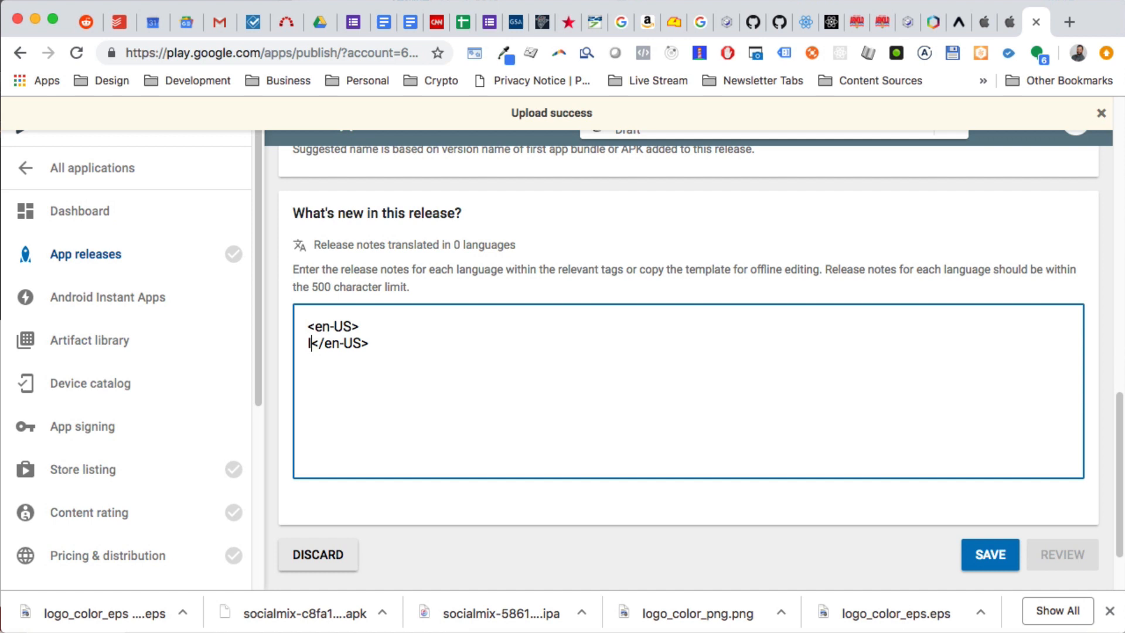
pyautogui.write('Initial dep')
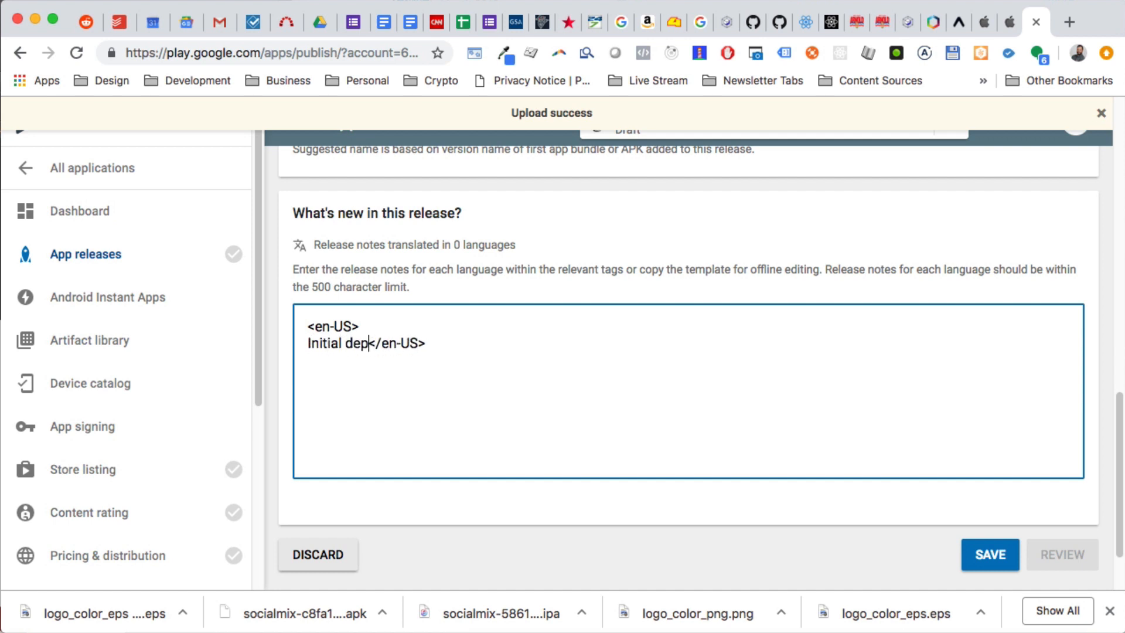
pyautogui.write('loy')
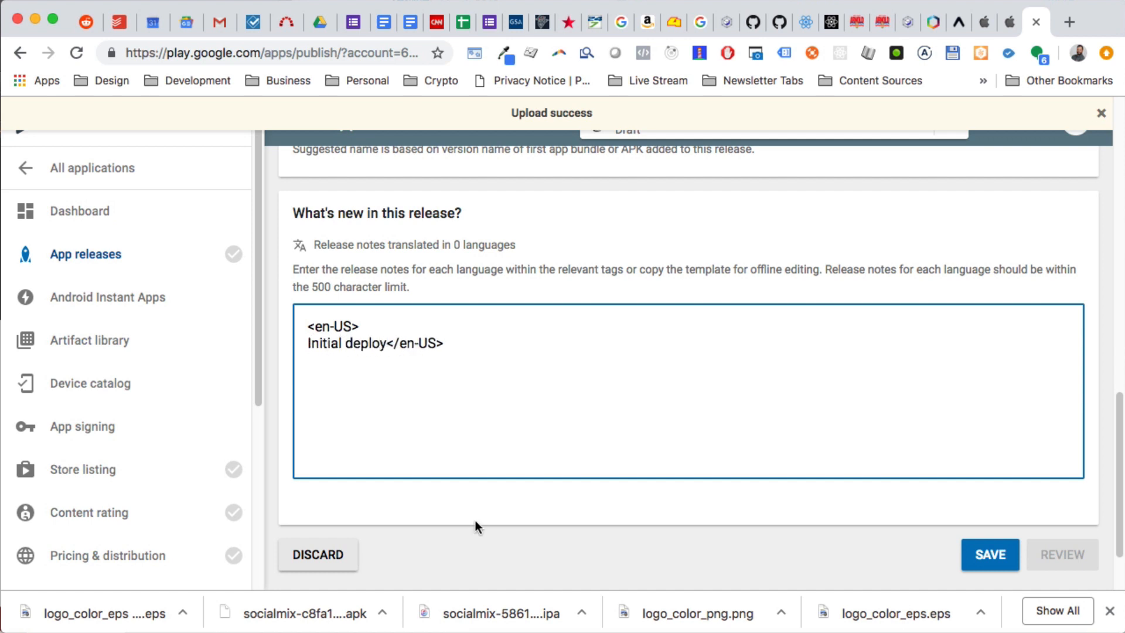
pyautogui.write('Initial Release')
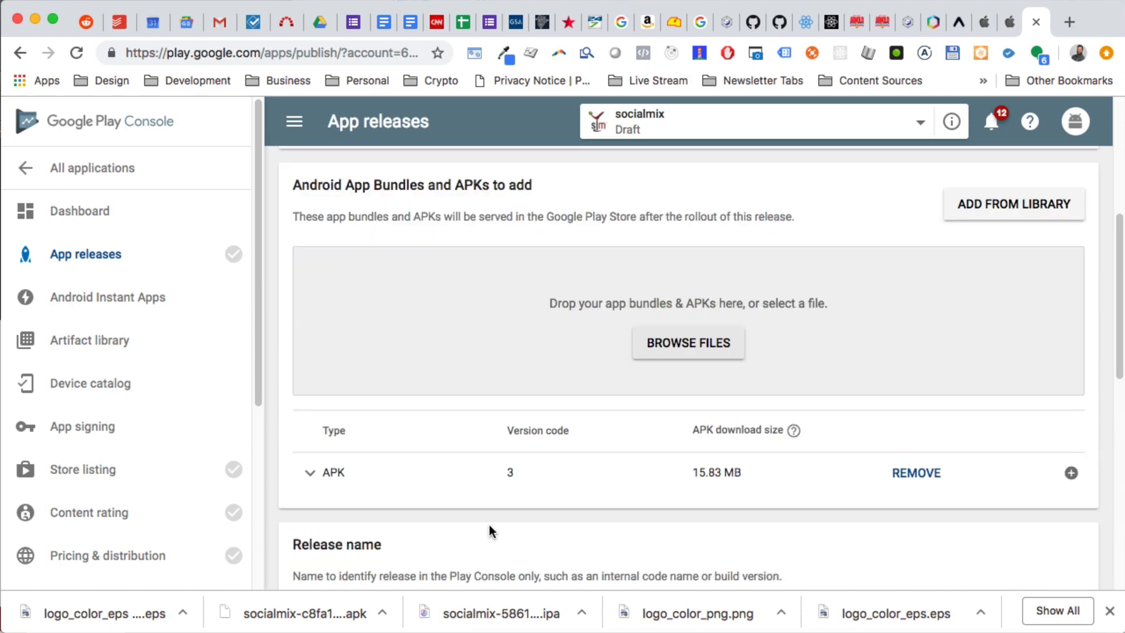
# - Save the release draft and proceed to the rollout review
pyautogui.scroll(-3)
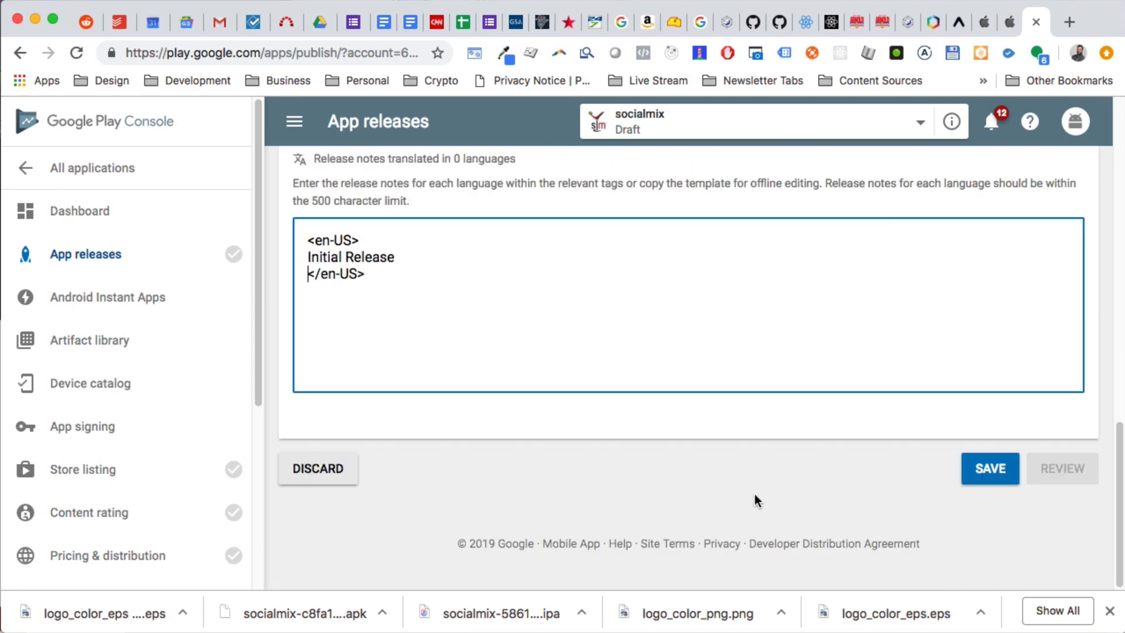
pyautogui.click(988, 469)
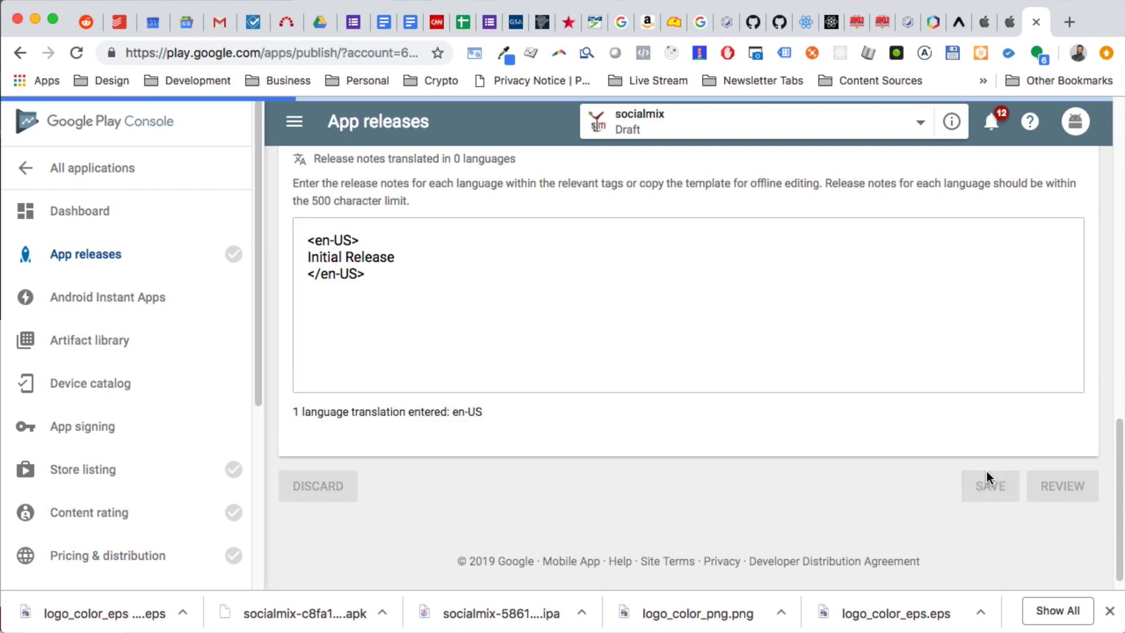
pyautogui.click(988, 485)
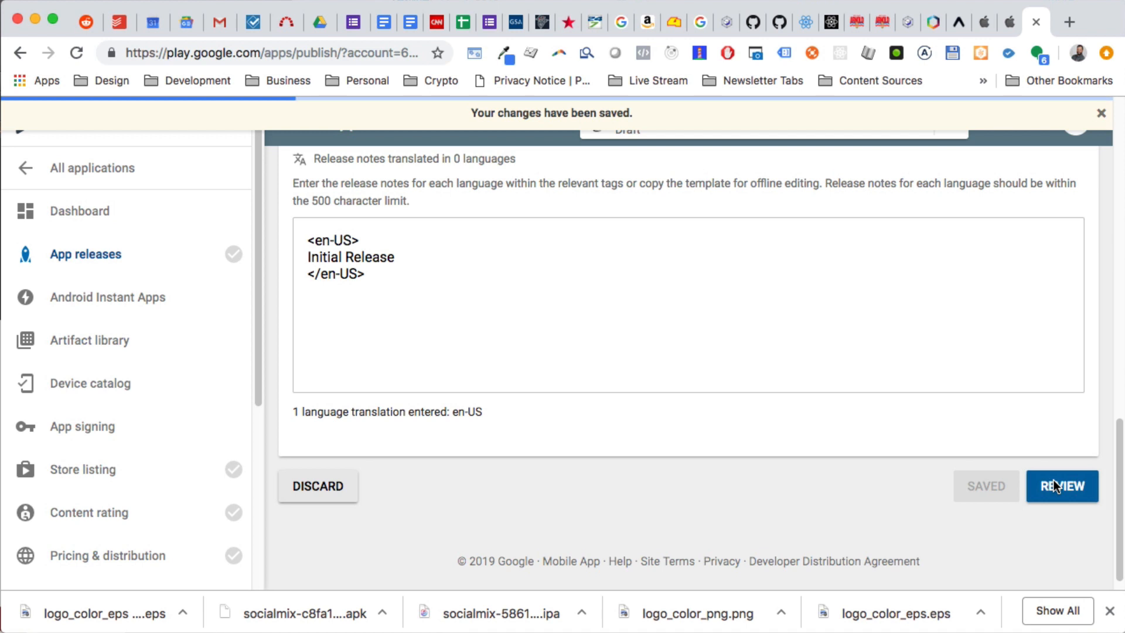
pyautogui.click(1062, 485)
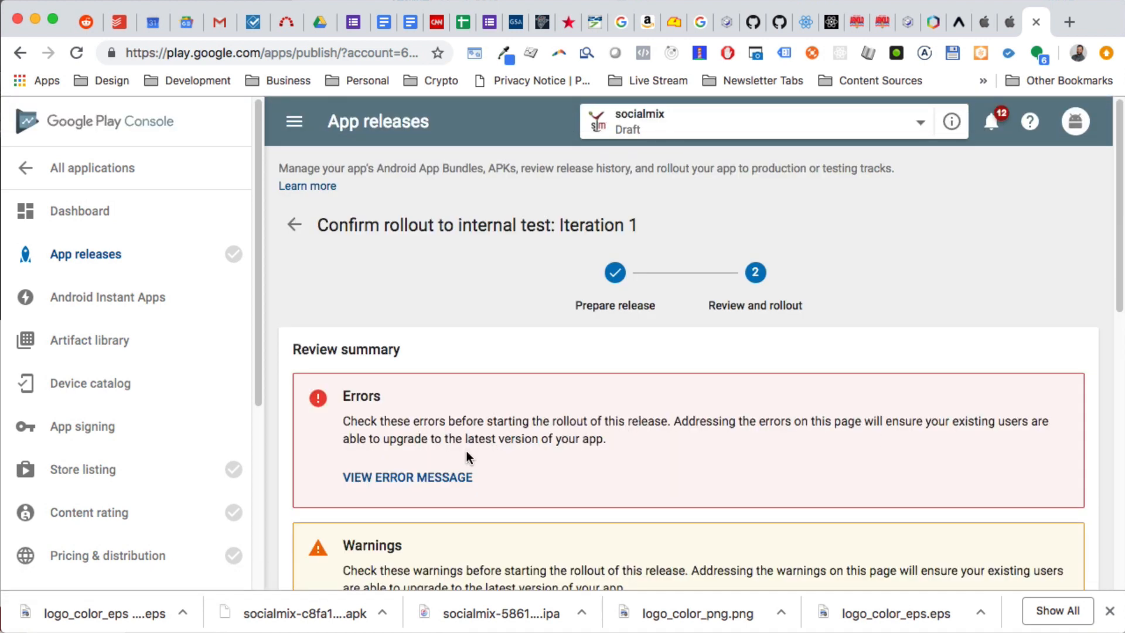
# - Read the rollout error saying the APK's permissions require a privacy policy, then dismiss it
pyautogui.scroll(-3)
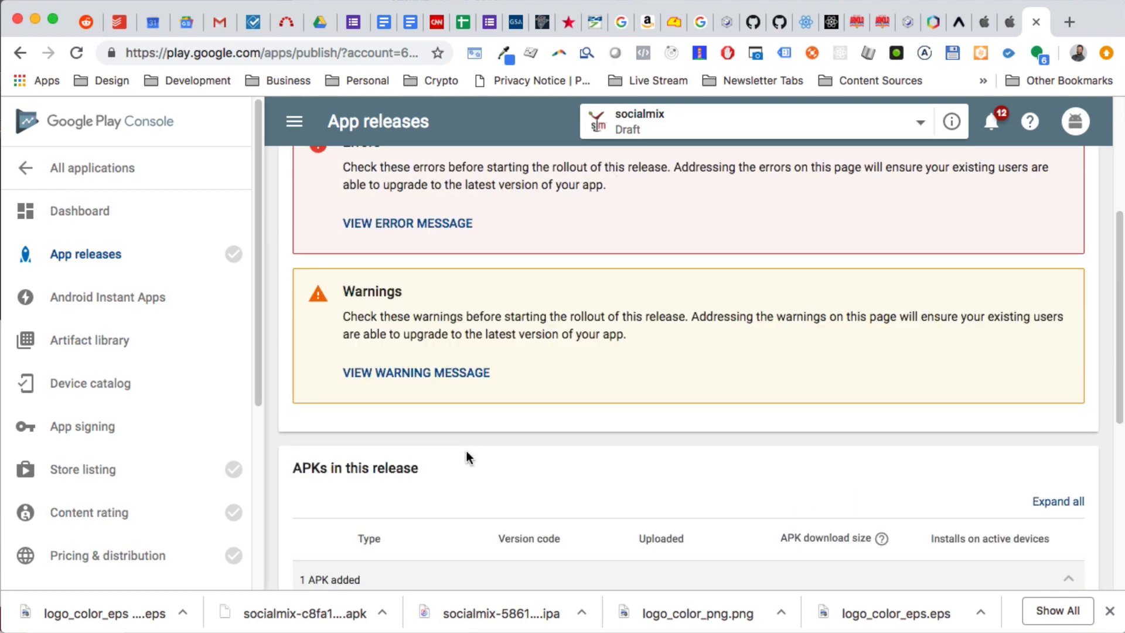
pyautogui.click(407, 222)
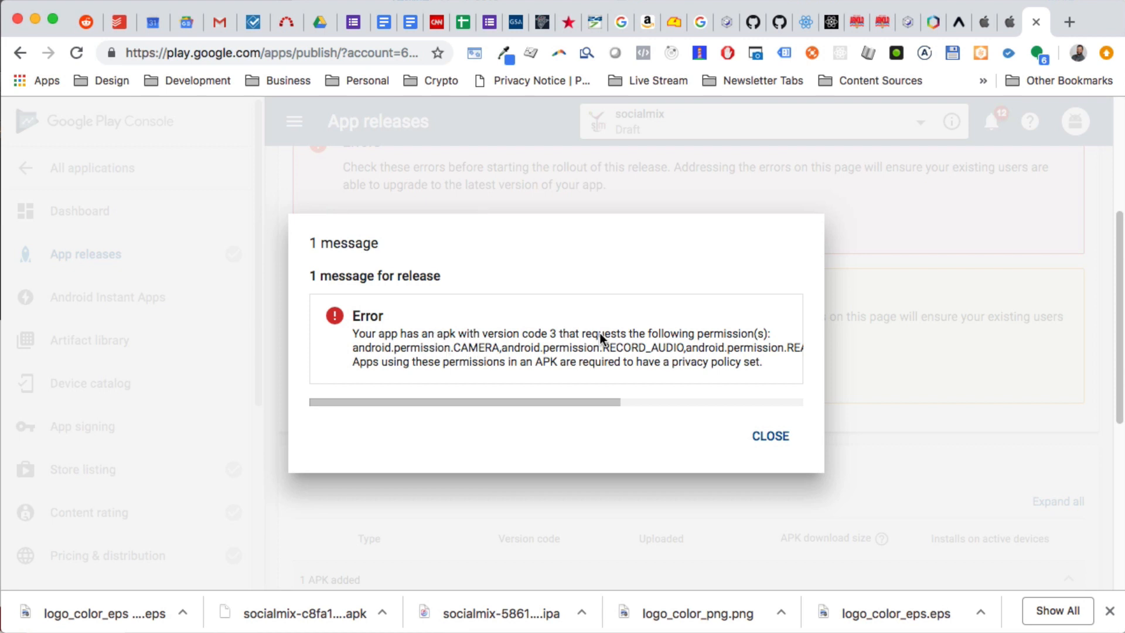
pyautogui.moveTo(548, 378)
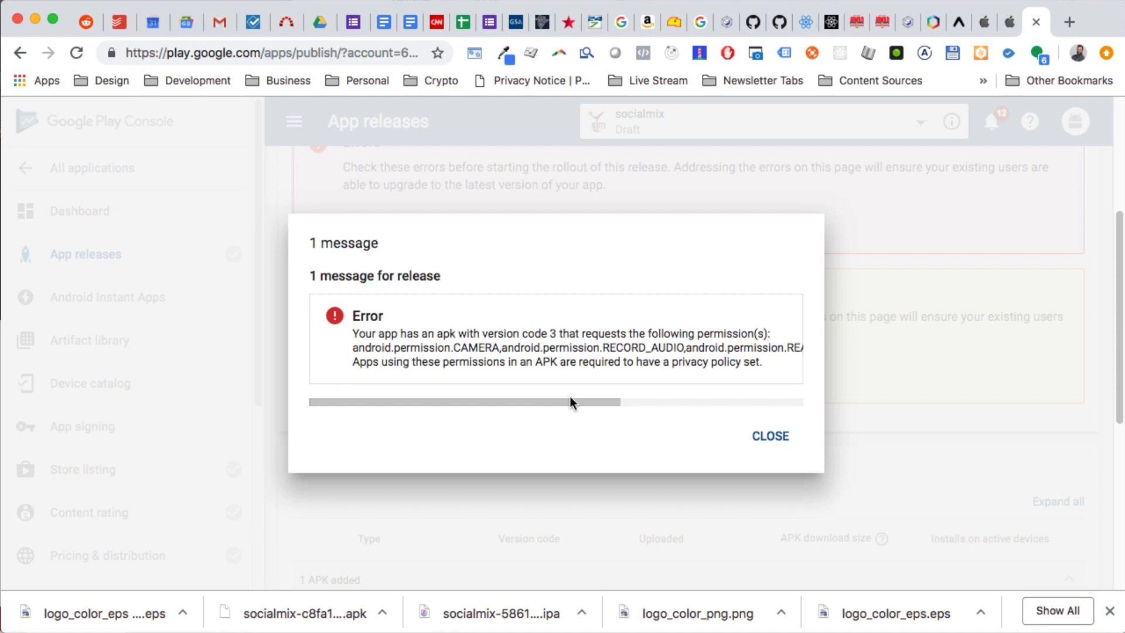
pyautogui.moveTo(571, 402); pyautogui.dragTo(602, 402)
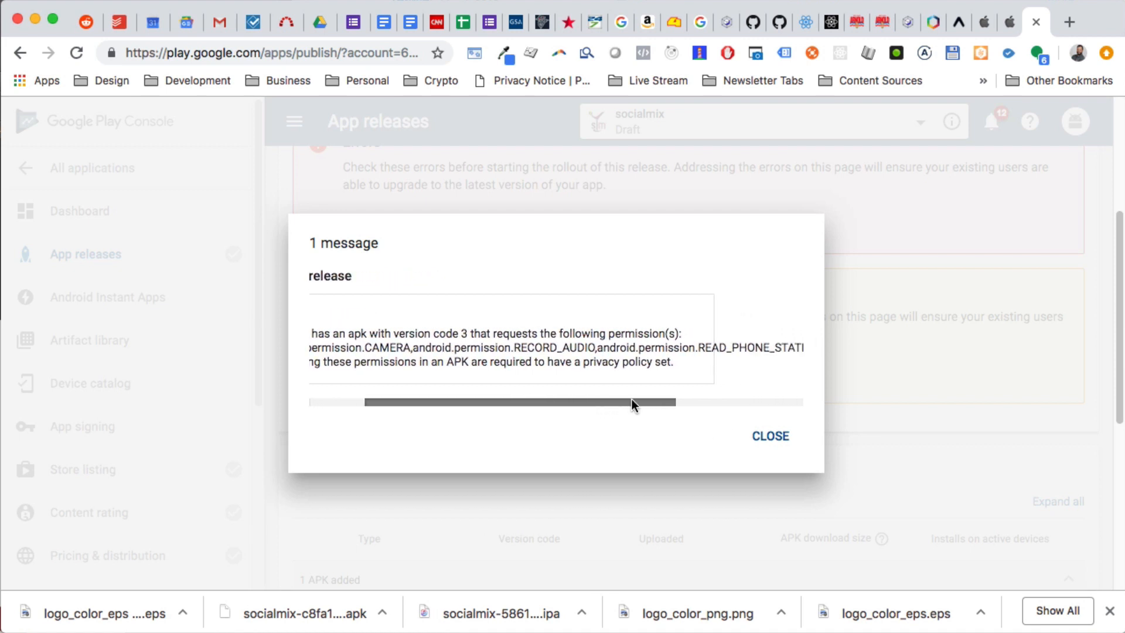
pyautogui.moveTo(631, 401); pyautogui.dragTo(724, 401)
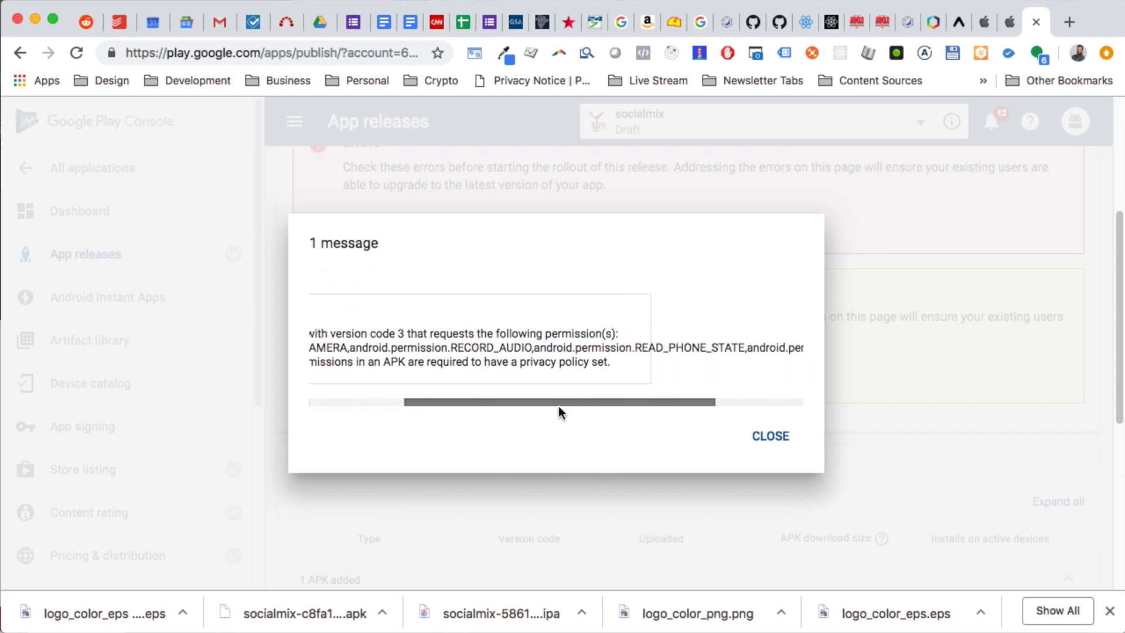
pyautogui.click(768, 436)
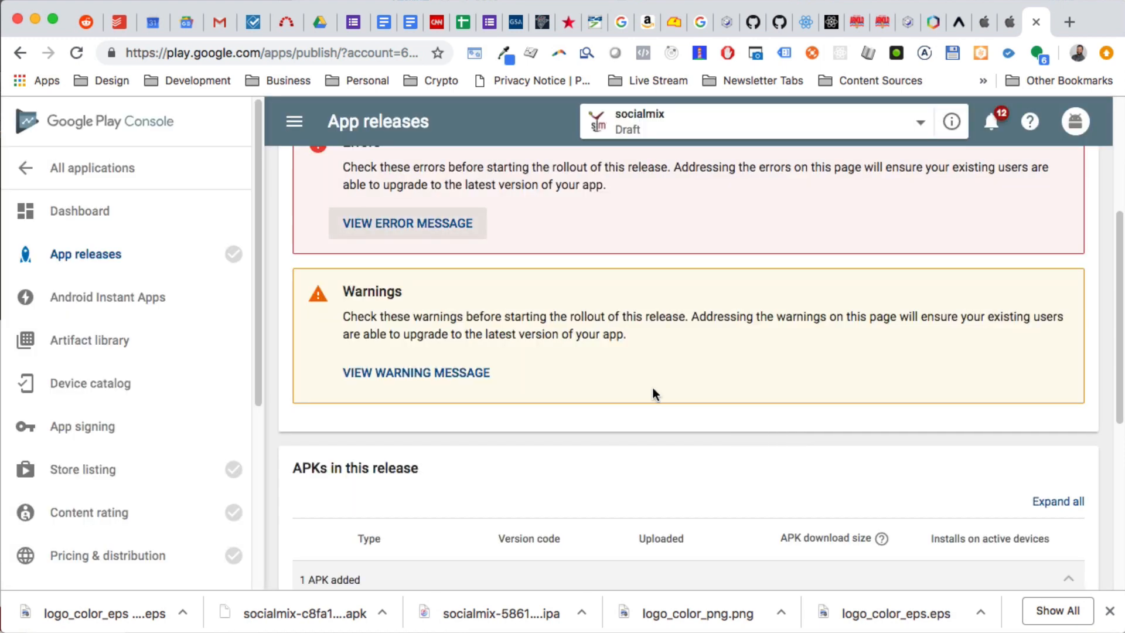
pyautogui.scroll(-3)
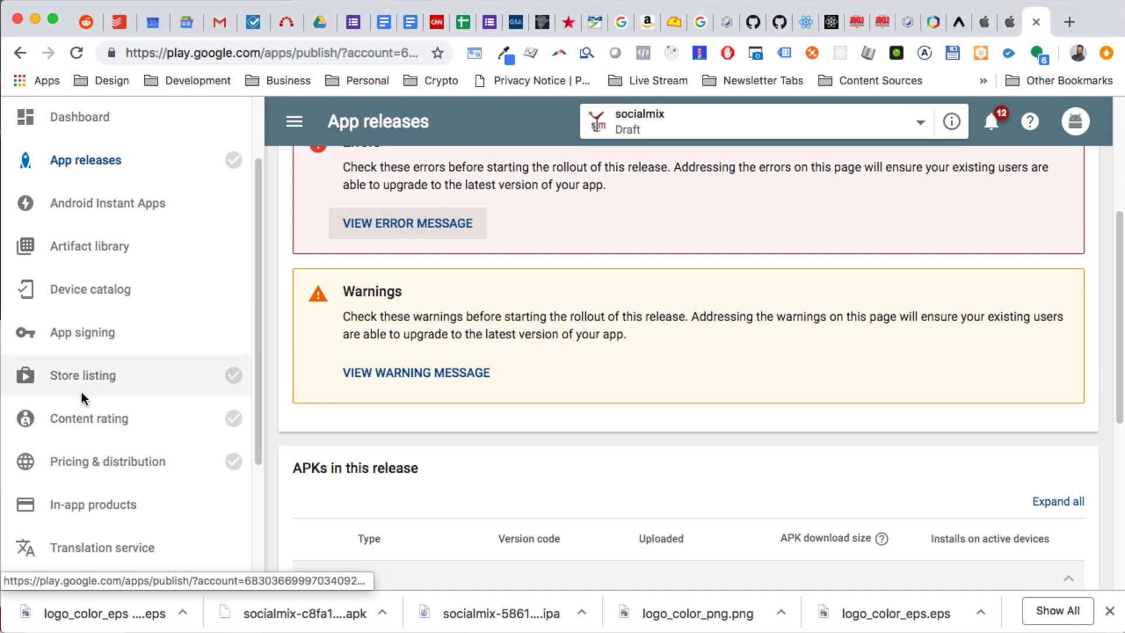
pyautogui.moveTo(103, 398)
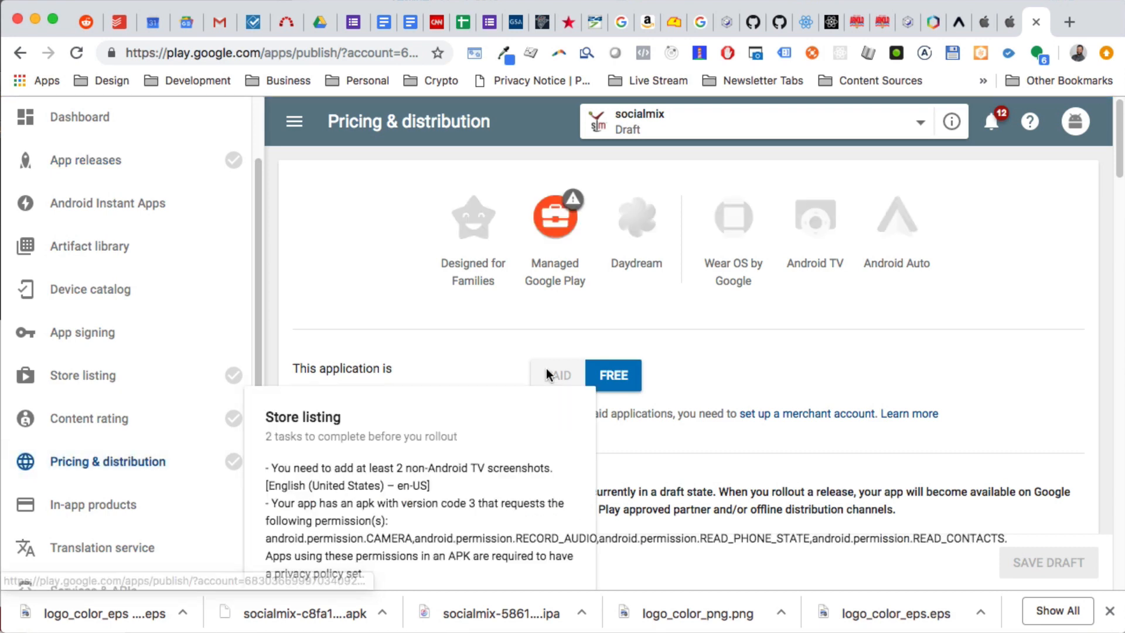
# - Mark the app as not child-directed and without ads in Pricing & distribution, then head to Content rating
pyautogui.scroll(-3)
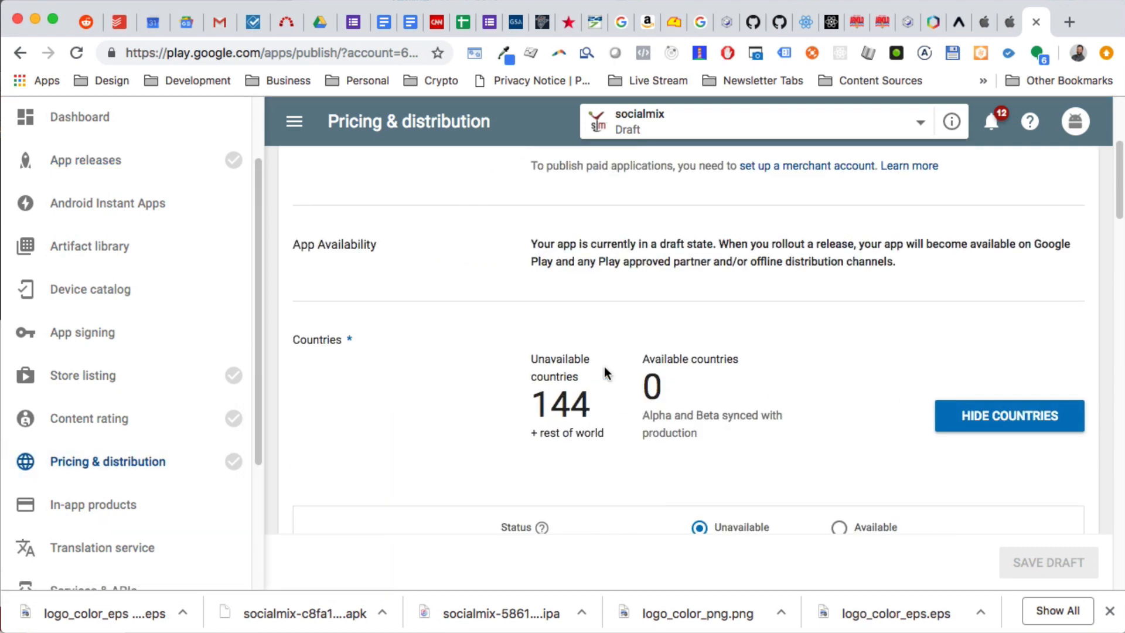
pyautogui.scroll(-3)
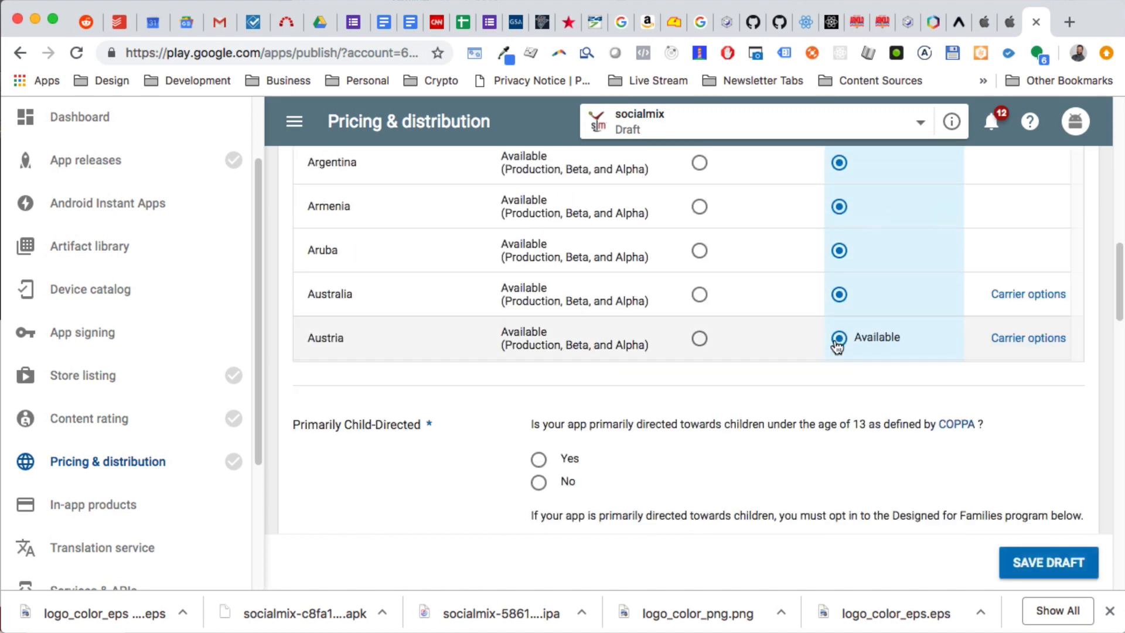
pyautogui.scroll(-3)
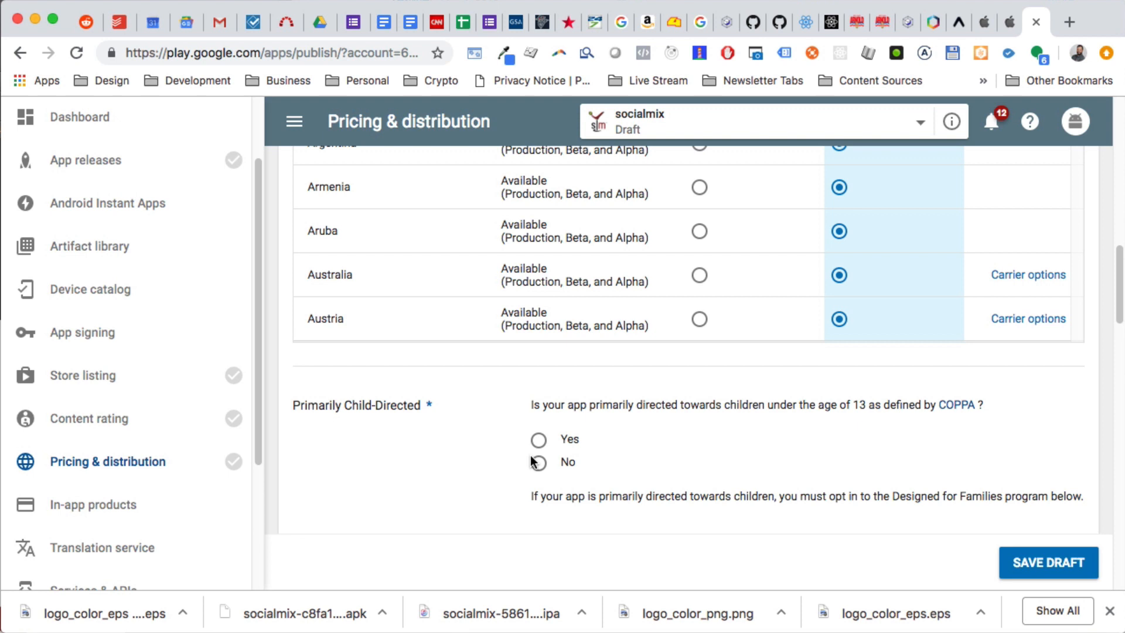
pyautogui.click(537, 462)
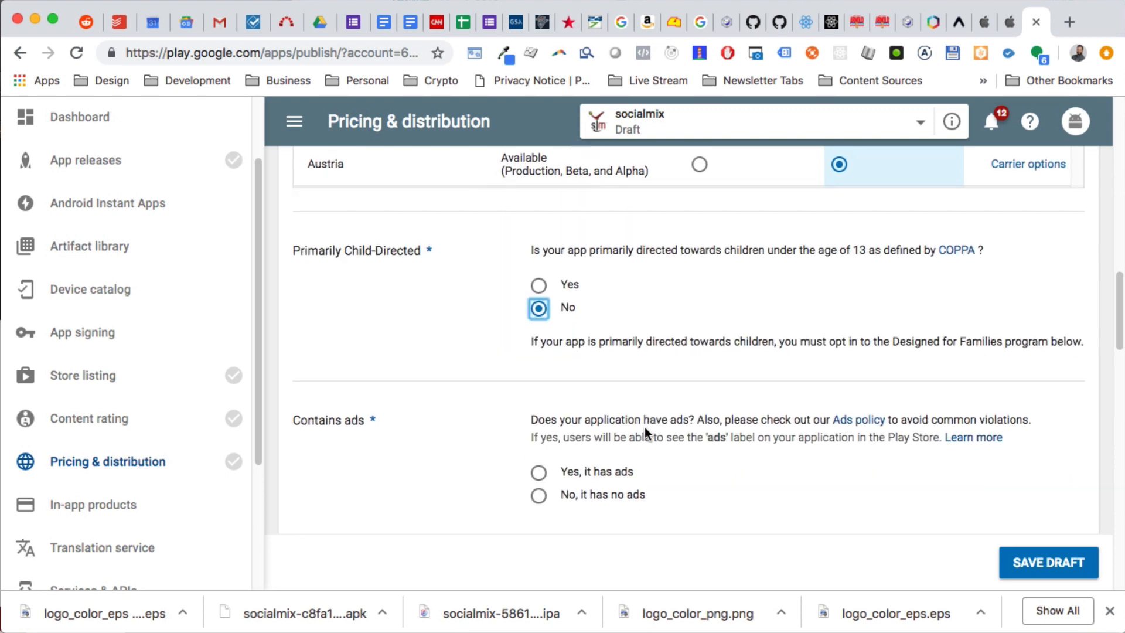
pyautogui.moveTo(539, 495)
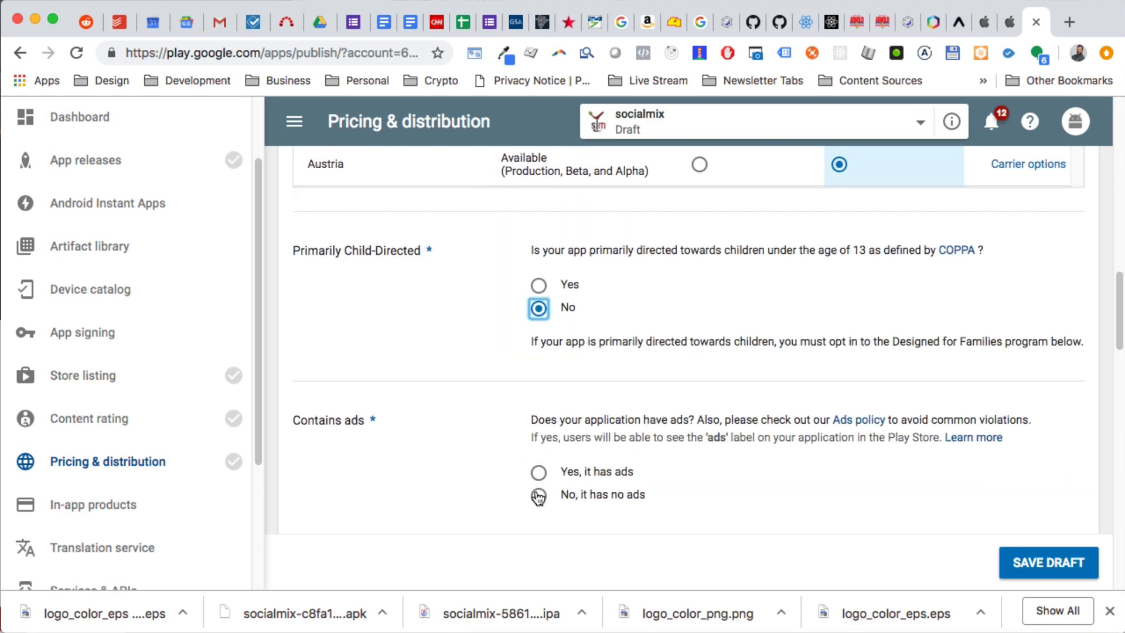
pyautogui.click(538, 497)
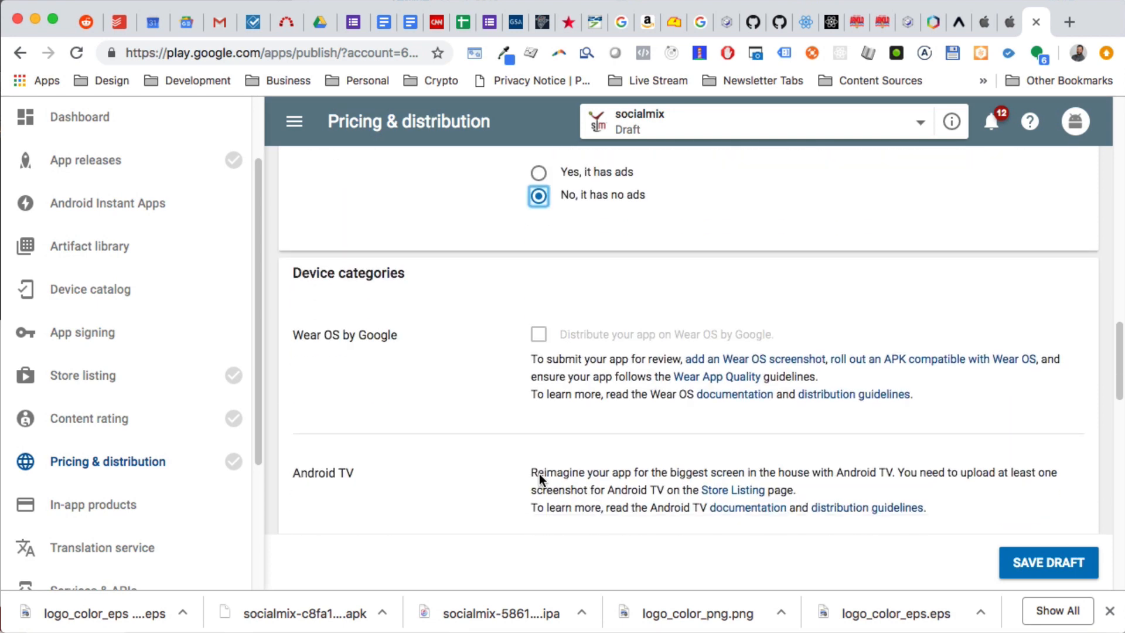
pyautogui.scroll(-3)
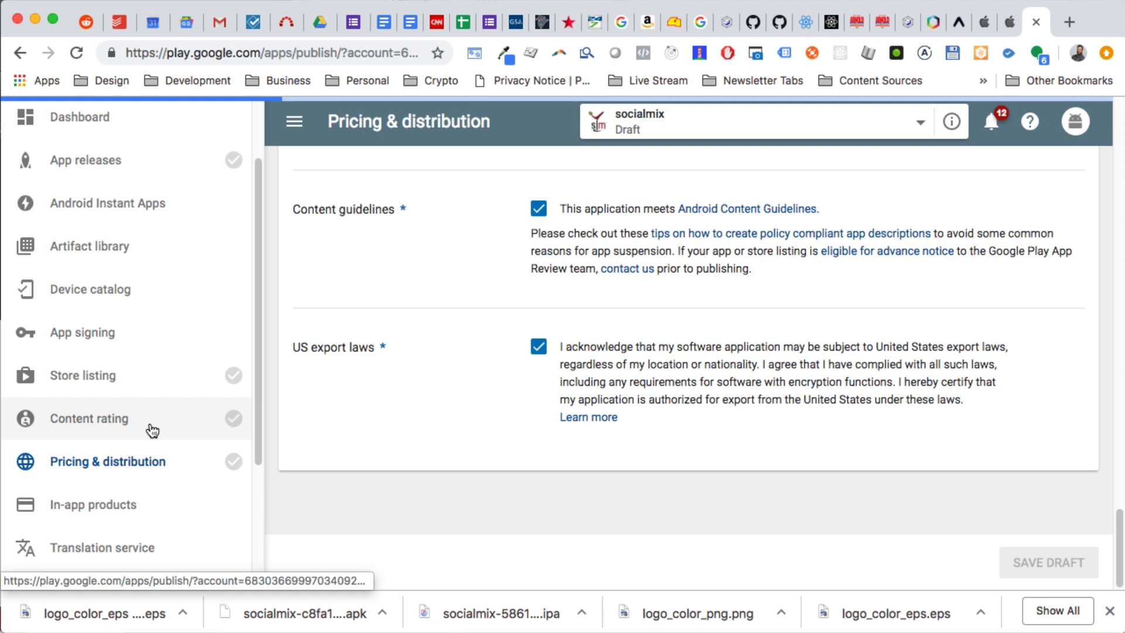
pyautogui.click(89, 418)
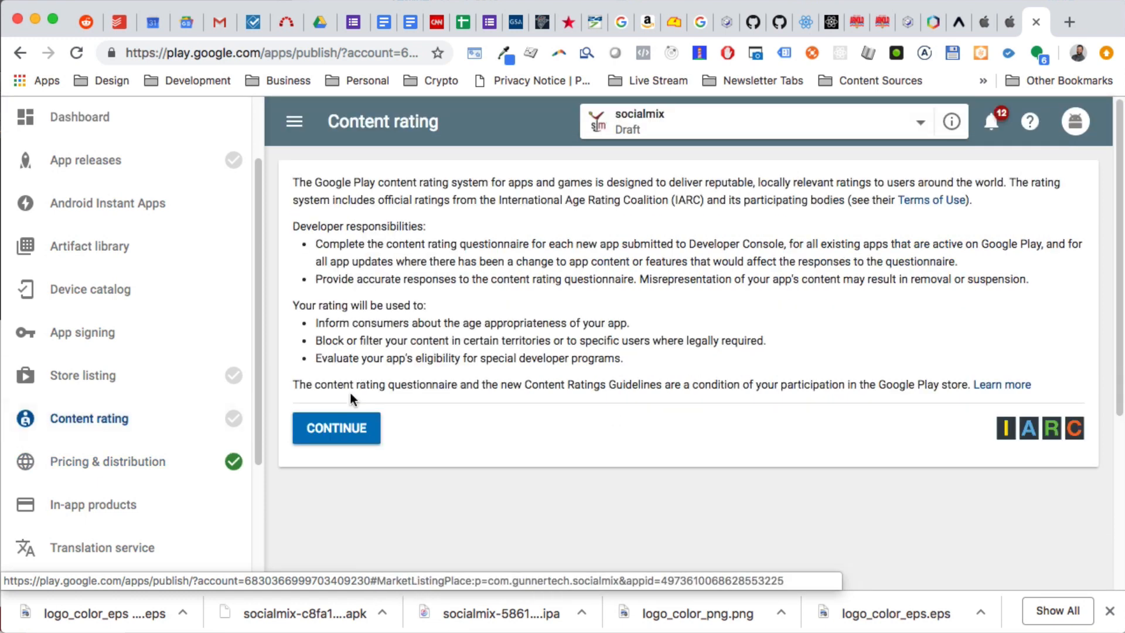
# - Start the questionnaire and enter the cody@ contact email address
pyautogui.click(336, 427)
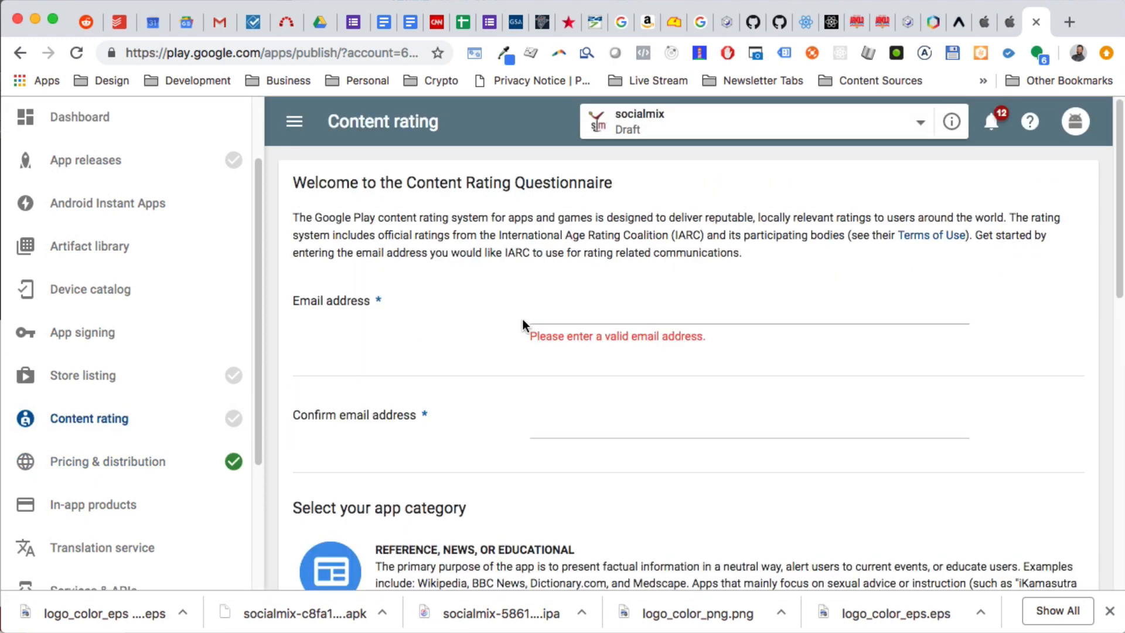
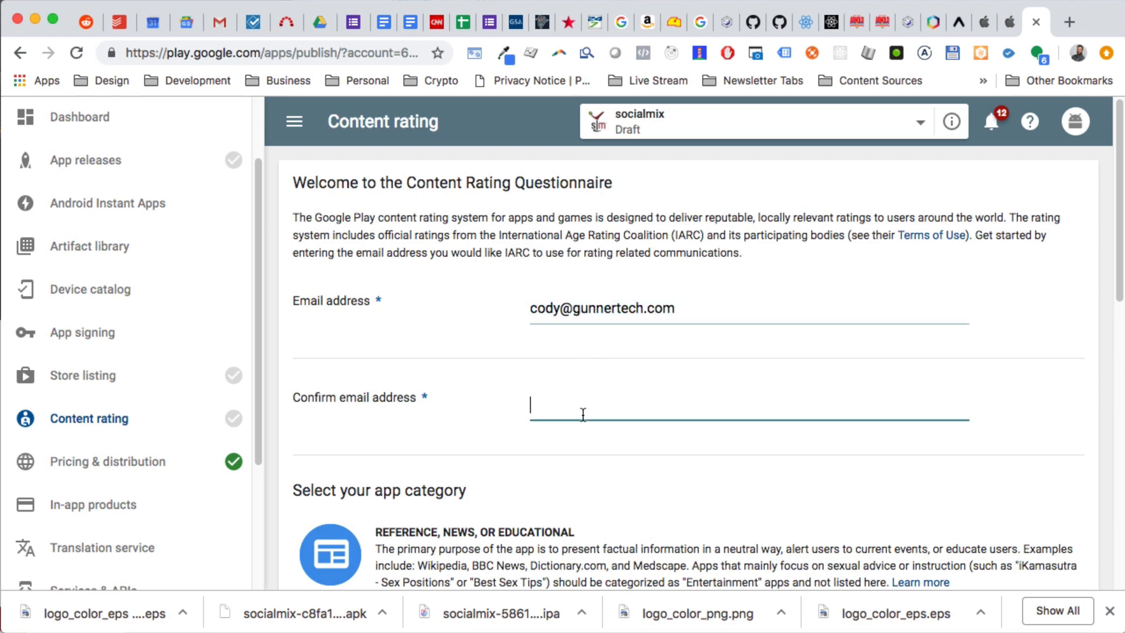
pyautogui.scroll(-3)
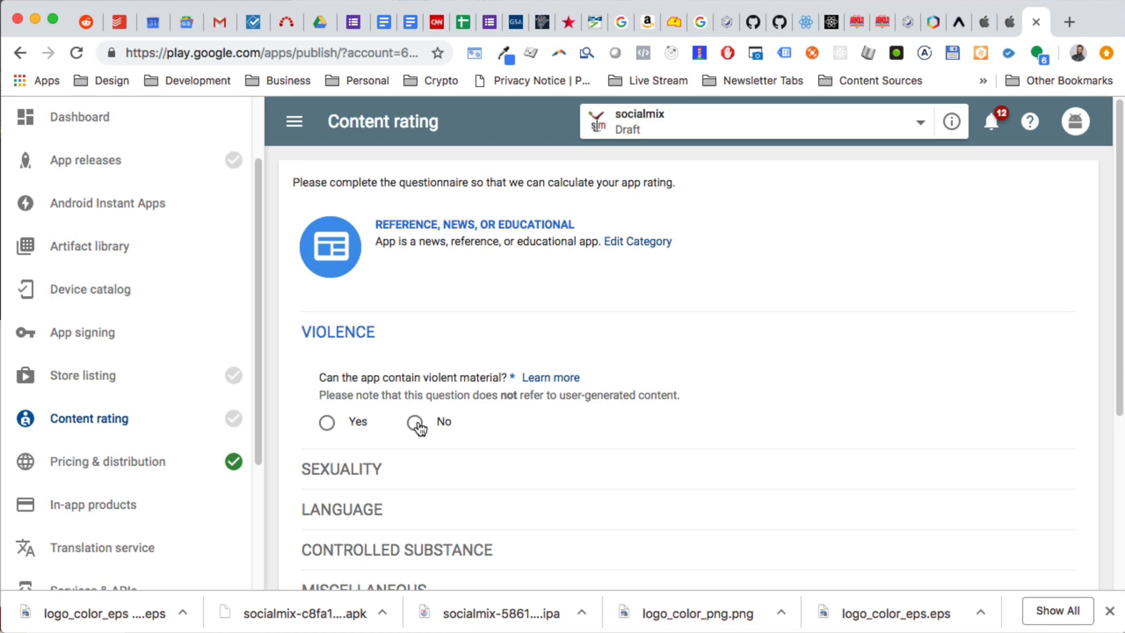
# - Answer No to violence and sexuality, then head back to Content rating unsaved
pyautogui.click(413, 421)
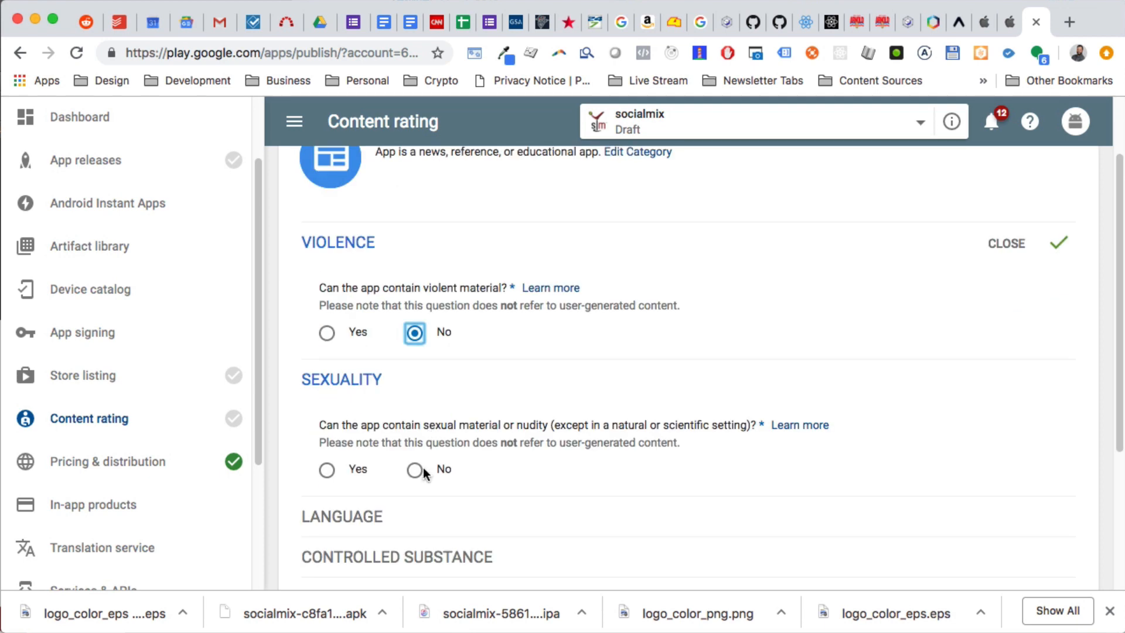
pyautogui.click(414, 469)
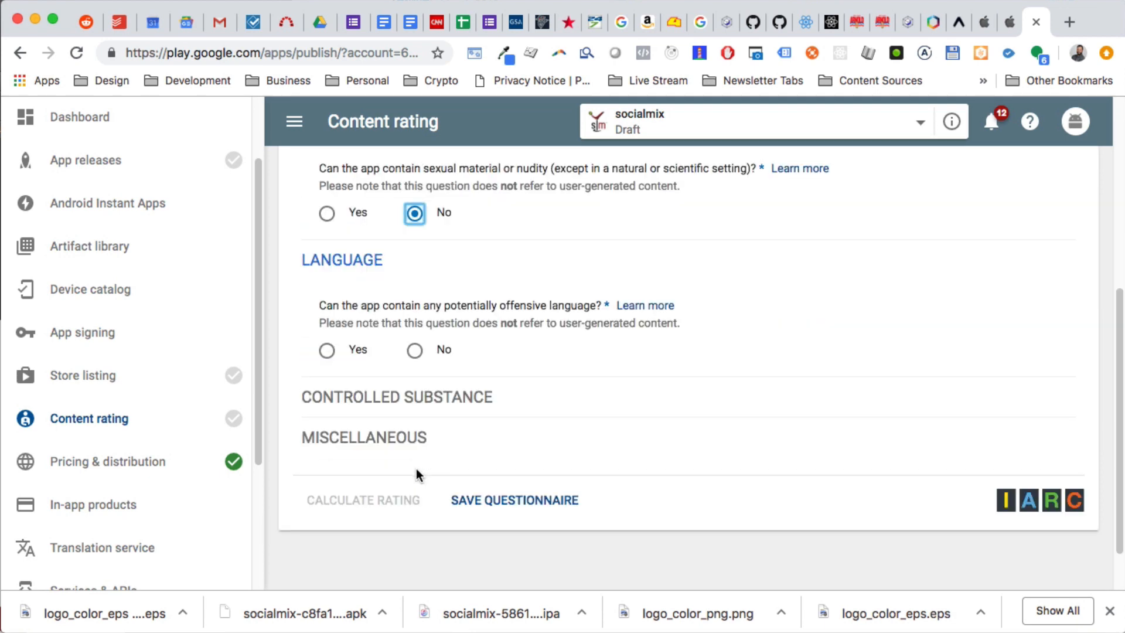
pyautogui.scroll(3)
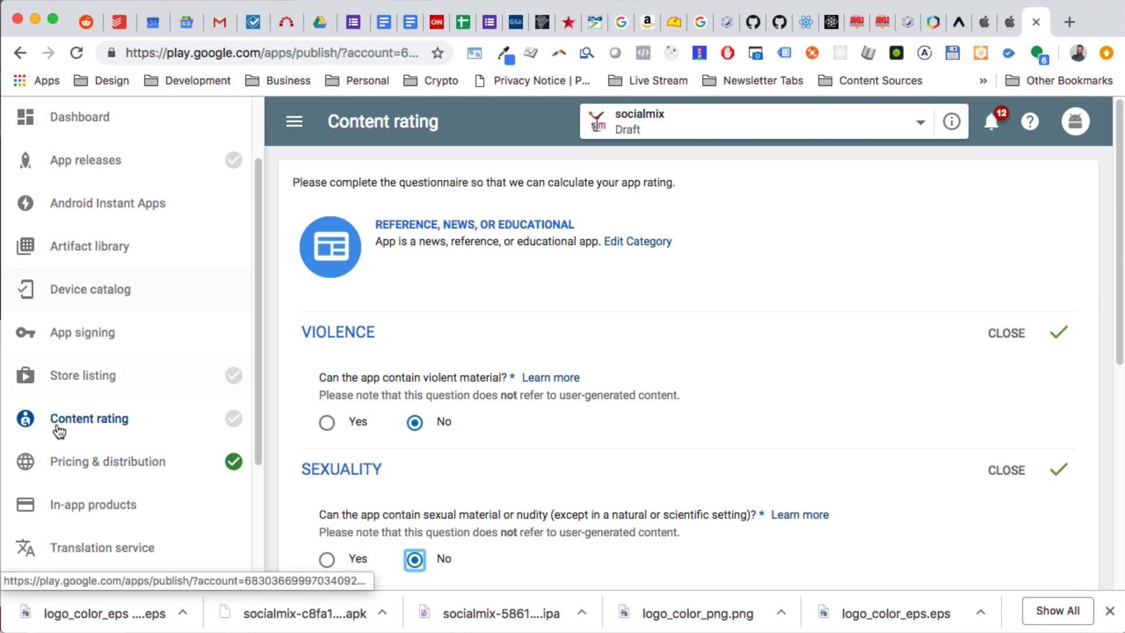
pyautogui.click(89, 419)
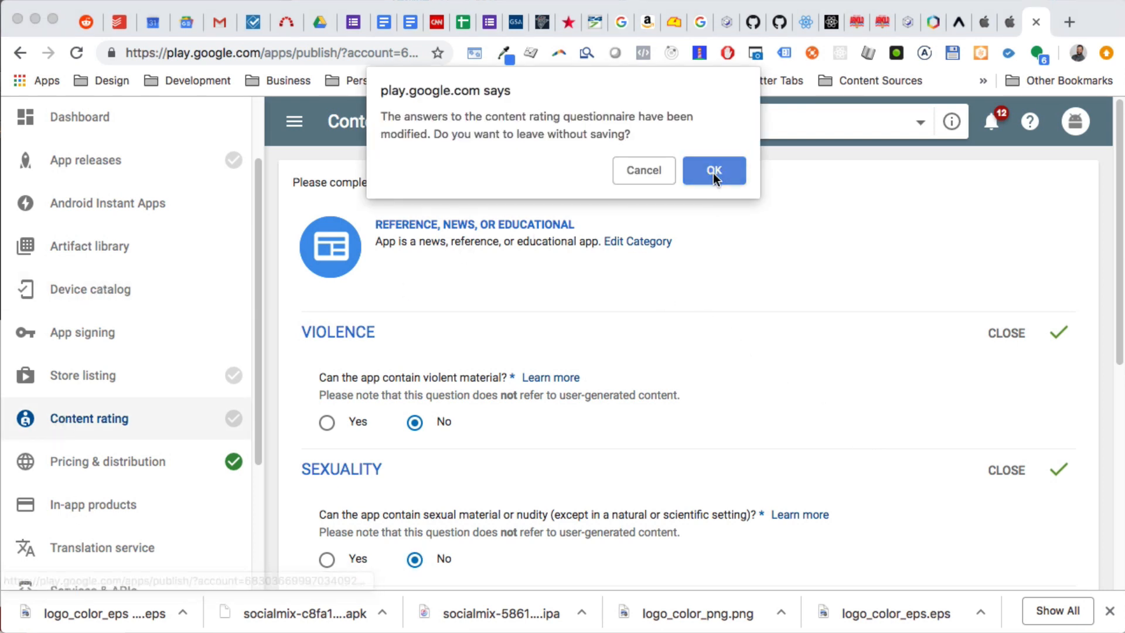
pyautogui.click(713, 171)
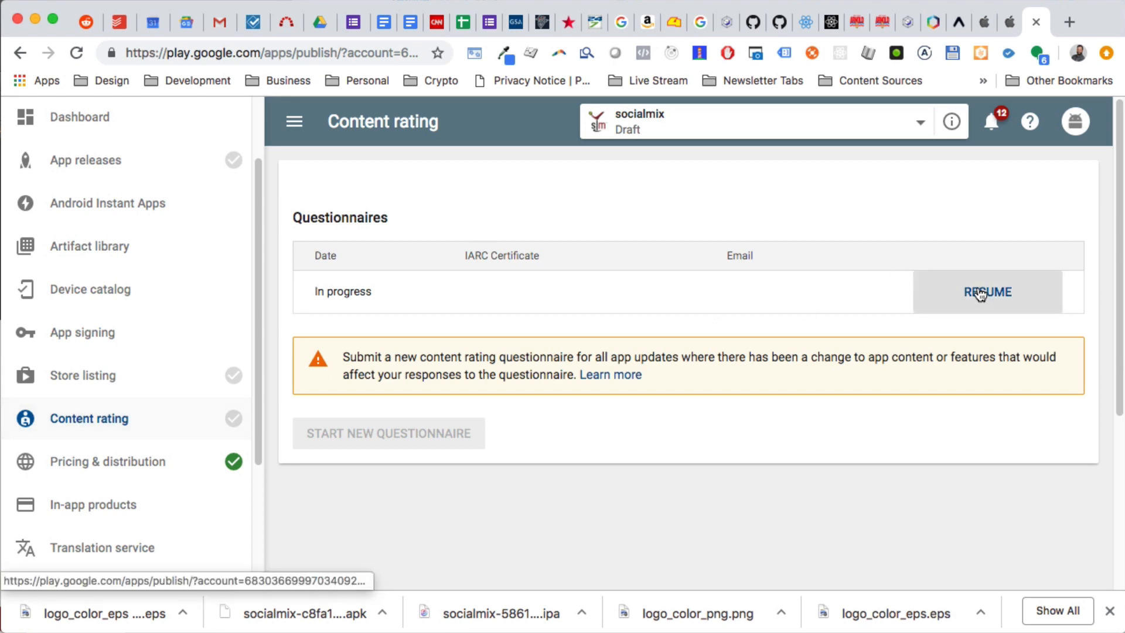
pyautogui.click(987, 292)
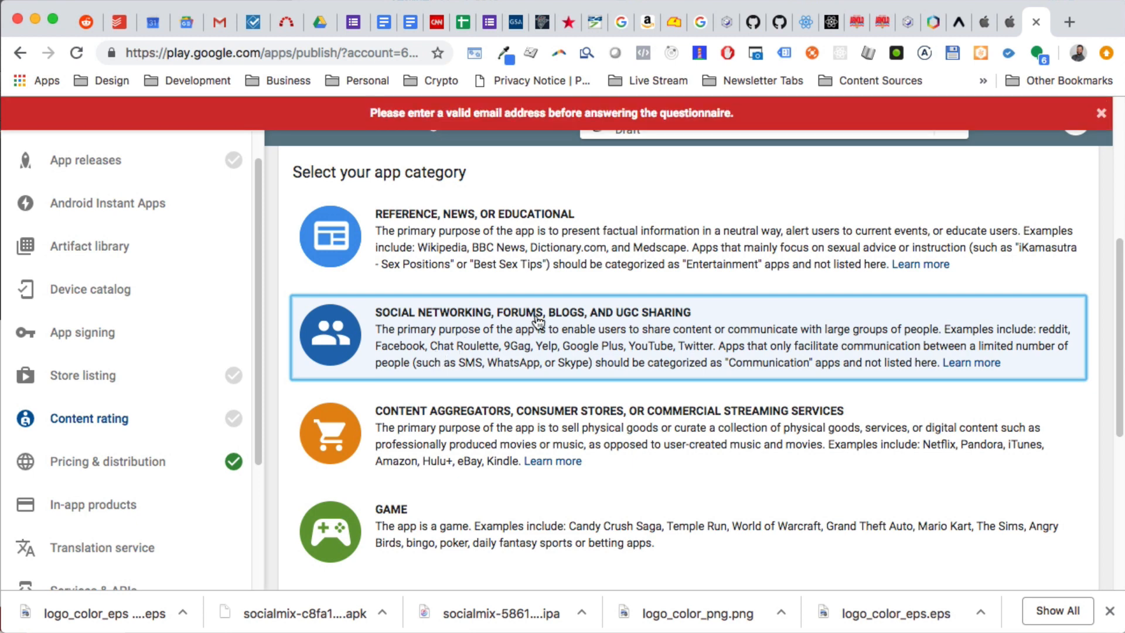
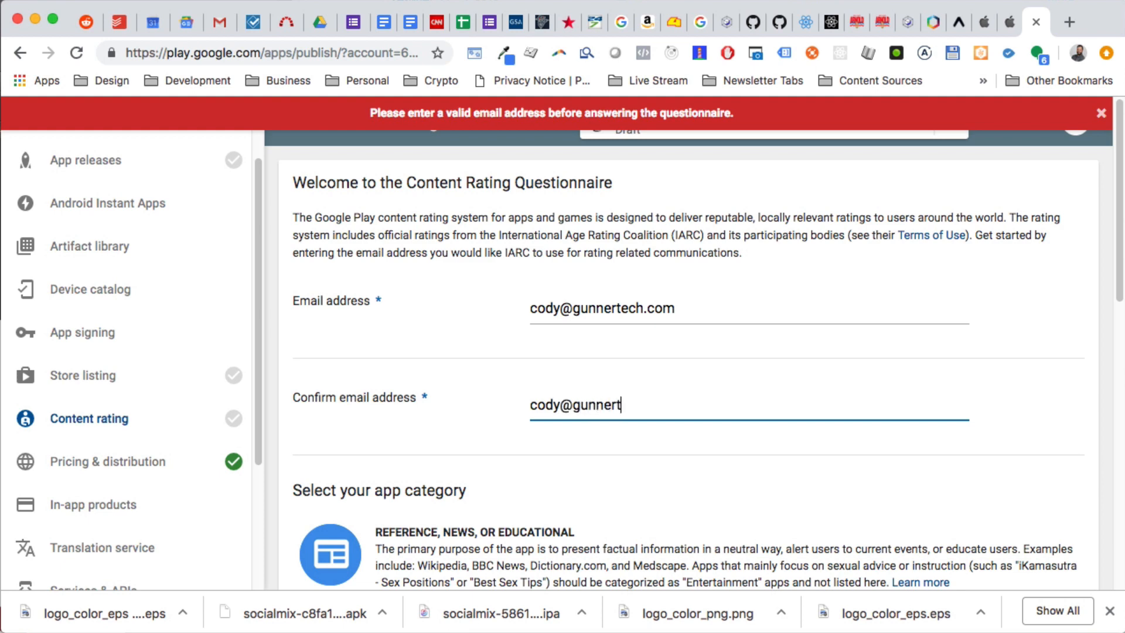
pyautogui.scroll(-3)
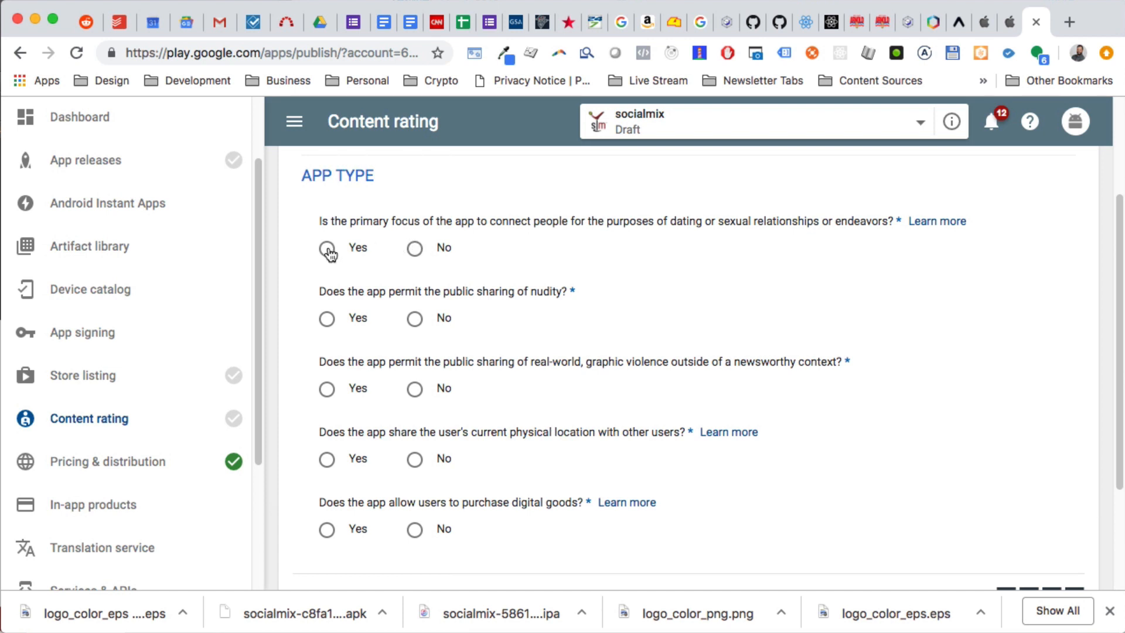
# - Answer No to dating, nudity sharing, graphic violence and location sharing, and save the questionnaire
pyautogui.click(413, 248)
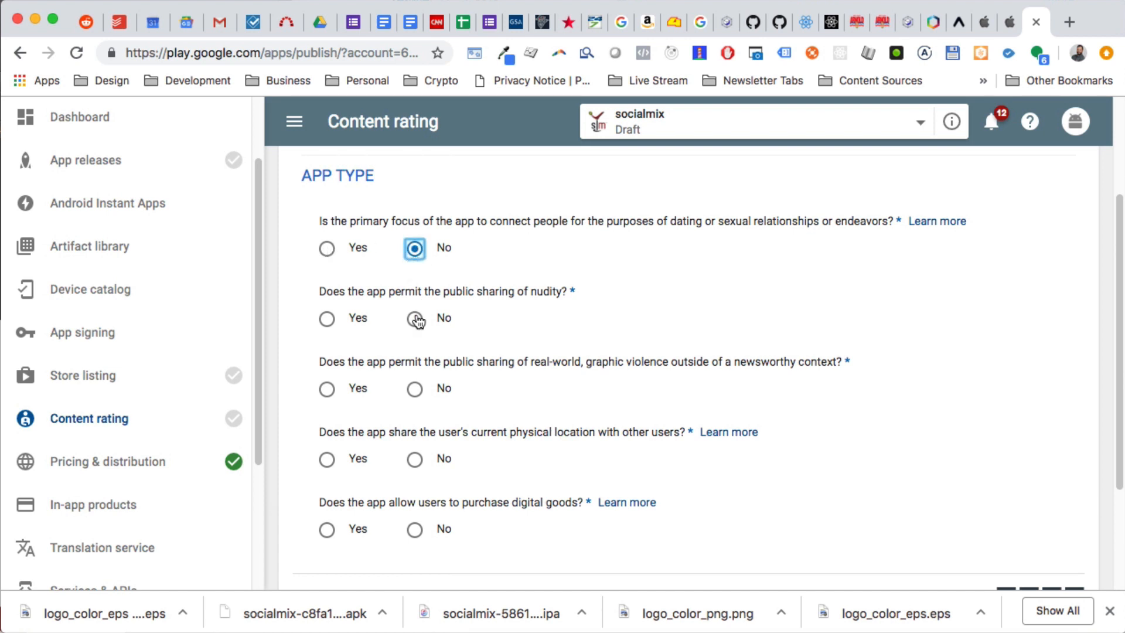
pyautogui.click(414, 318)
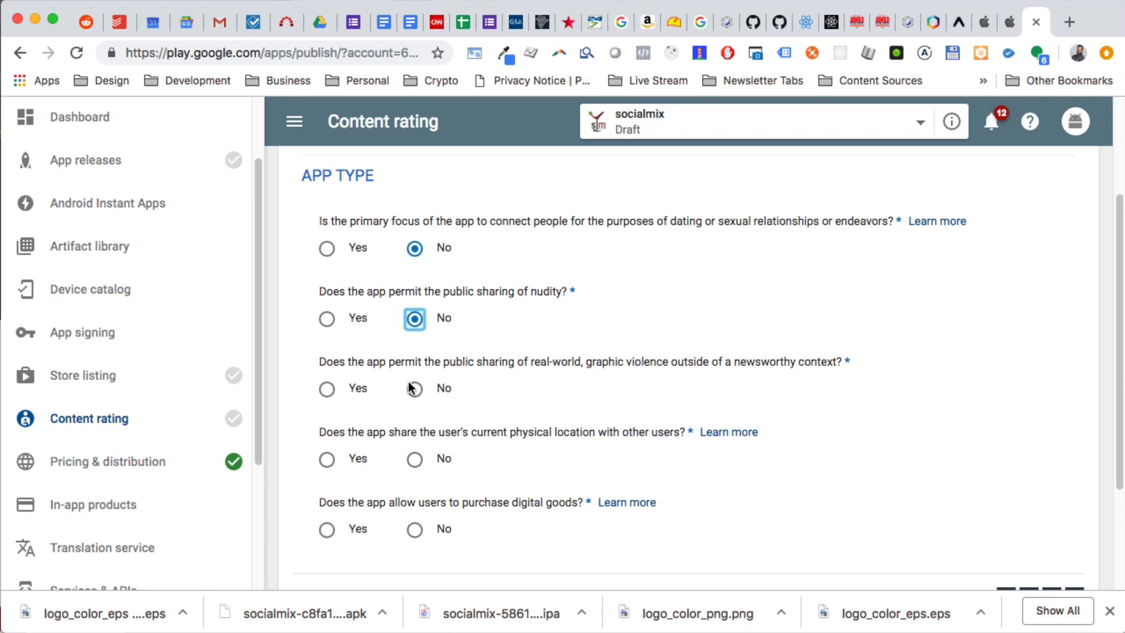
pyautogui.click(414, 387)
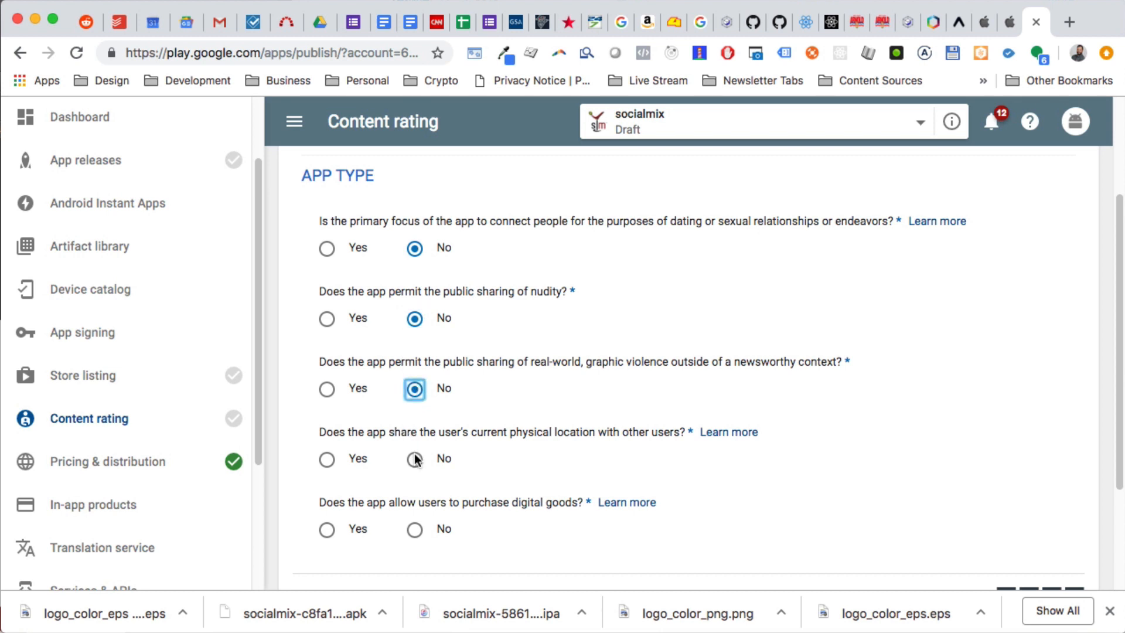
pyautogui.click(413, 459)
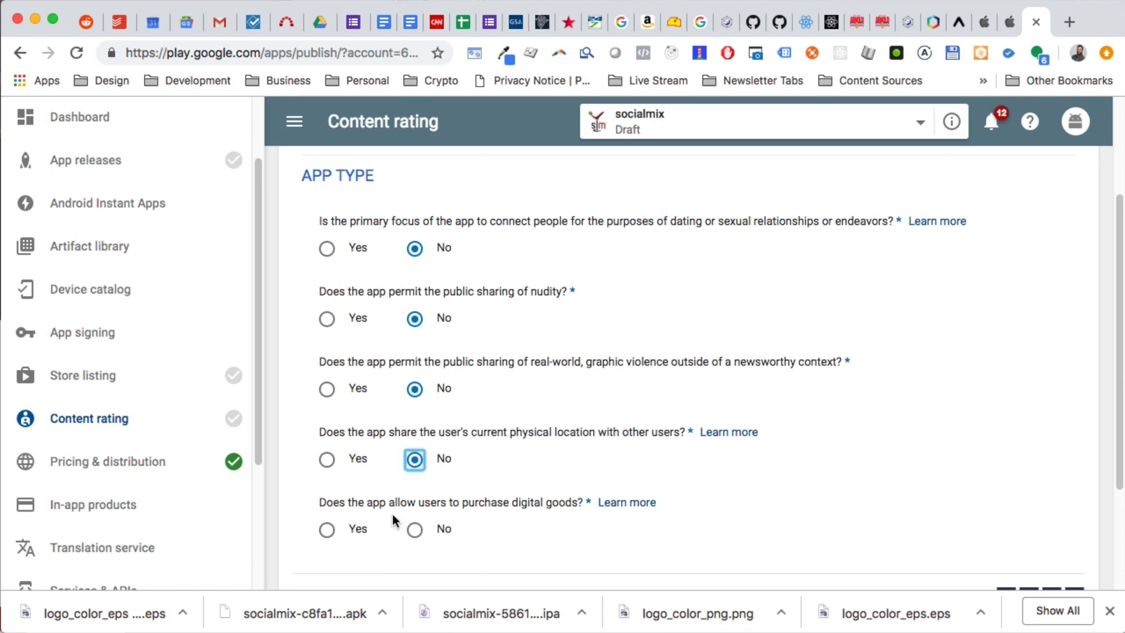
pyautogui.scroll(-3)
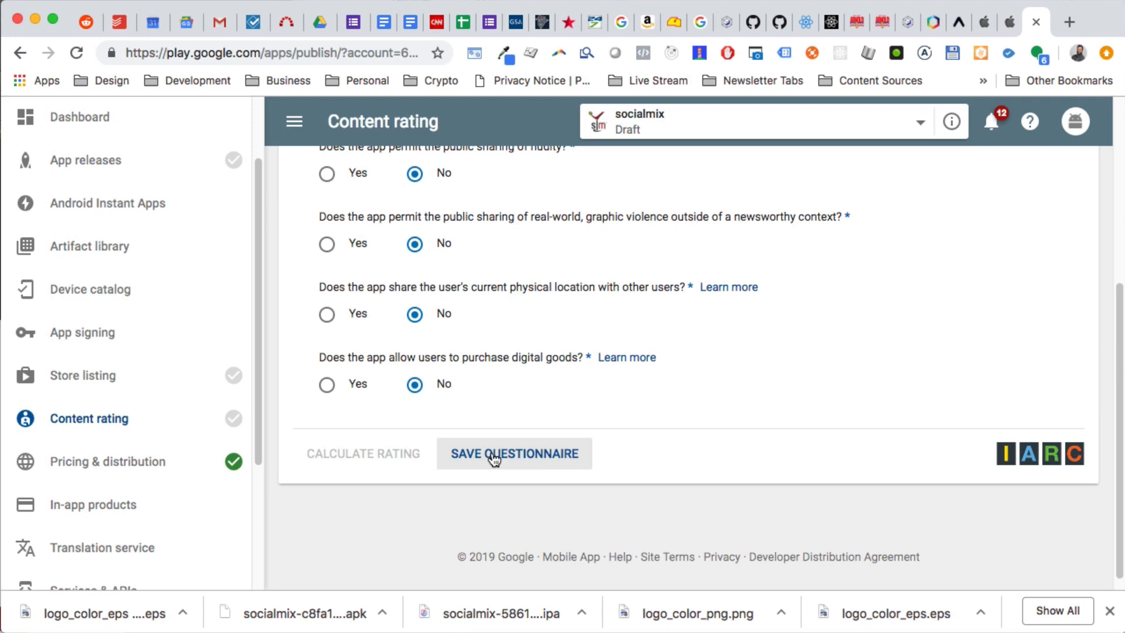
pyautogui.click(513, 453)
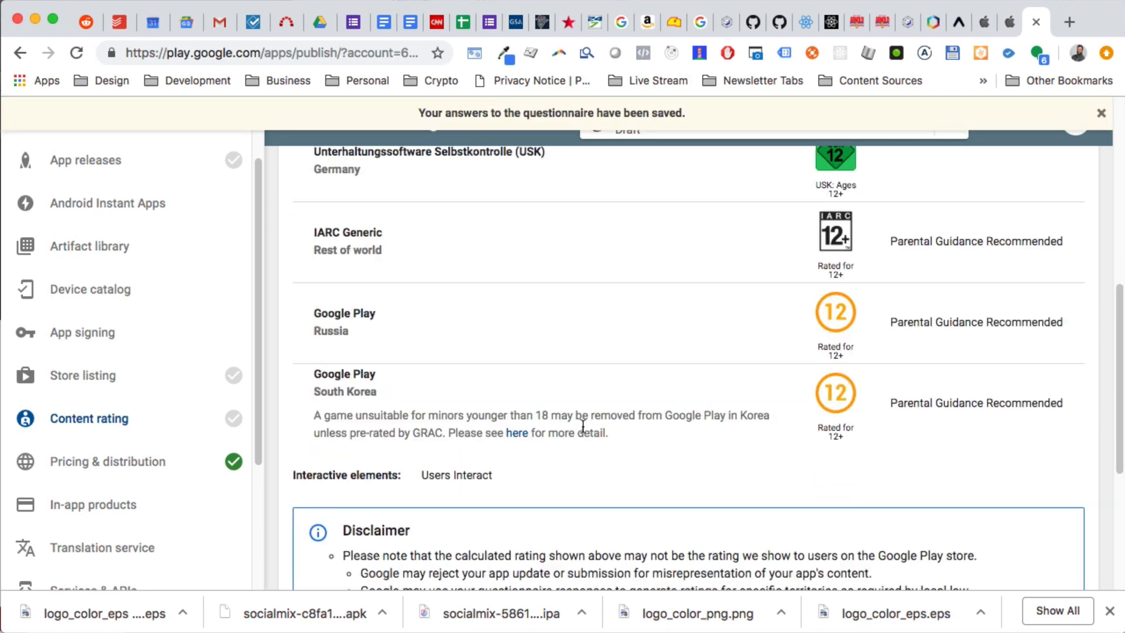
# - Apply the calculated 12+ rating and return to the store listing
pyautogui.scroll(-3)
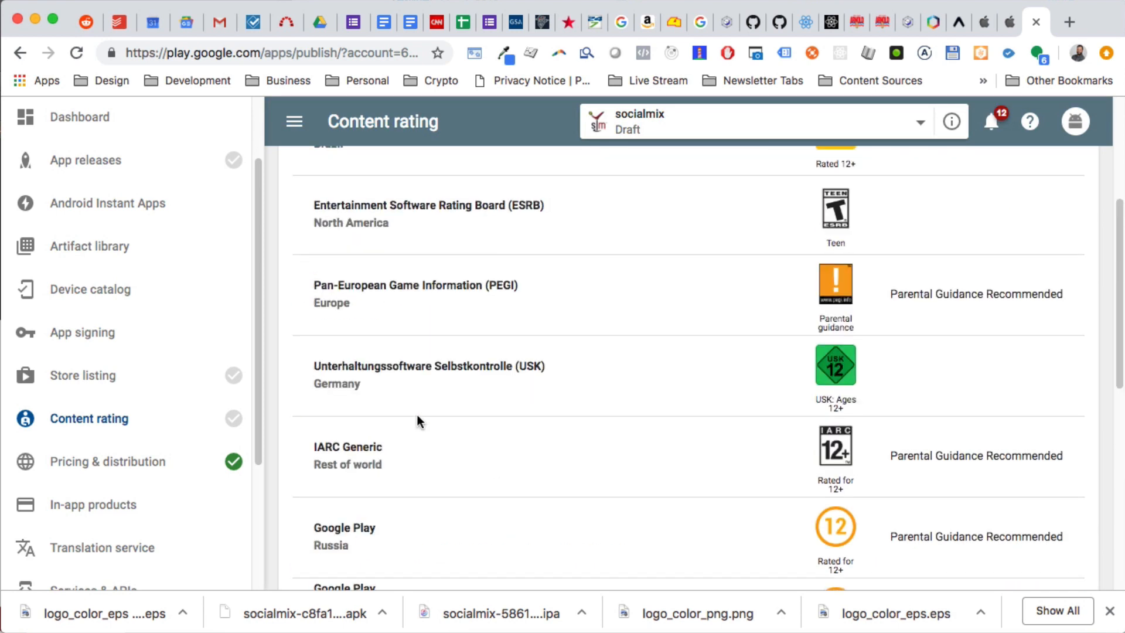
pyautogui.click(334, 439)
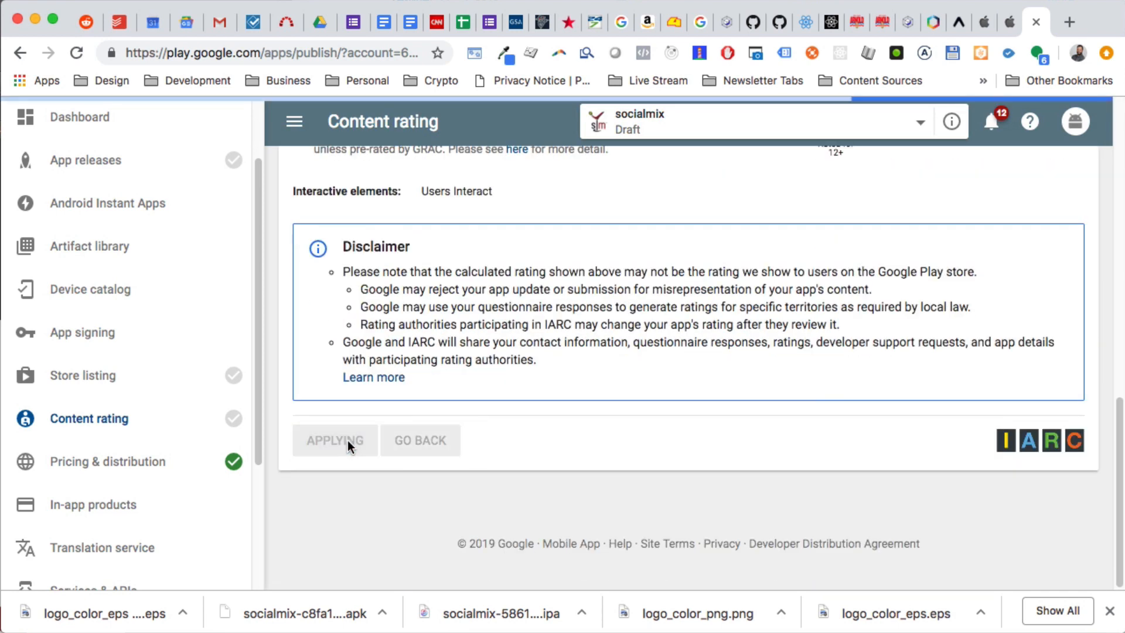
pyautogui.click(334, 440)
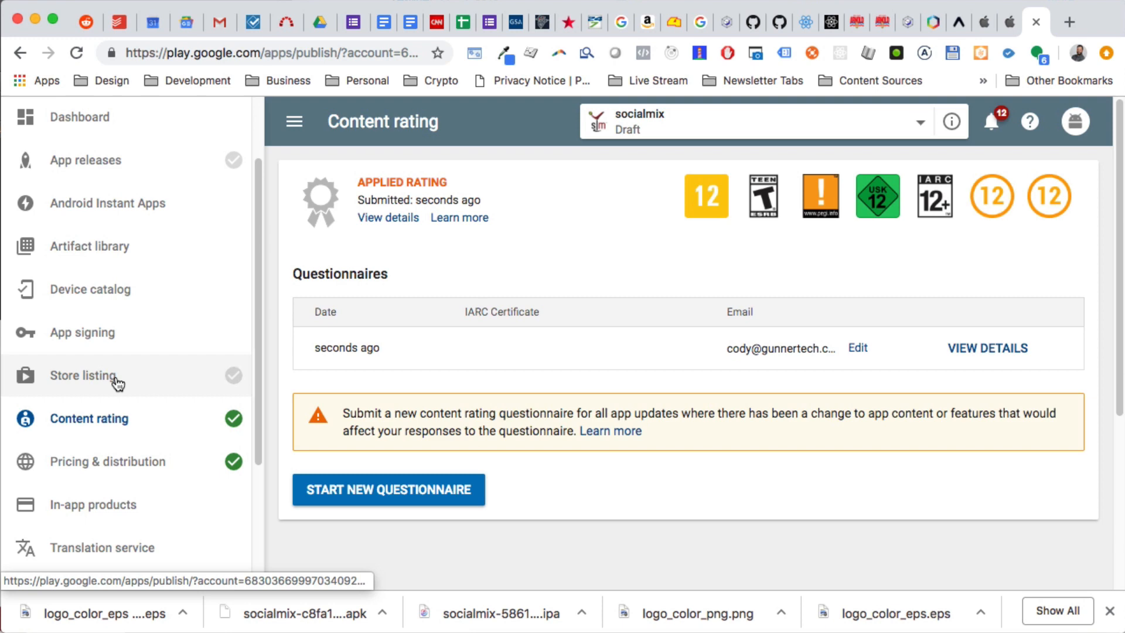
pyautogui.click(82, 375)
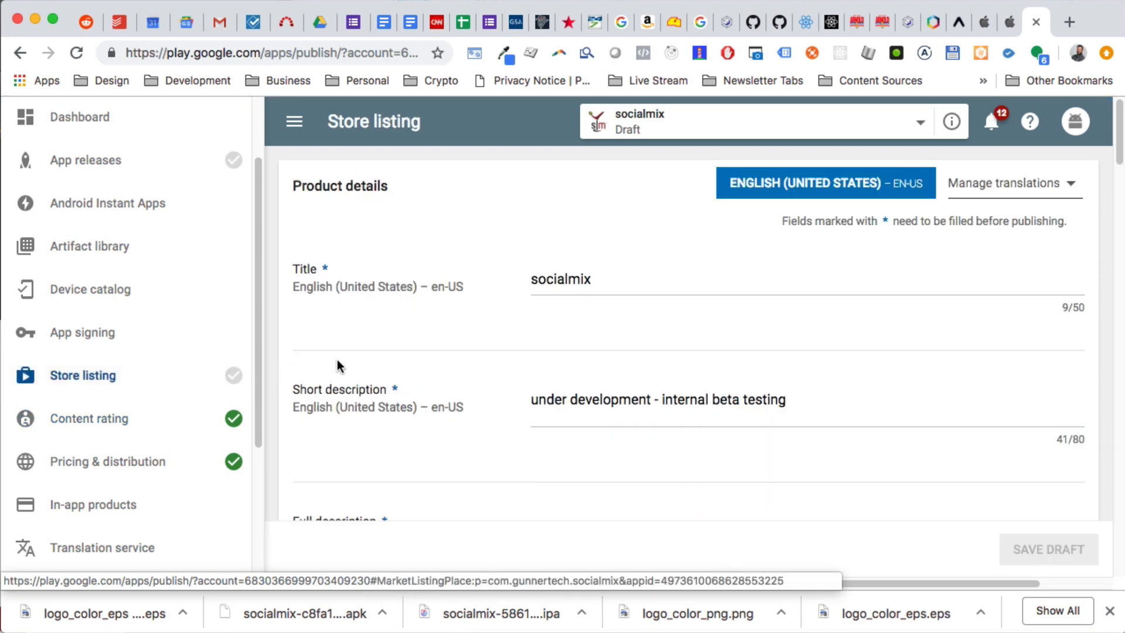
# - Enter the gunnertech.com /uconsent/ privacy-policy URL and save the store listing draft
pyautogui.scroll(-3)
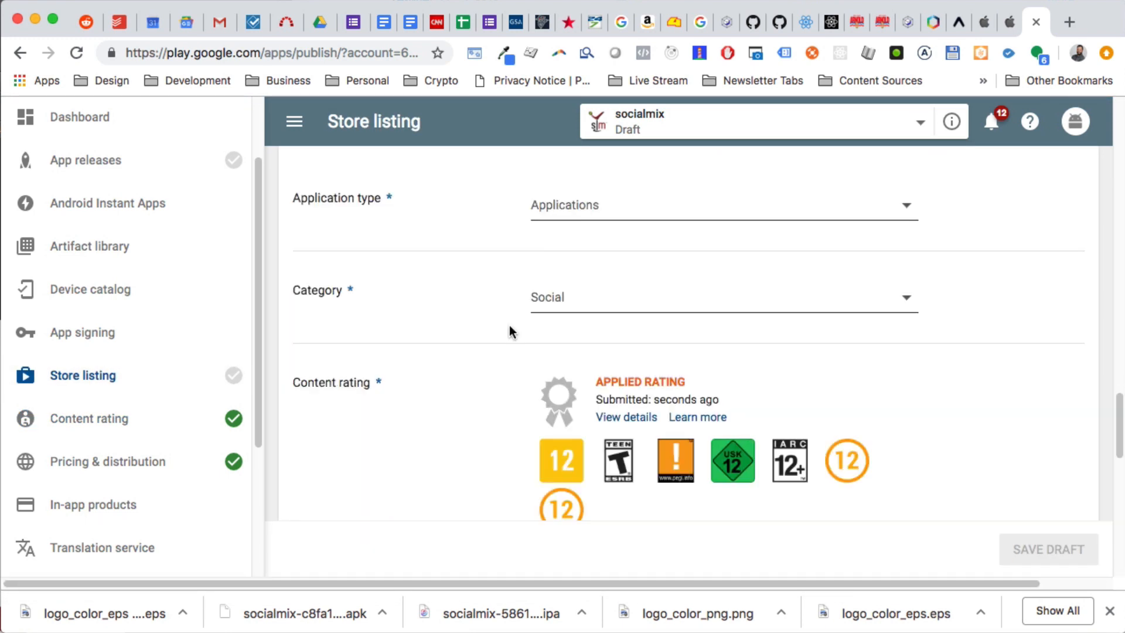
pyautogui.scroll(-3)
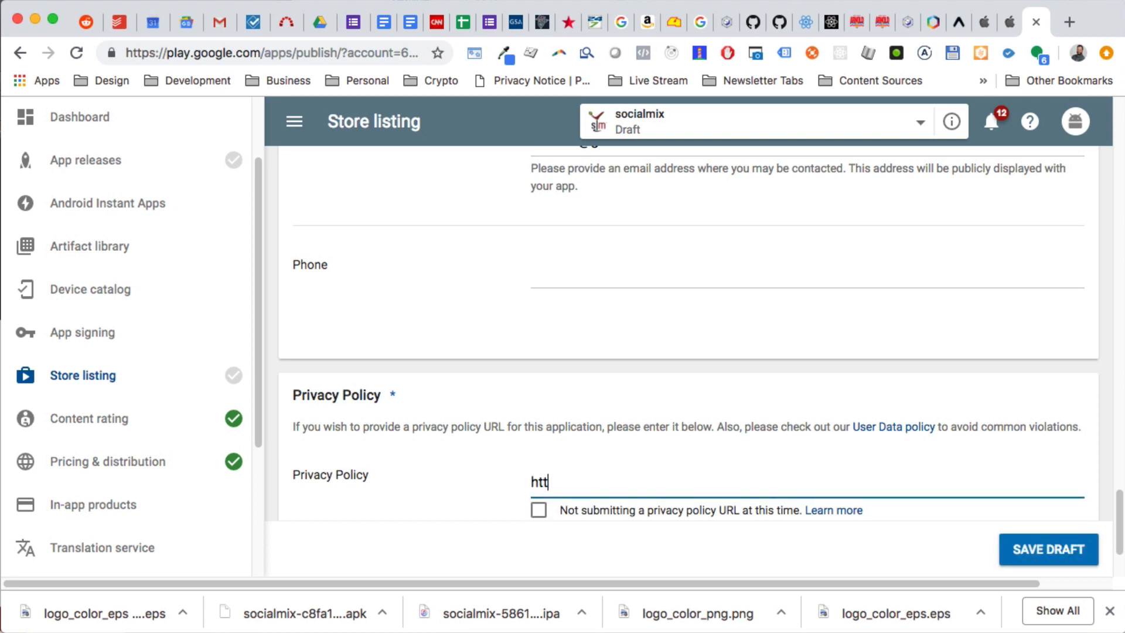
pyautogui.click(250, 53)
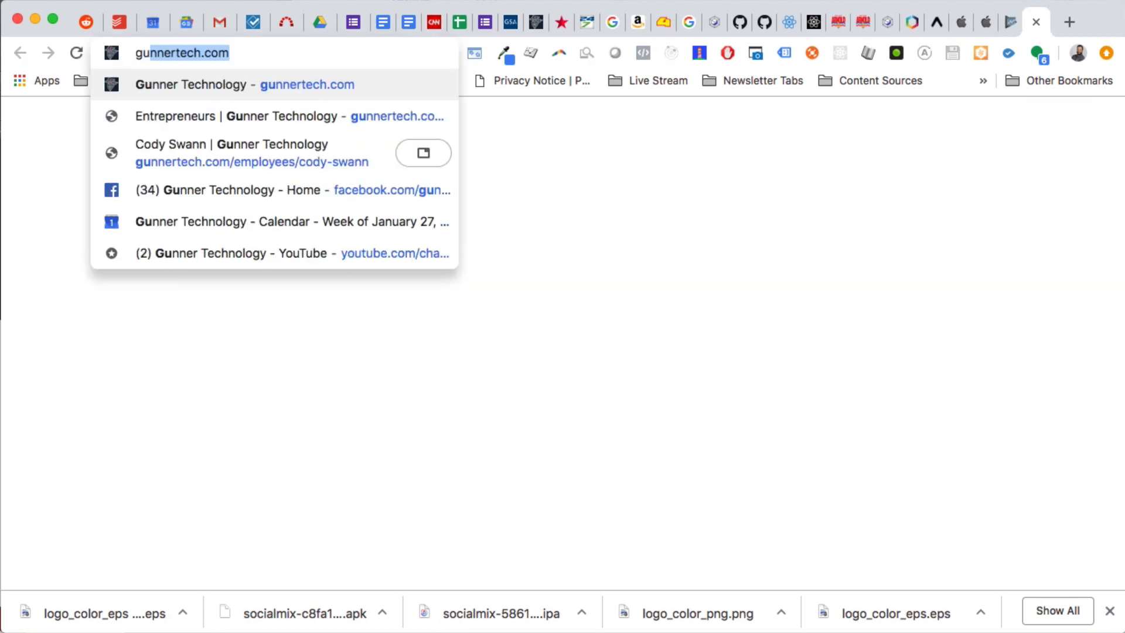
pyautogui.write('/uconsent/privacy-policy.html')
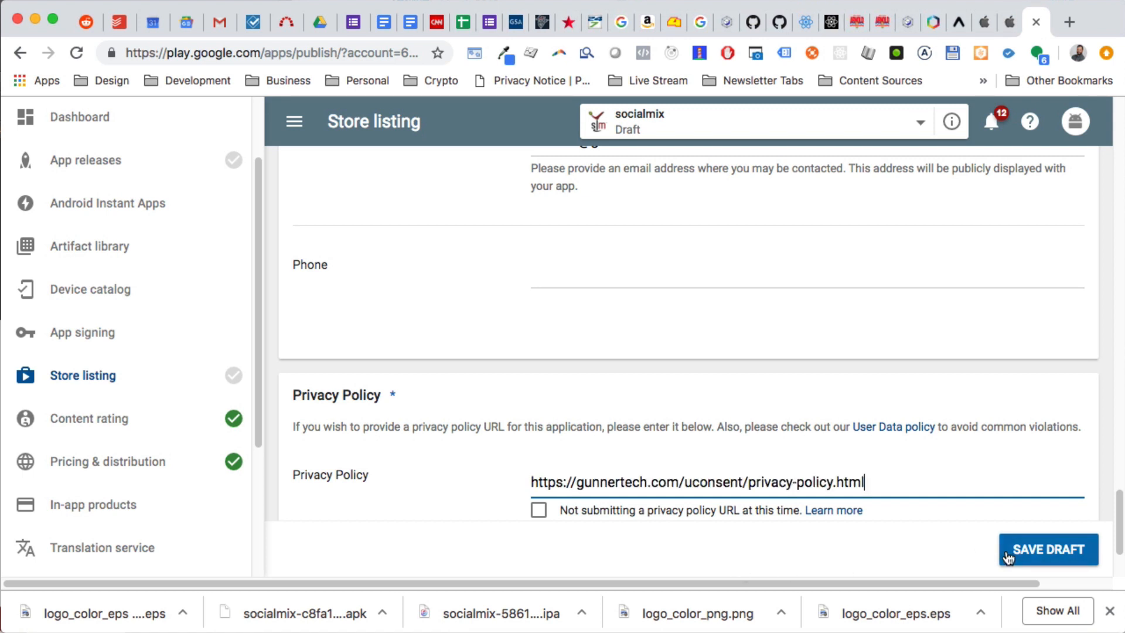
pyautogui.click(1047, 549)
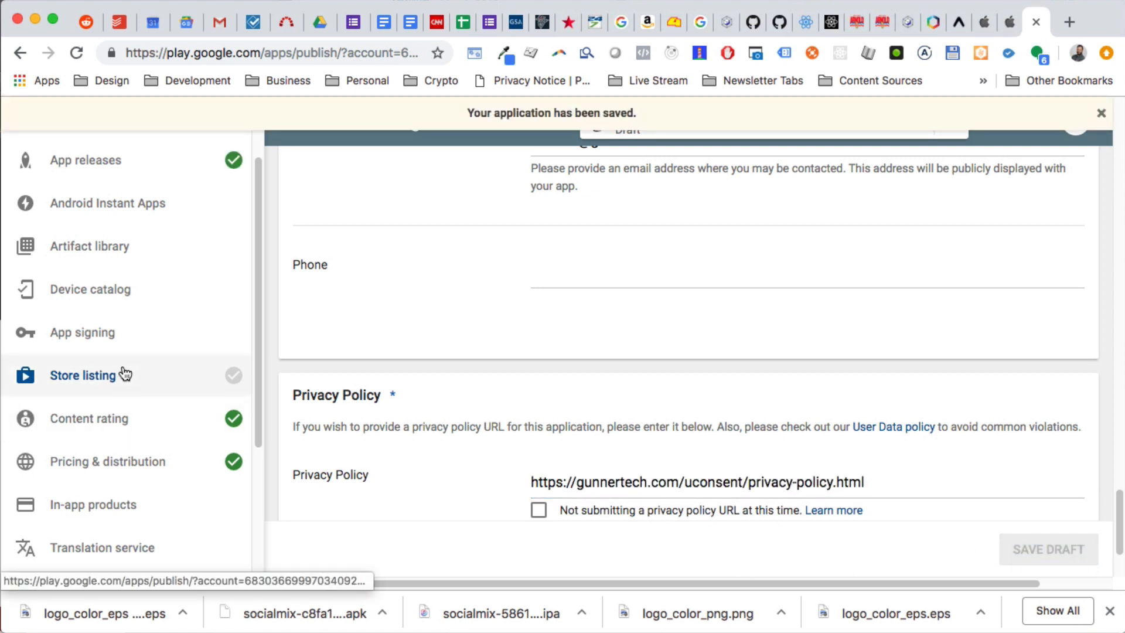
pyautogui.scroll(-3)
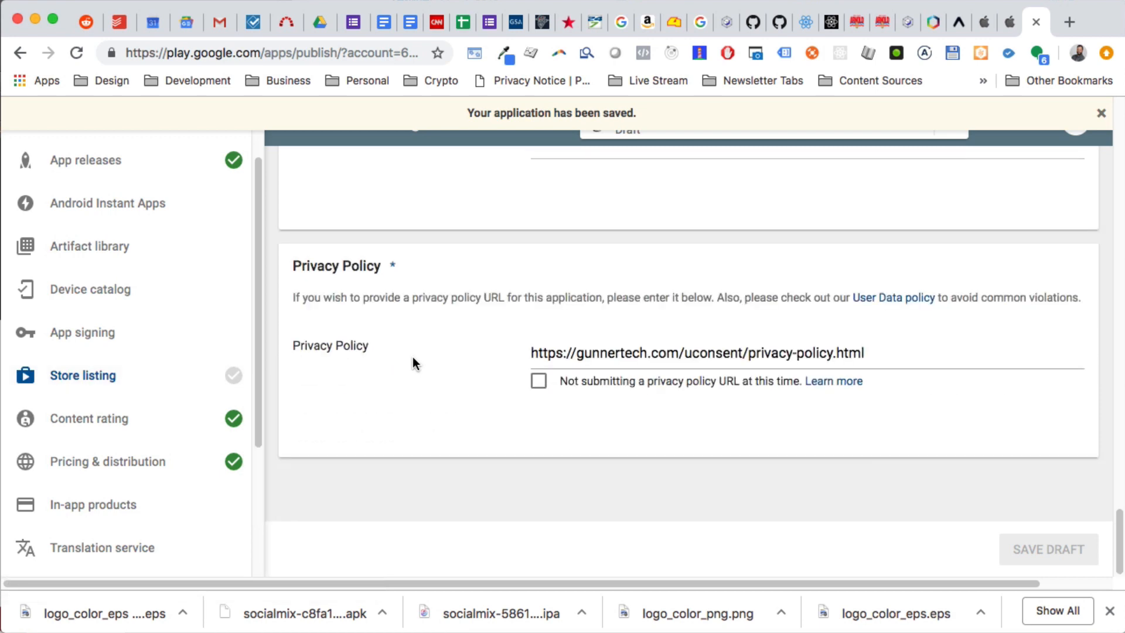
pyautogui.scroll(-3)
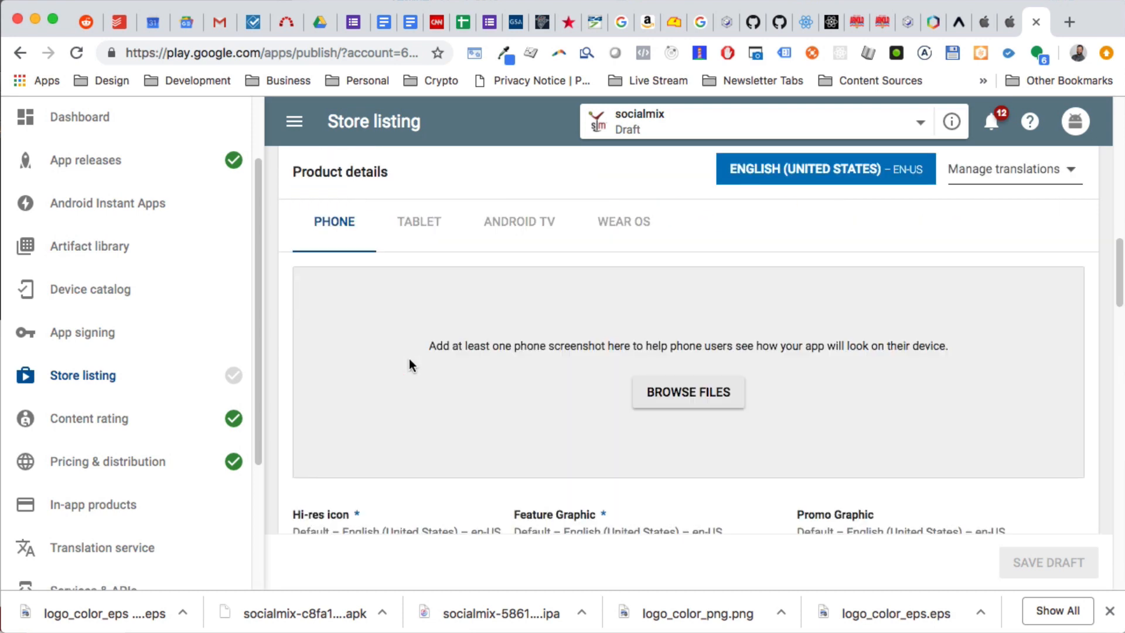
# - Go to App releases and scroll to the Internal test track
pyautogui.scroll(-3)
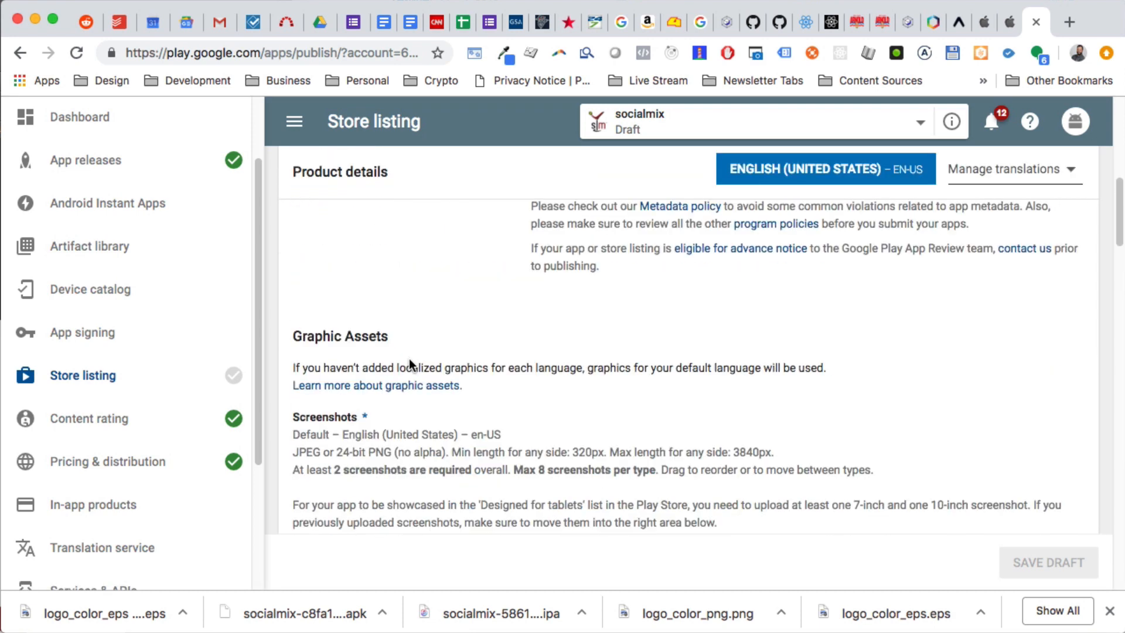
pyautogui.scroll(3)
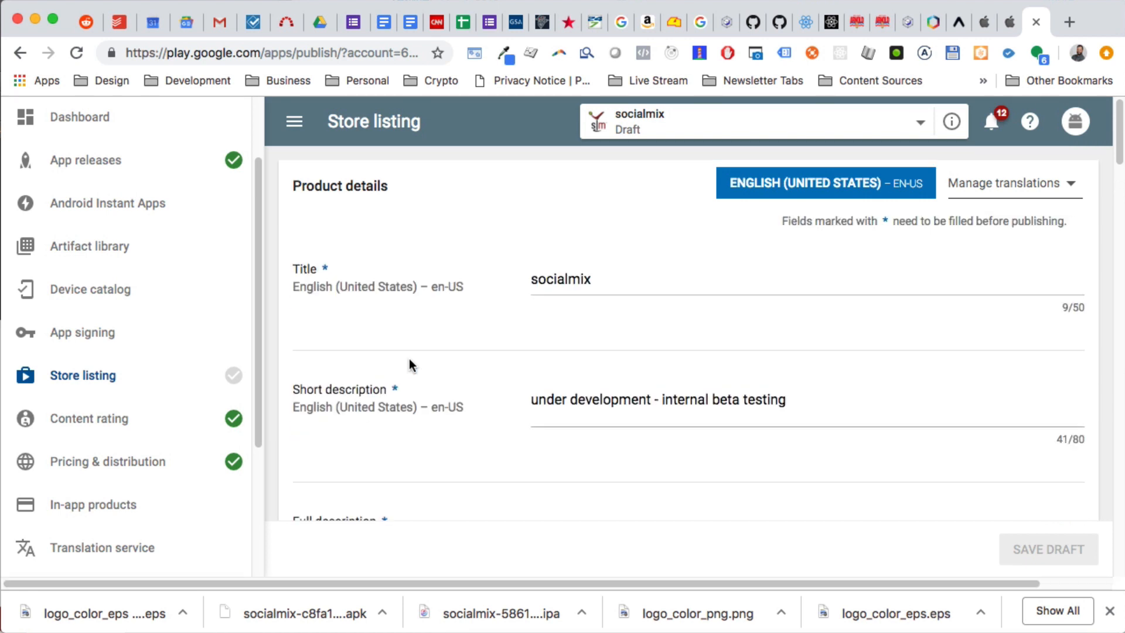
pyautogui.moveTo(164, 378)
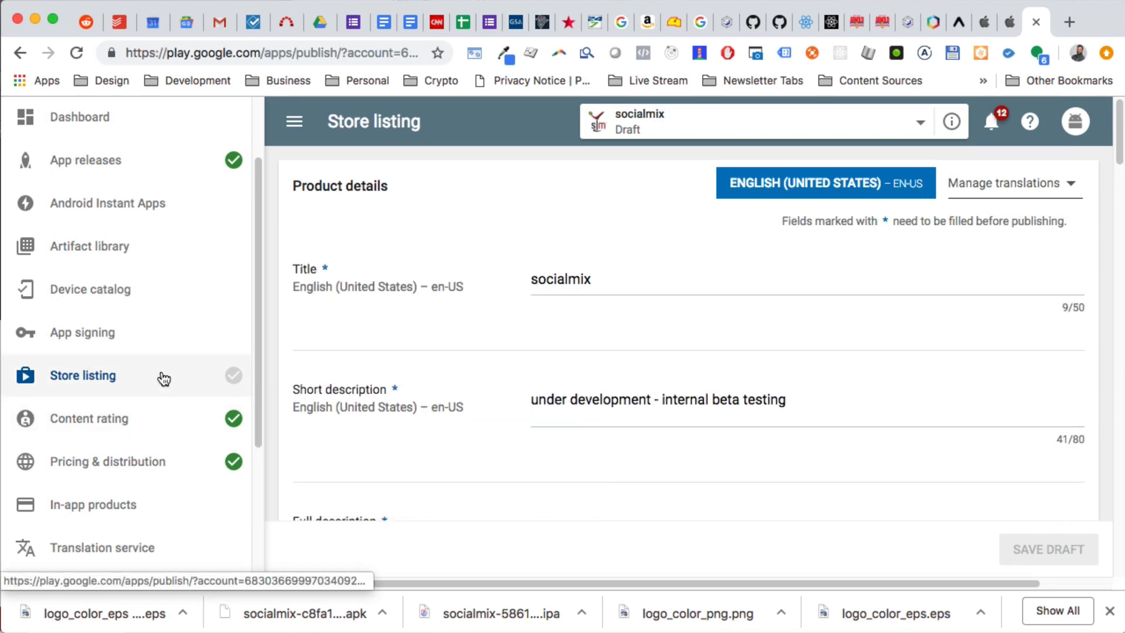
pyautogui.moveTo(156, 166)
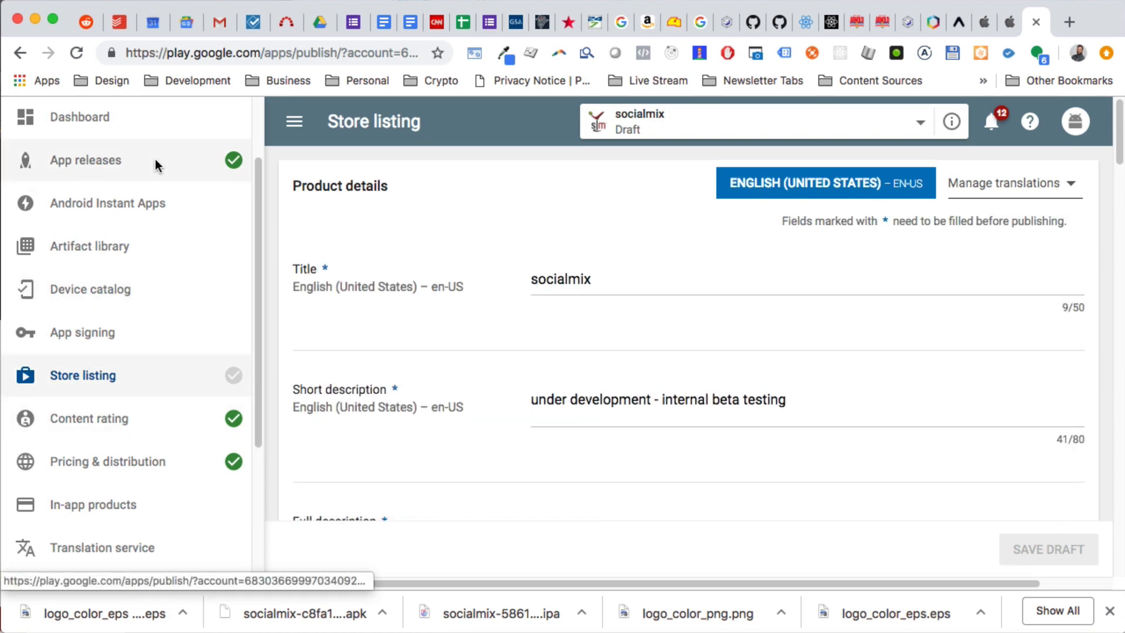
pyautogui.click(84, 159)
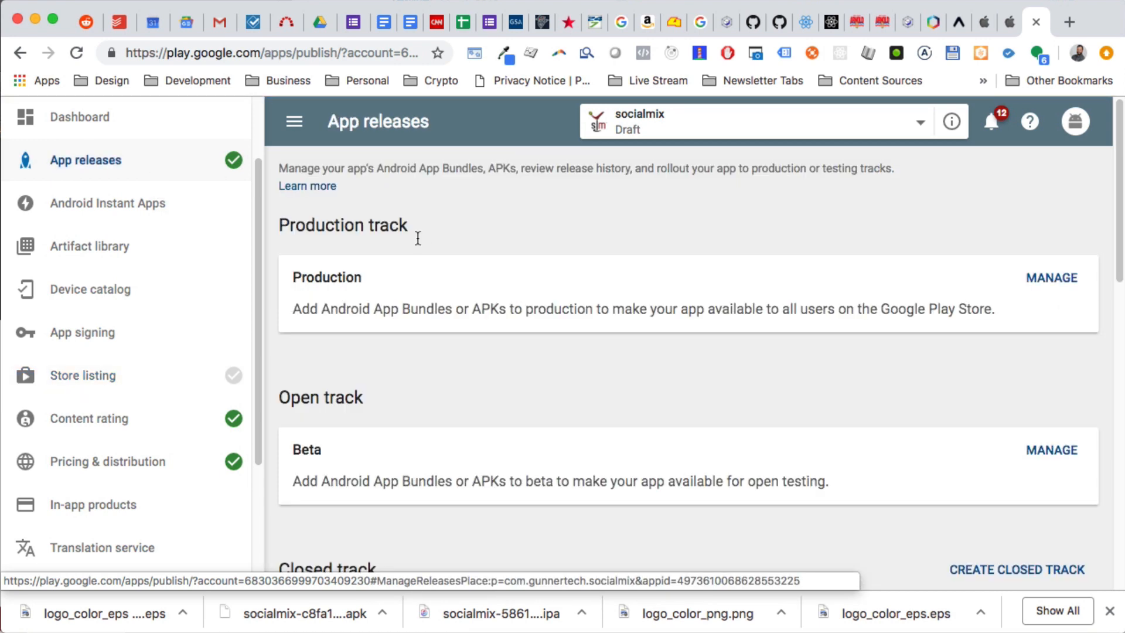
pyautogui.scroll(-3)
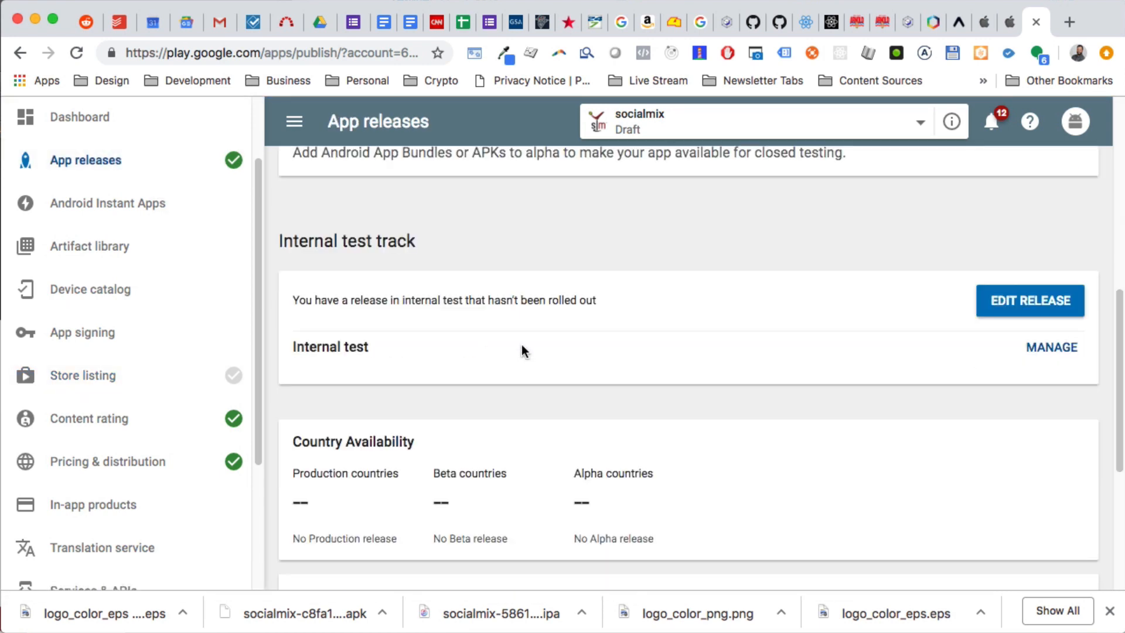
# - Manage the internal test to reach its tester lists
pyautogui.click(1051, 346)
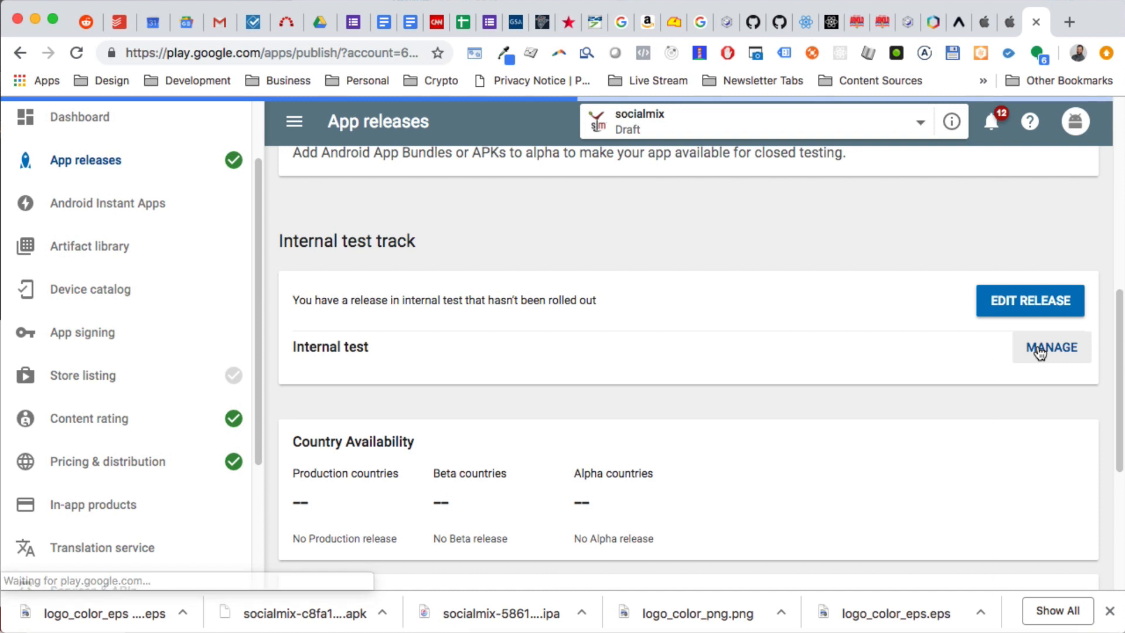
pyautogui.click(1050, 347)
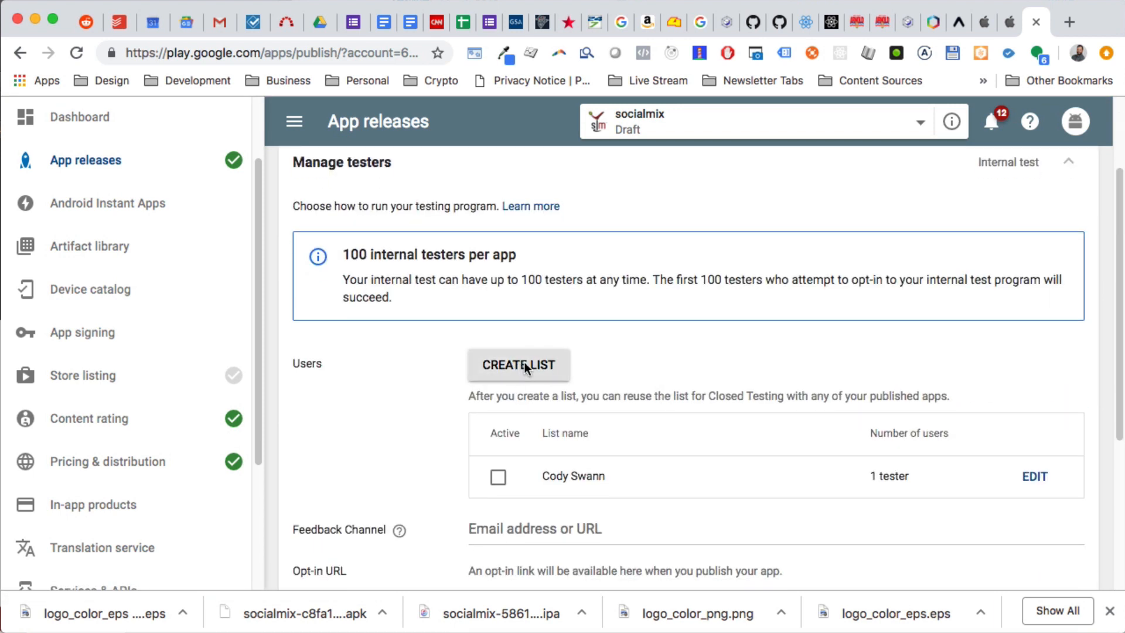
pyautogui.moveTo(459, 413)
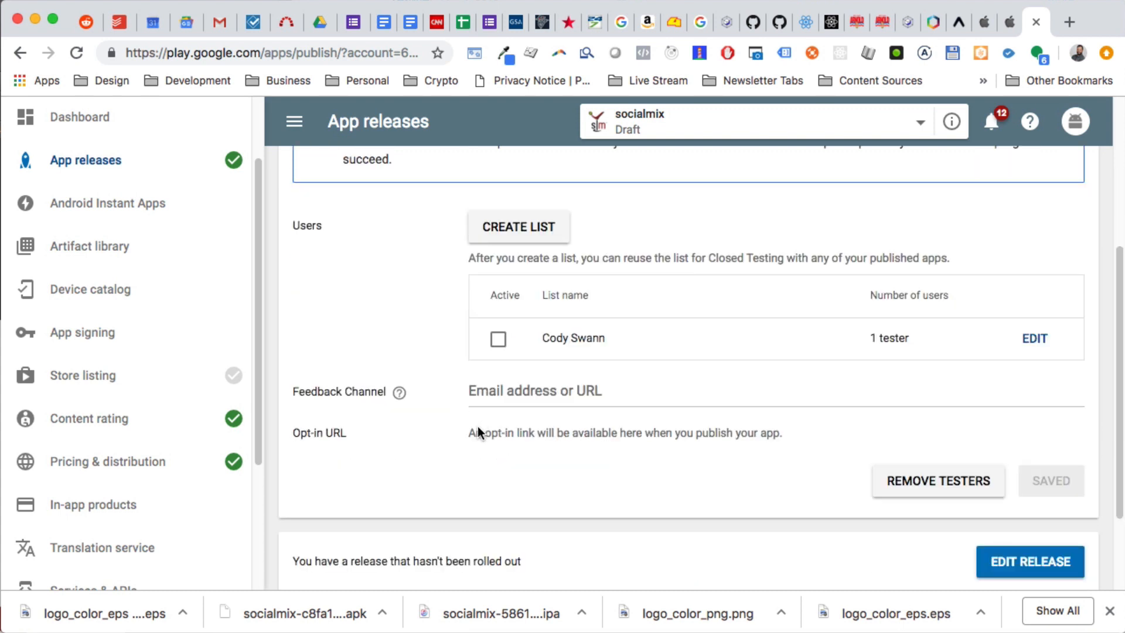
pyautogui.scroll(-3)
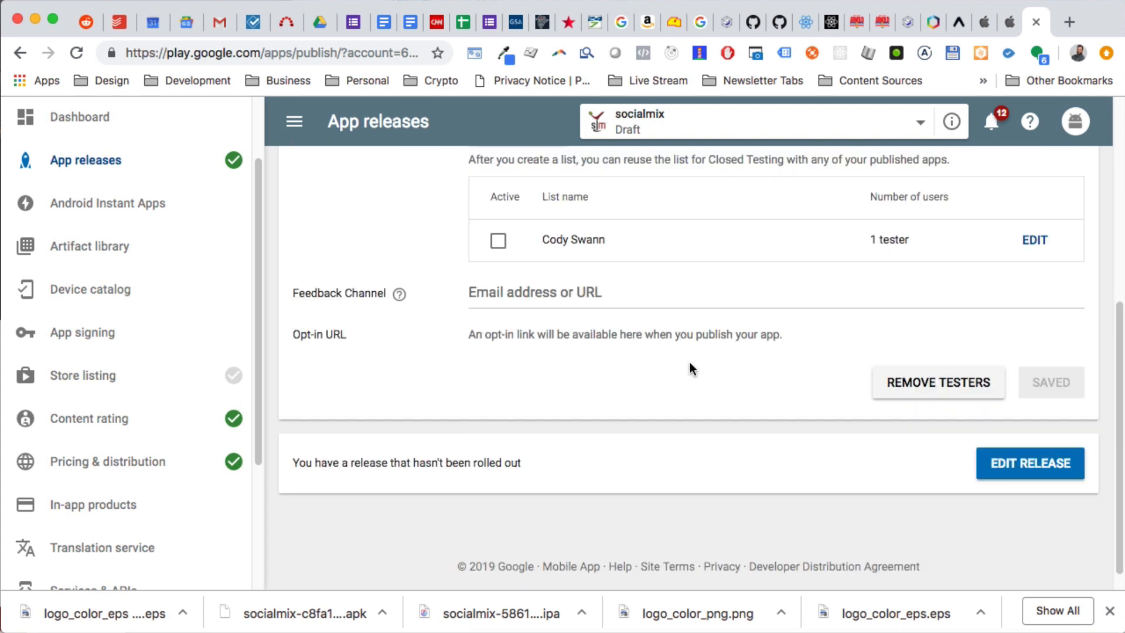
pyautogui.scroll(-3)
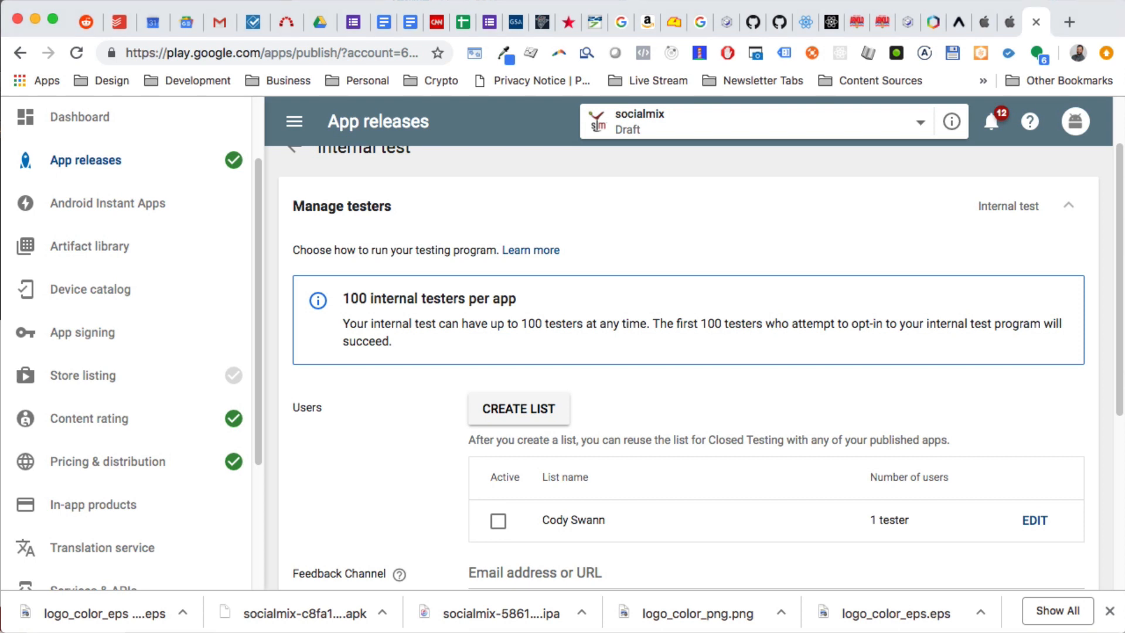
# - Create a new tester list named Internal Testers
pyautogui.click(518, 409)
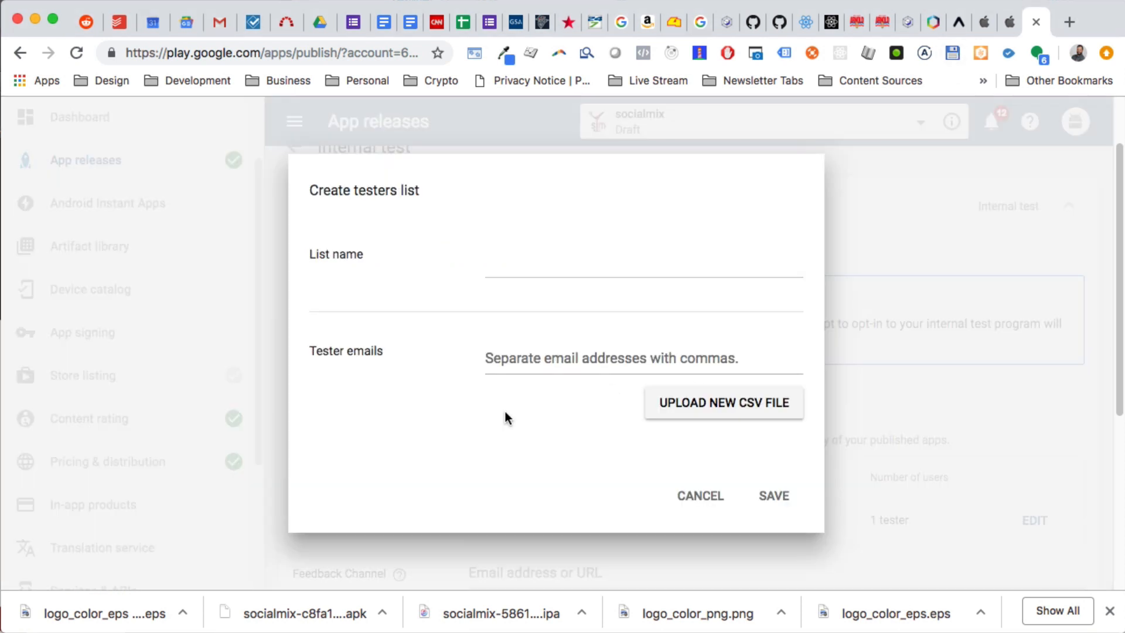
pyautogui.click(638, 260)
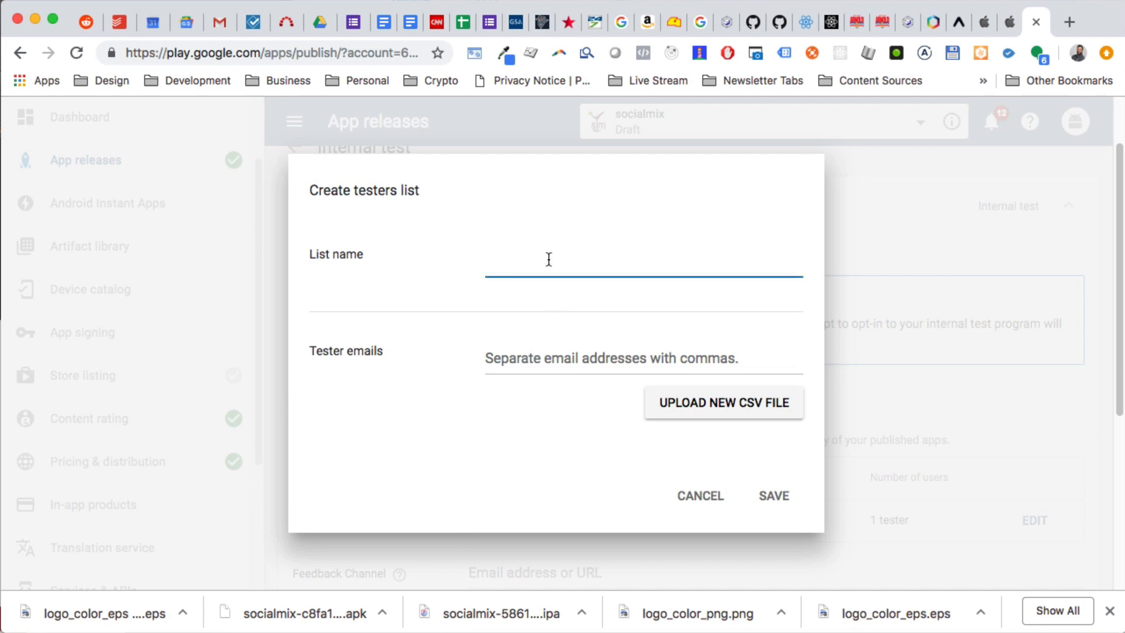
pyautogui.write('Internal Tes')
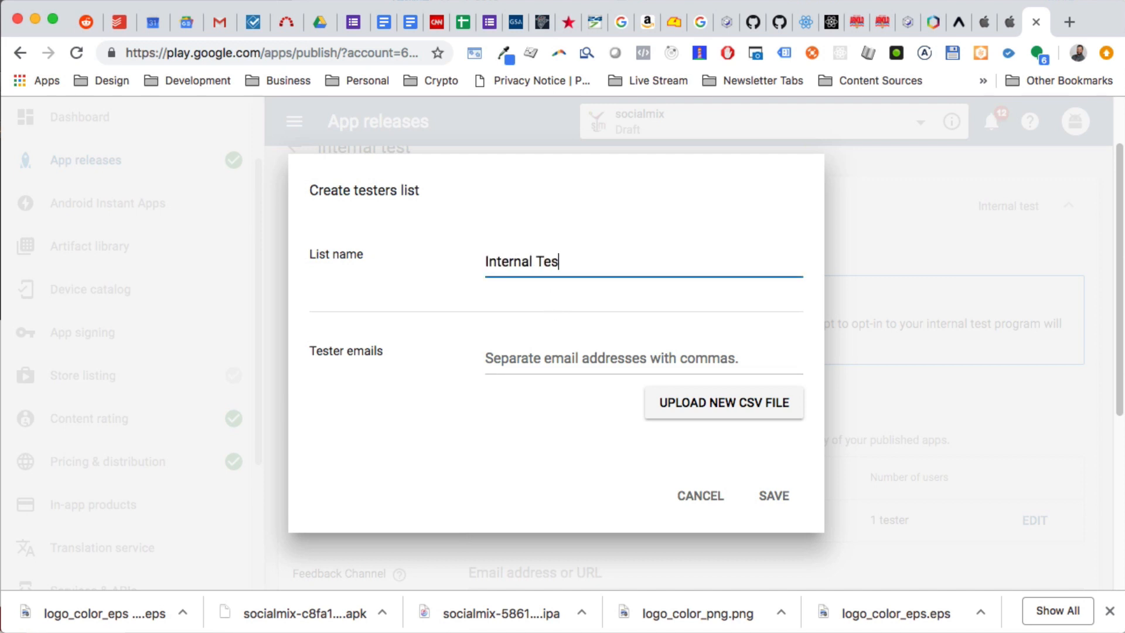
pyautogui.click(642, 358)
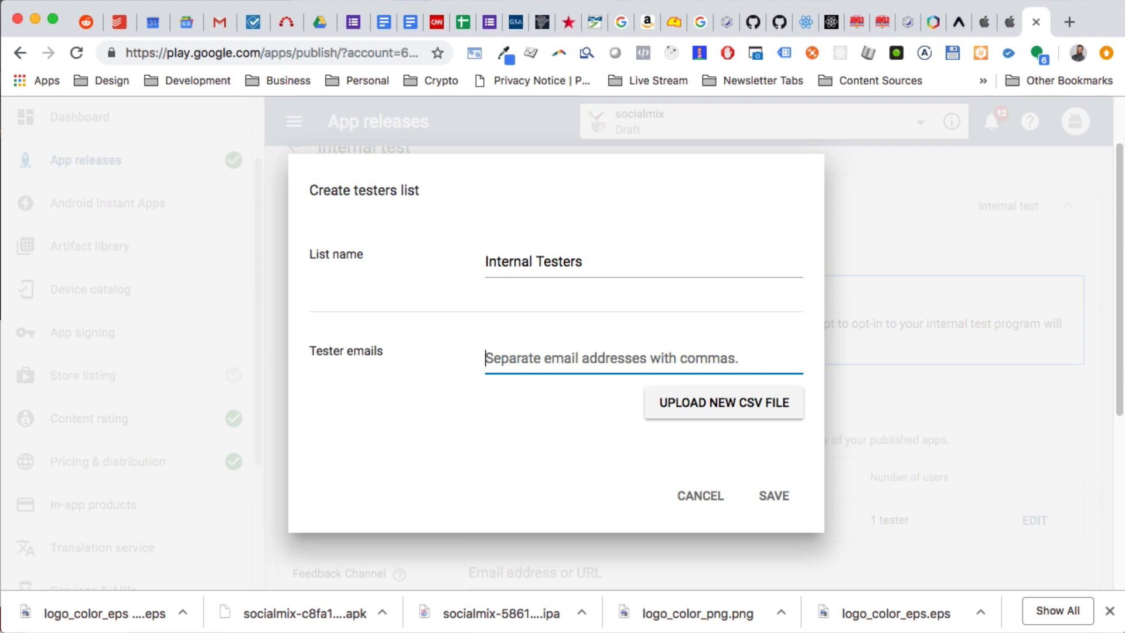
pyautogui.moveTo(730, 313)
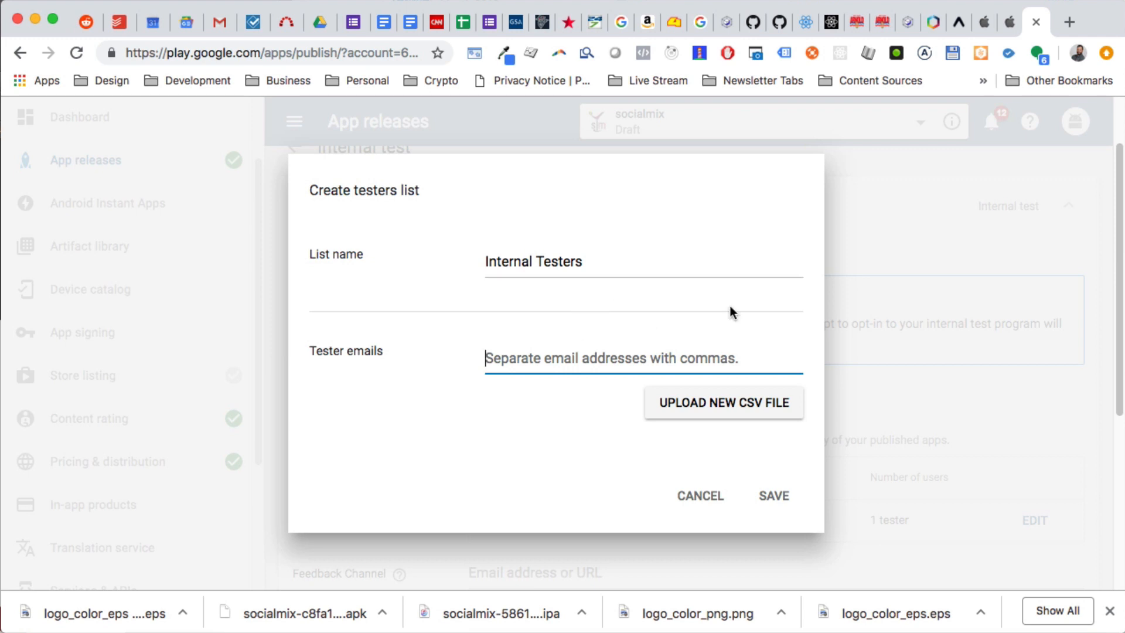
pyautogui.moveTo(223, 47)
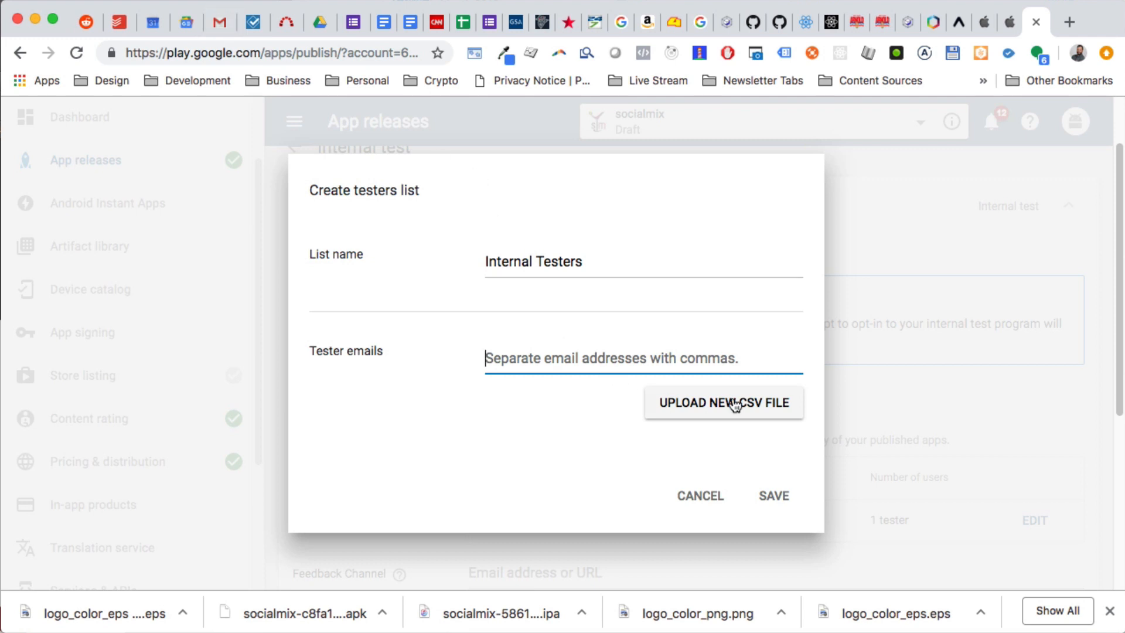
pyautogui.moveTo(768, 517)
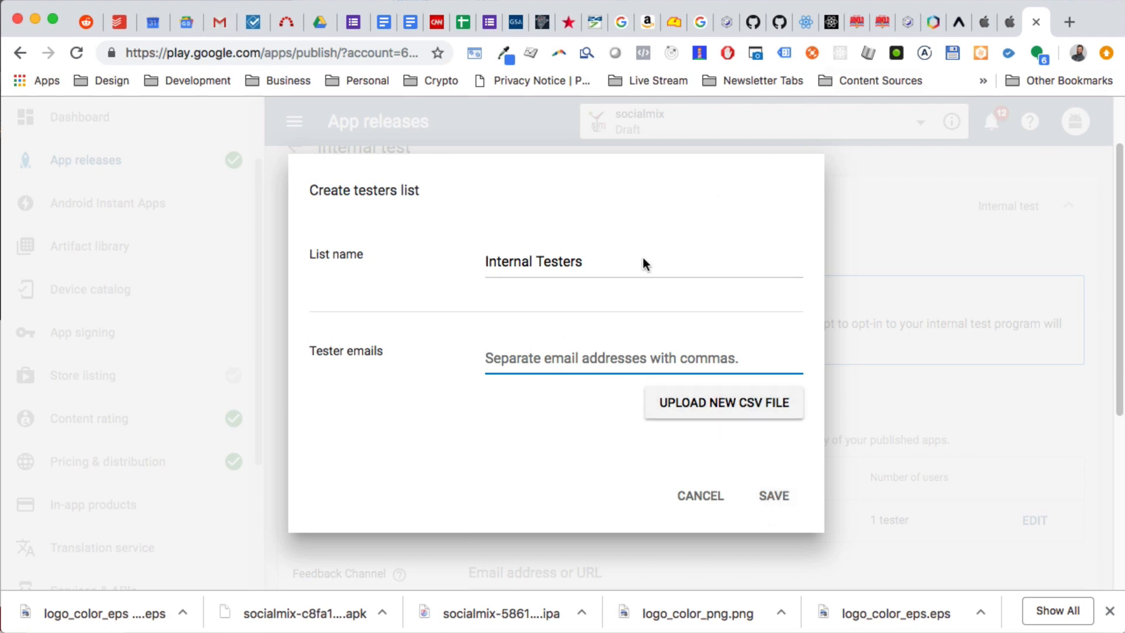
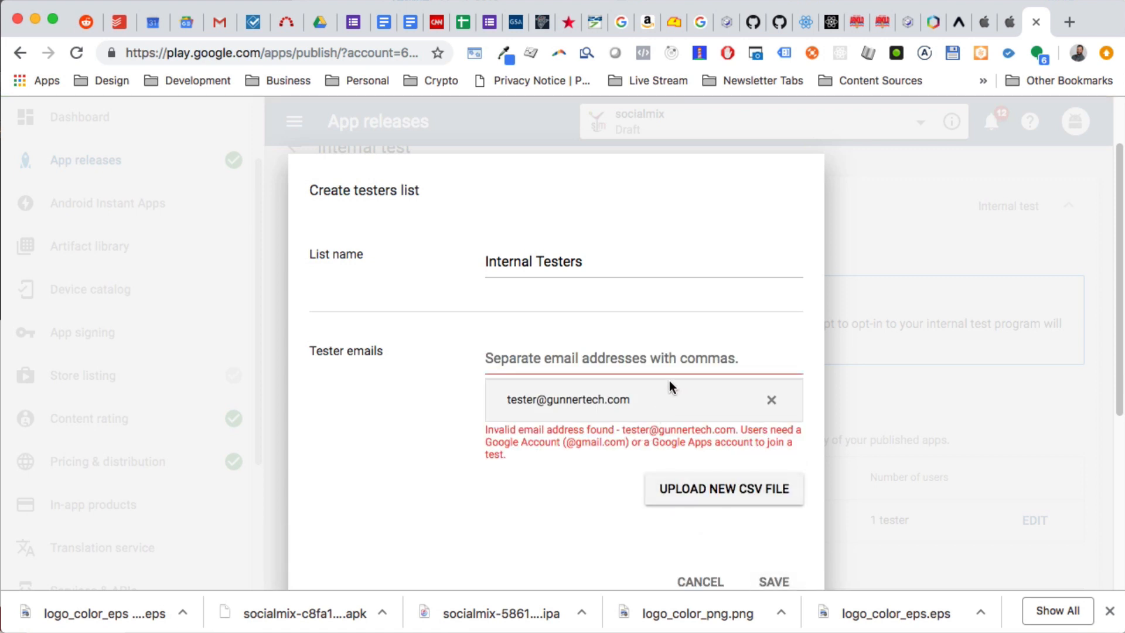
pyautogui.moveTo(582, 440)
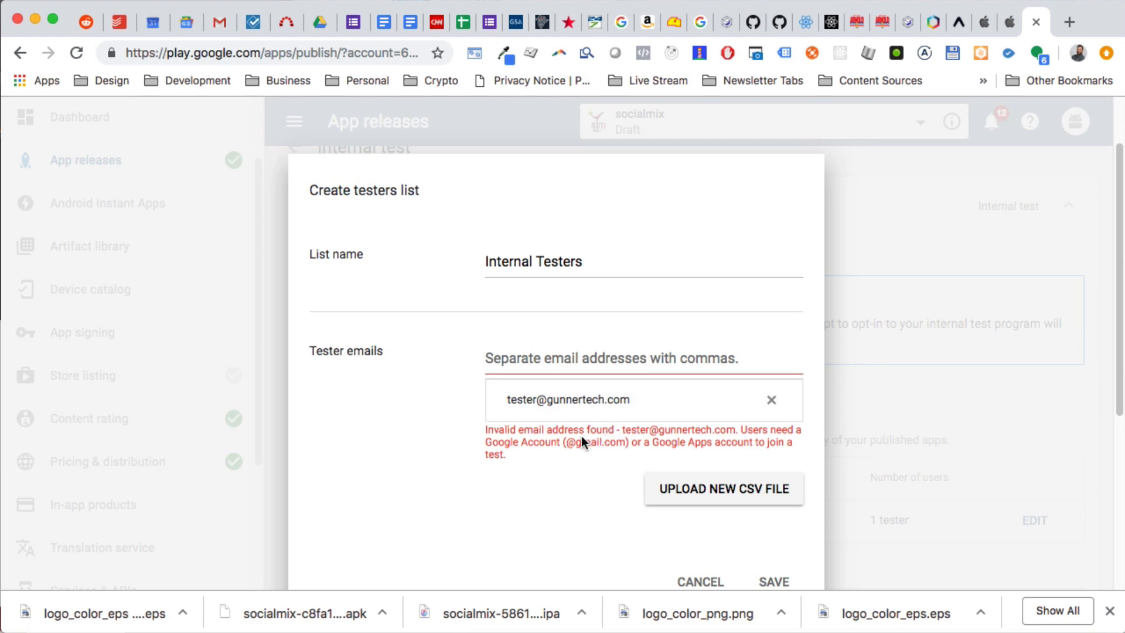
pyautogui.moveTo(631, 437)
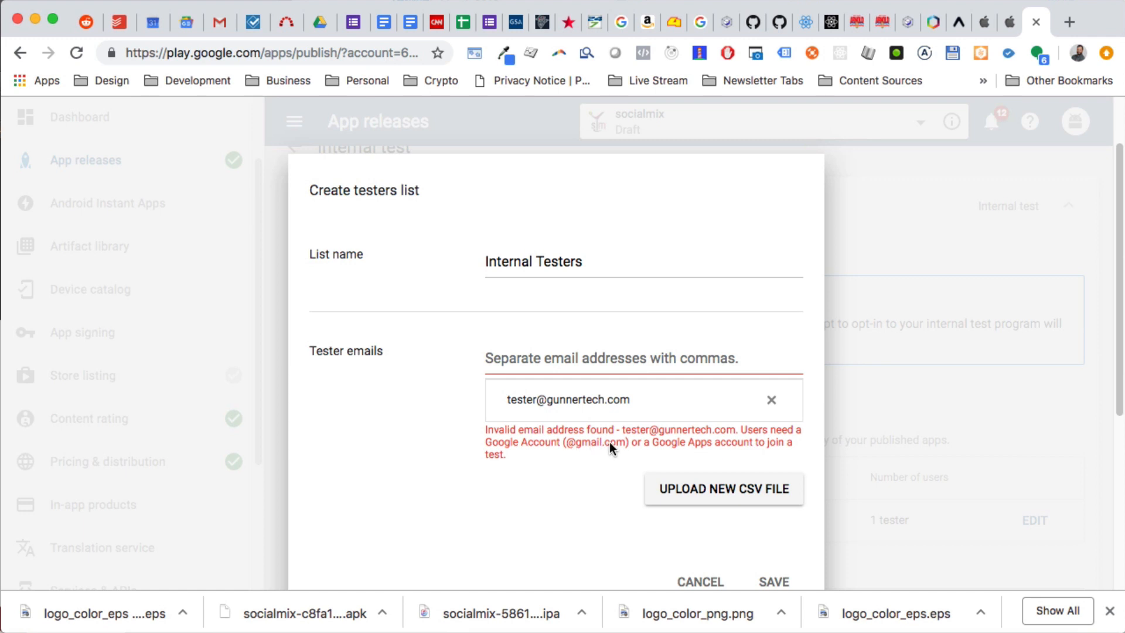
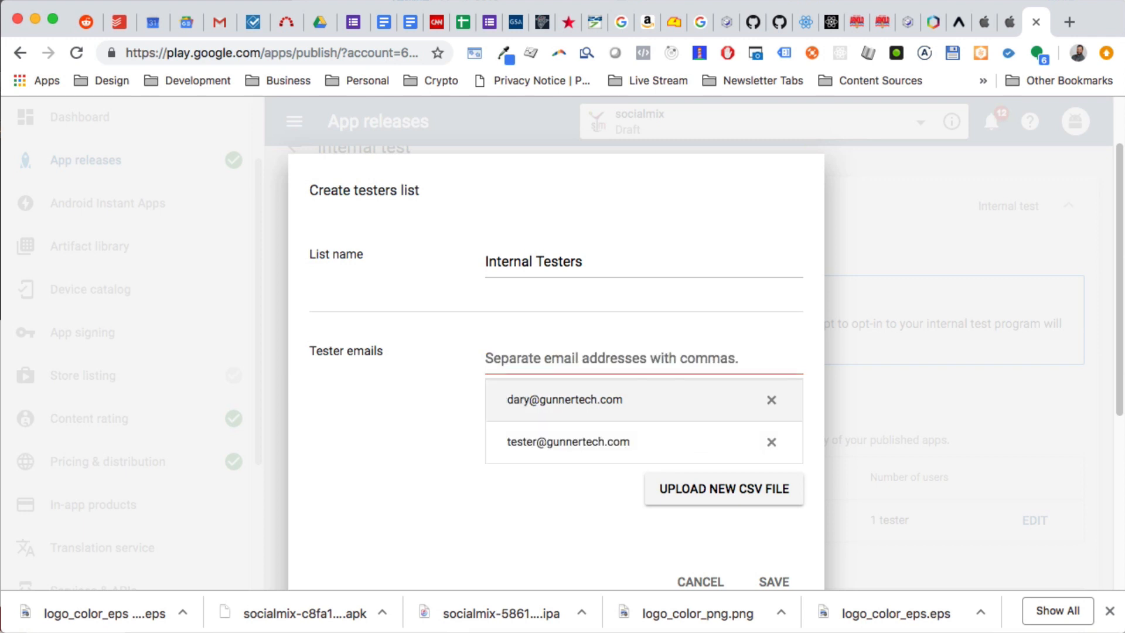
pyautogui.click(771, 442)
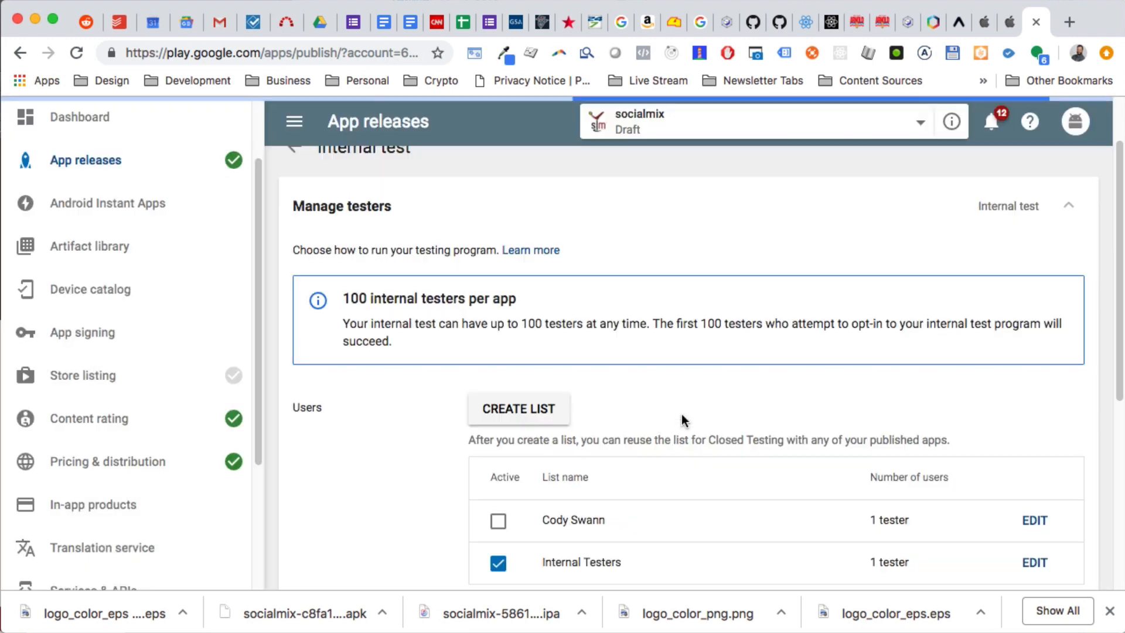
# - Save the internal test's tester settings with Internal Testers active
pyautogui.scroll(-3)
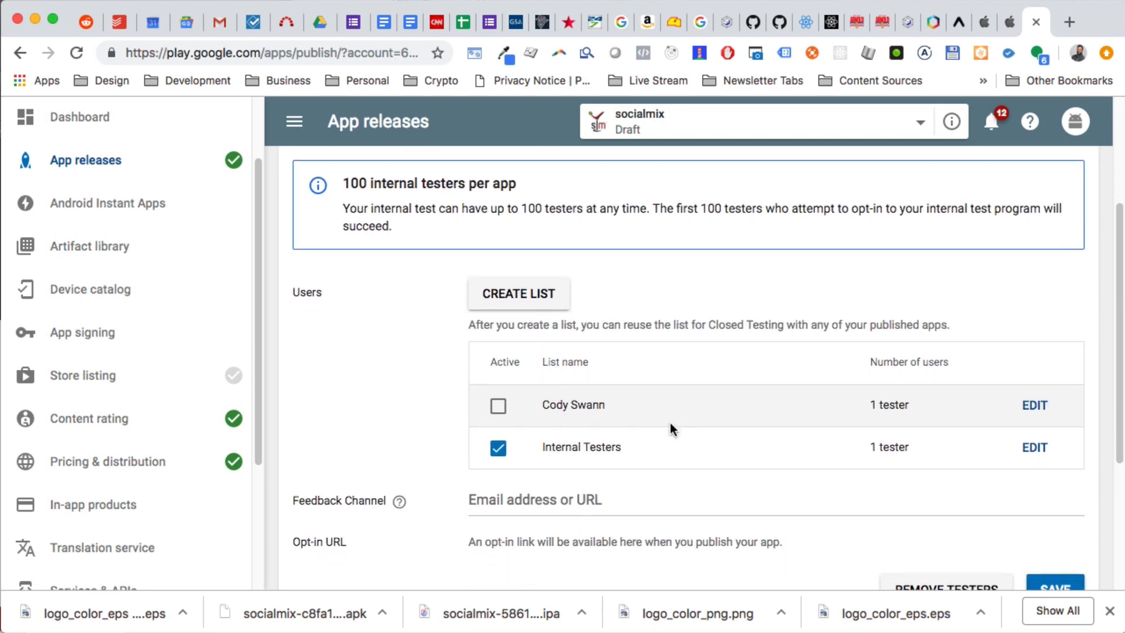
pyautogui.scroll(-3)
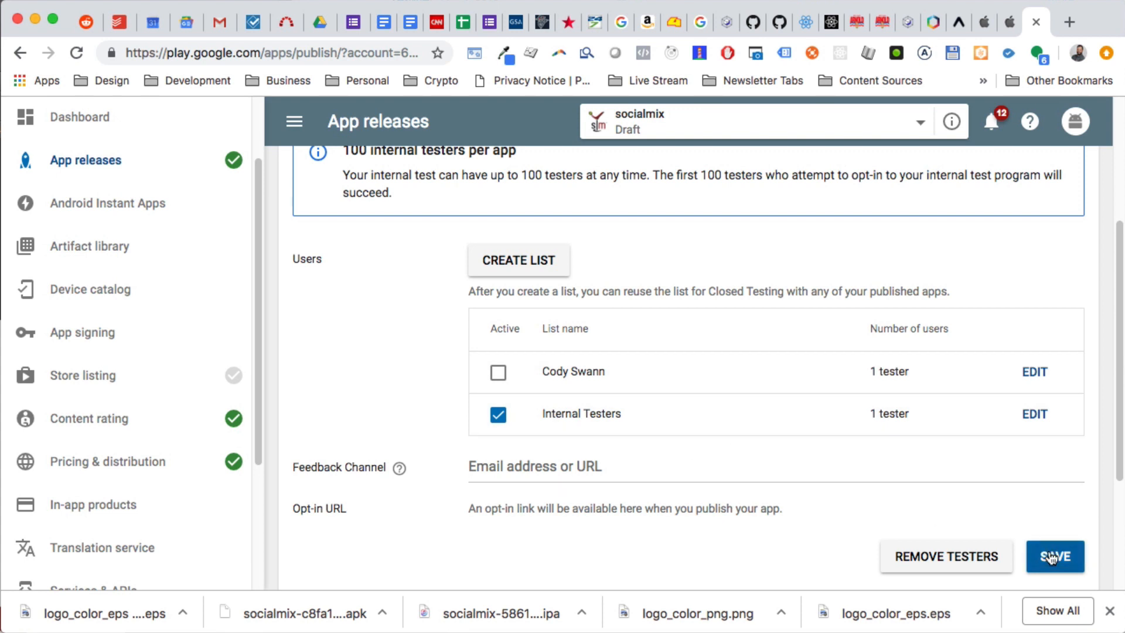
pyautogui.click(1054, 555)
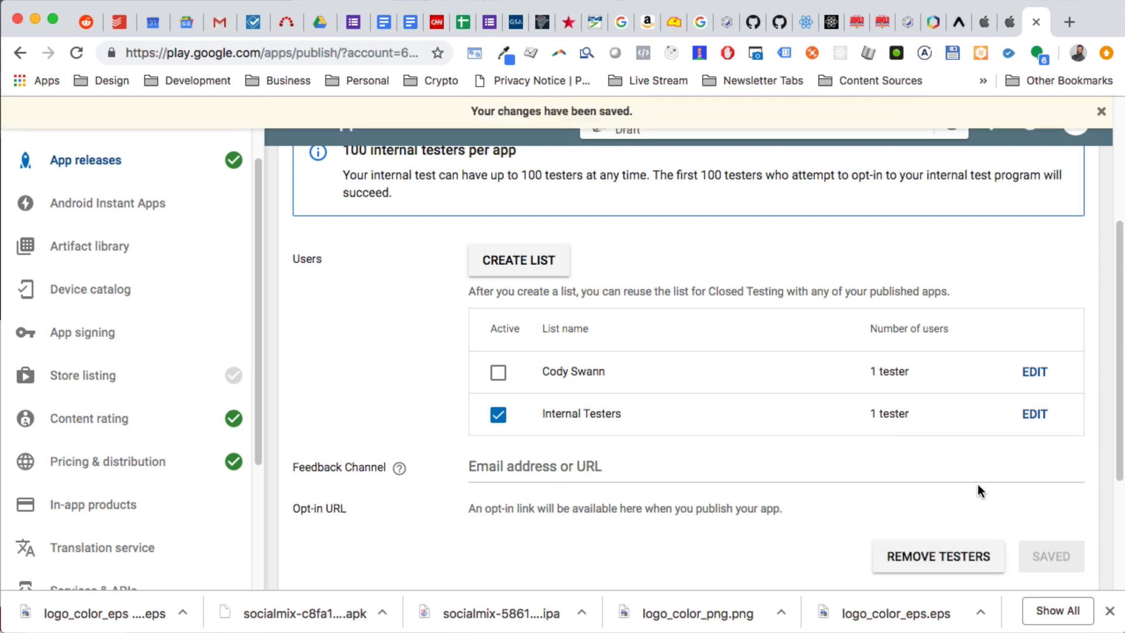
pyautogui.moveTo(731, 454)
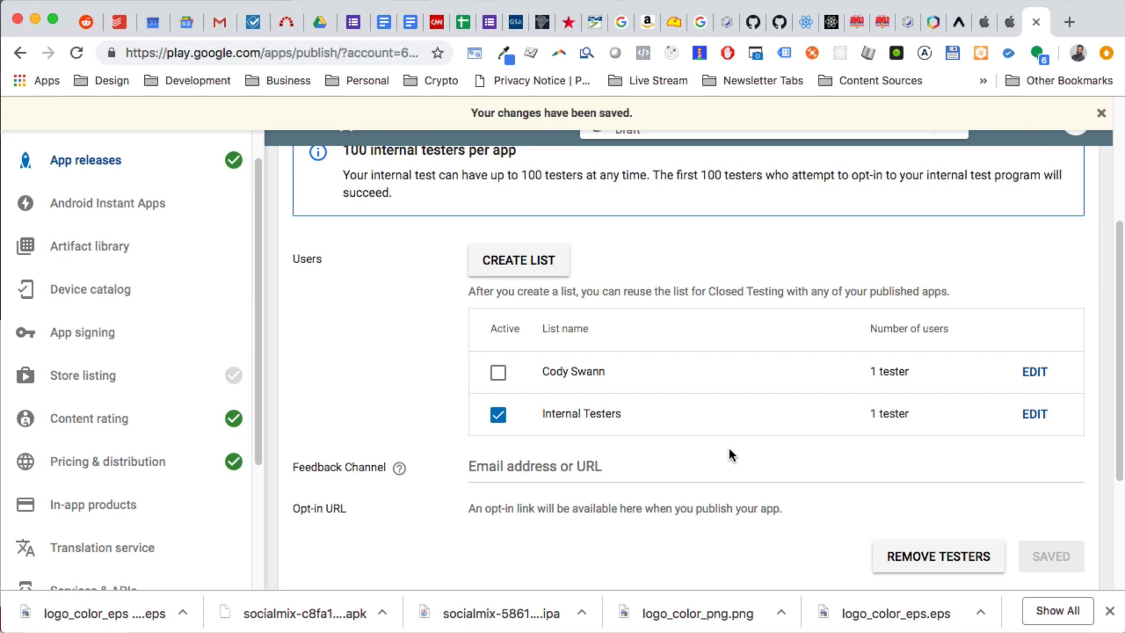
pyautogui.scroll(-3)
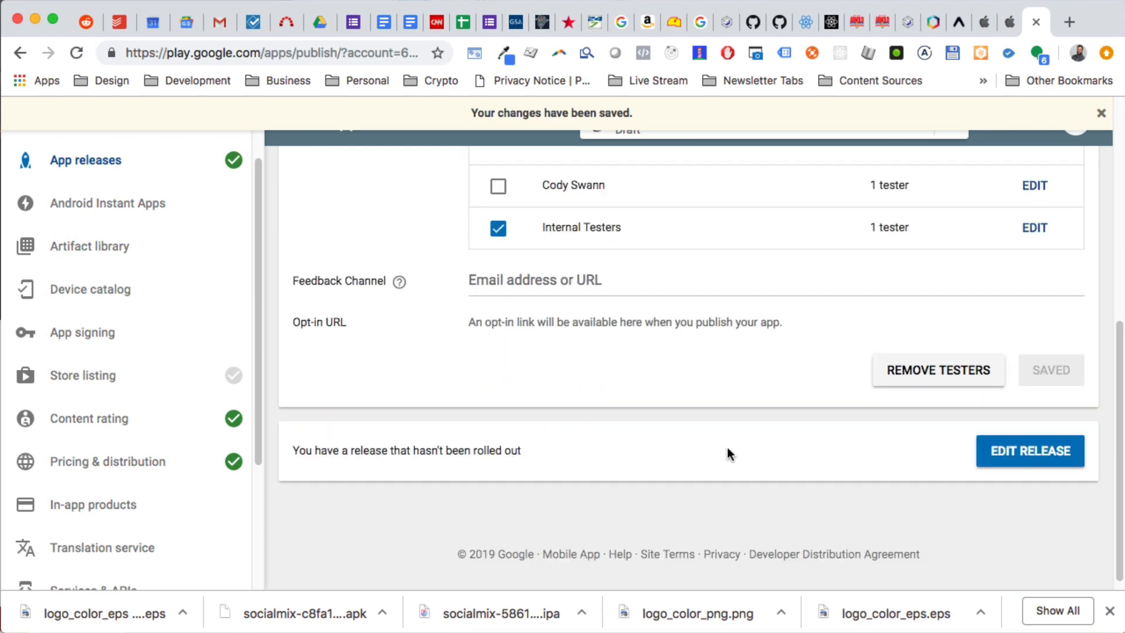